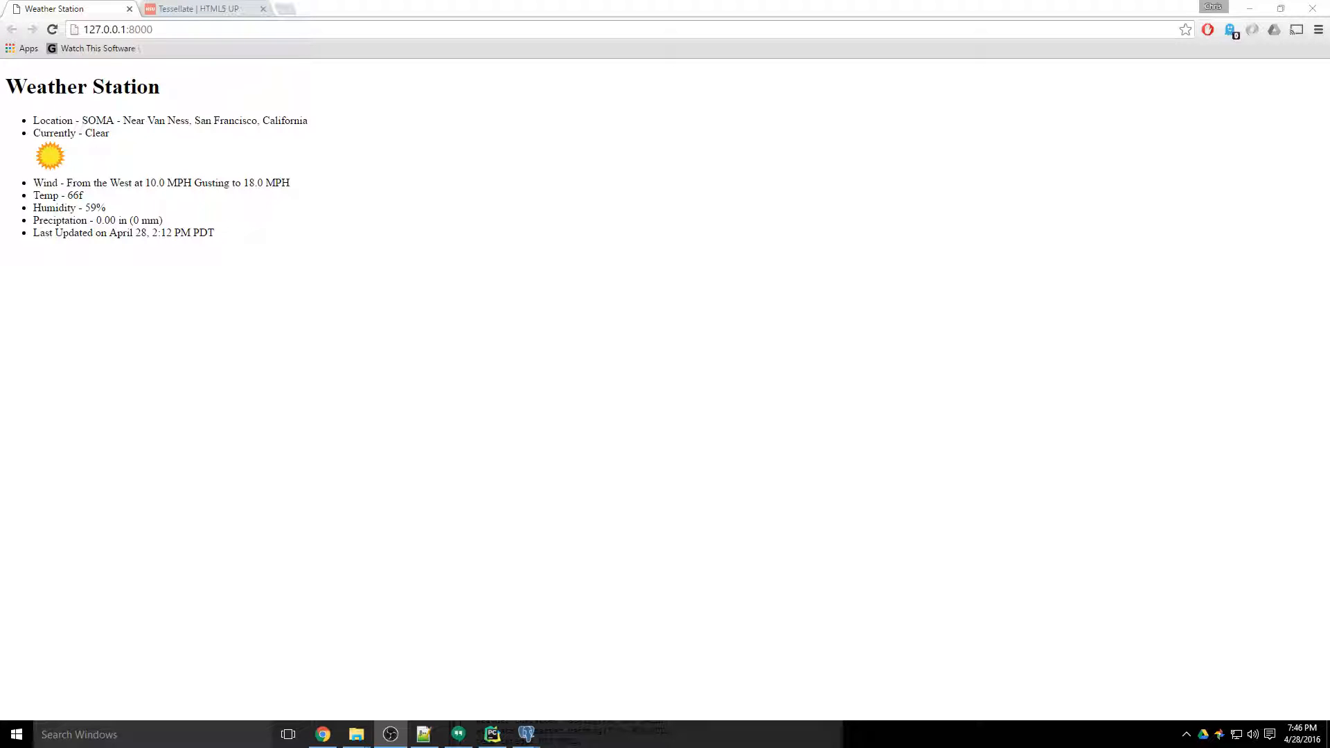
mouse_move(927, 538)
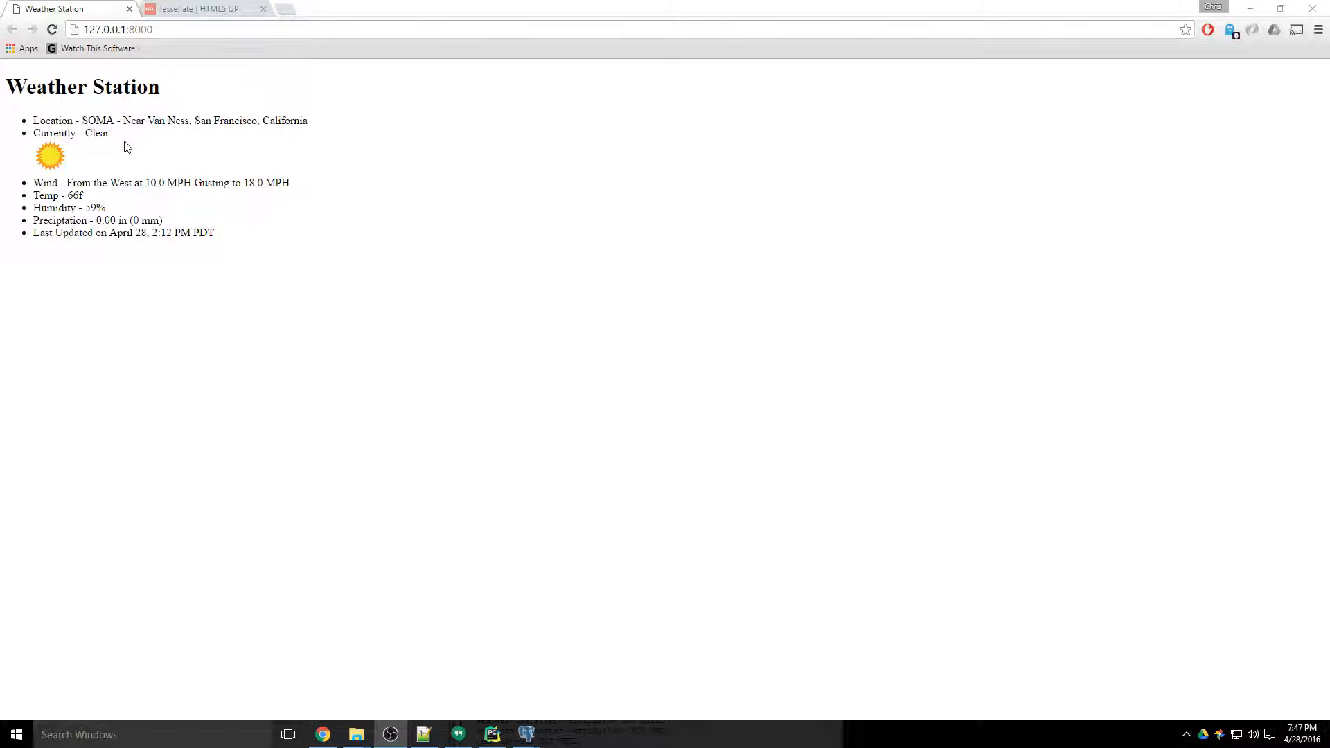
Step: Preview the Tessellate demo page and return to the HTML5 UP template listing
left_click(204, 8)
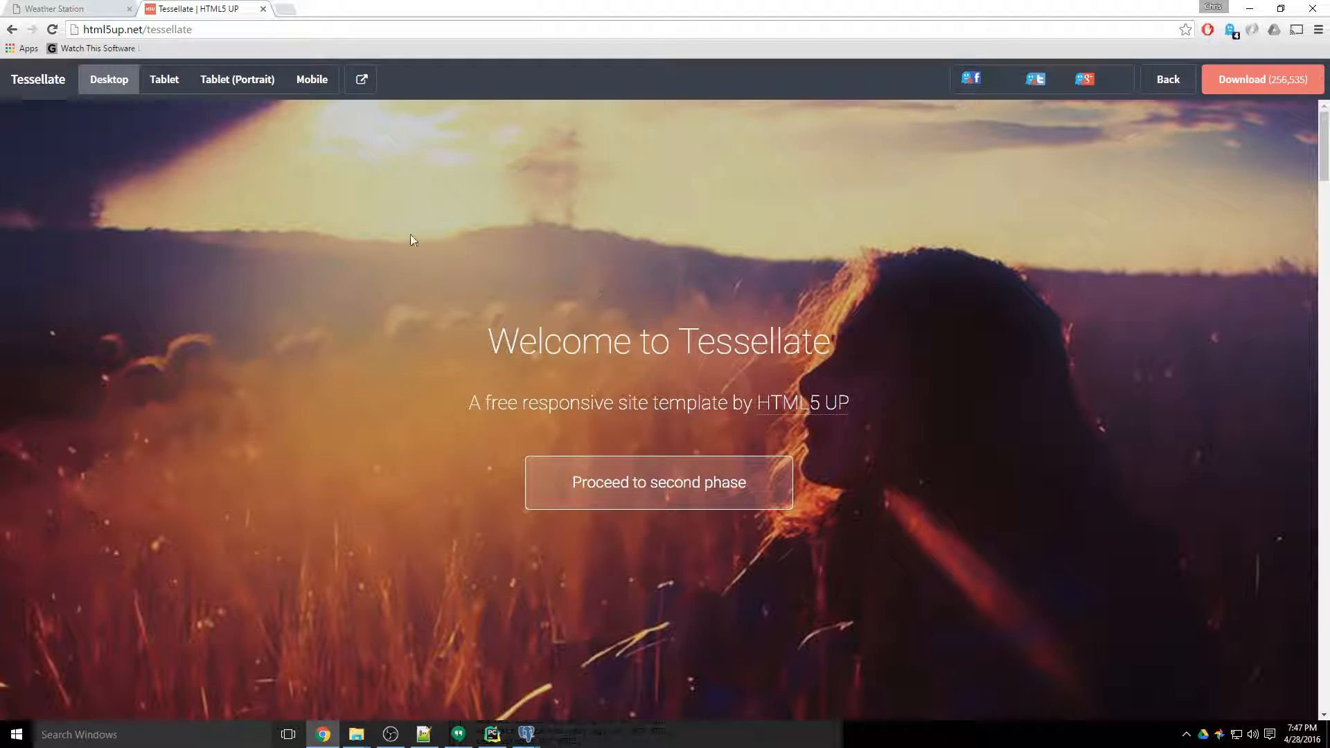
mouse_move(613, 240)
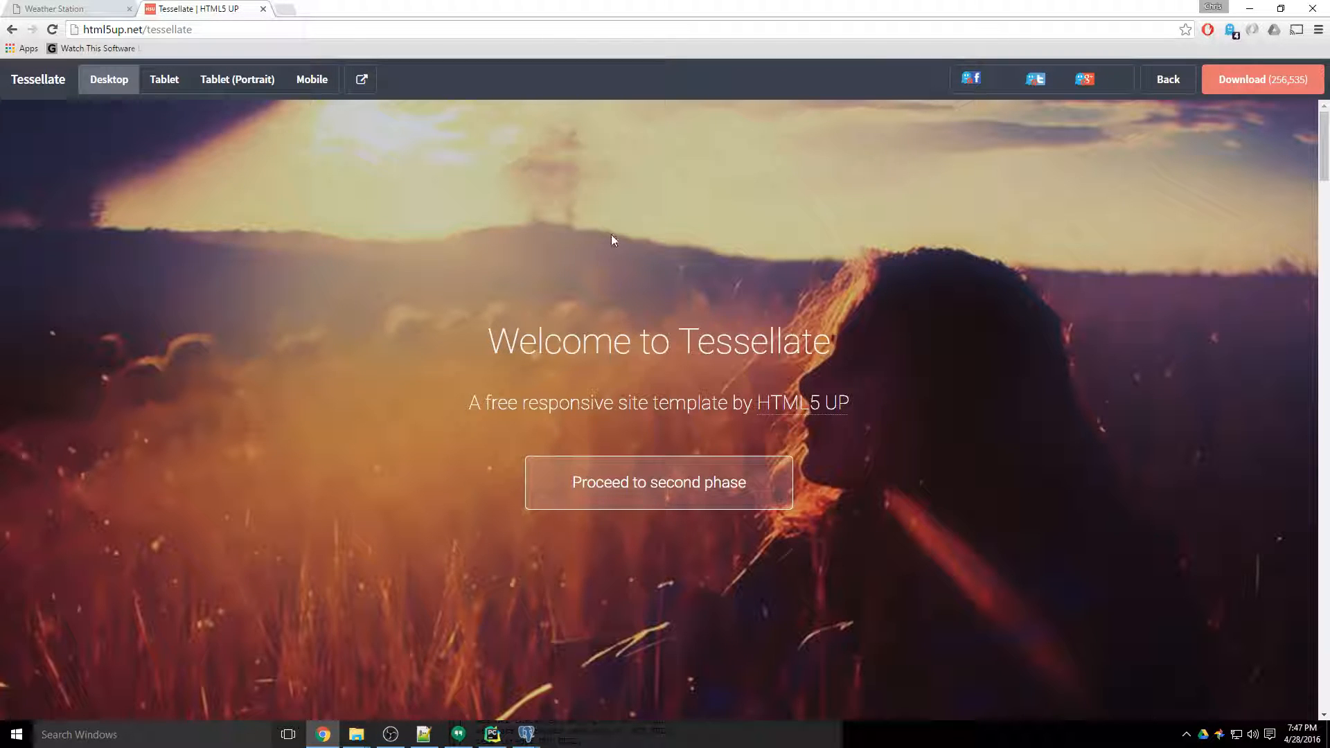
left_click(1168, 79)
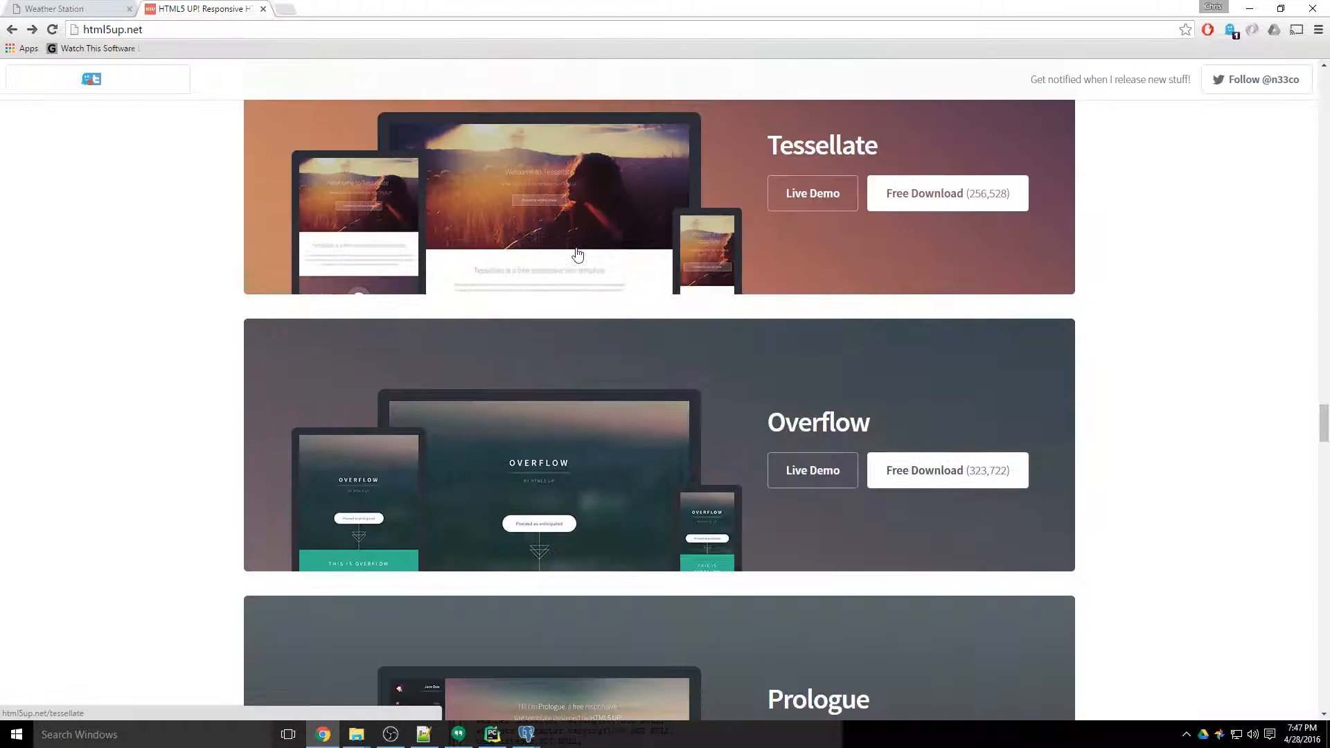
left_click(811, 194)
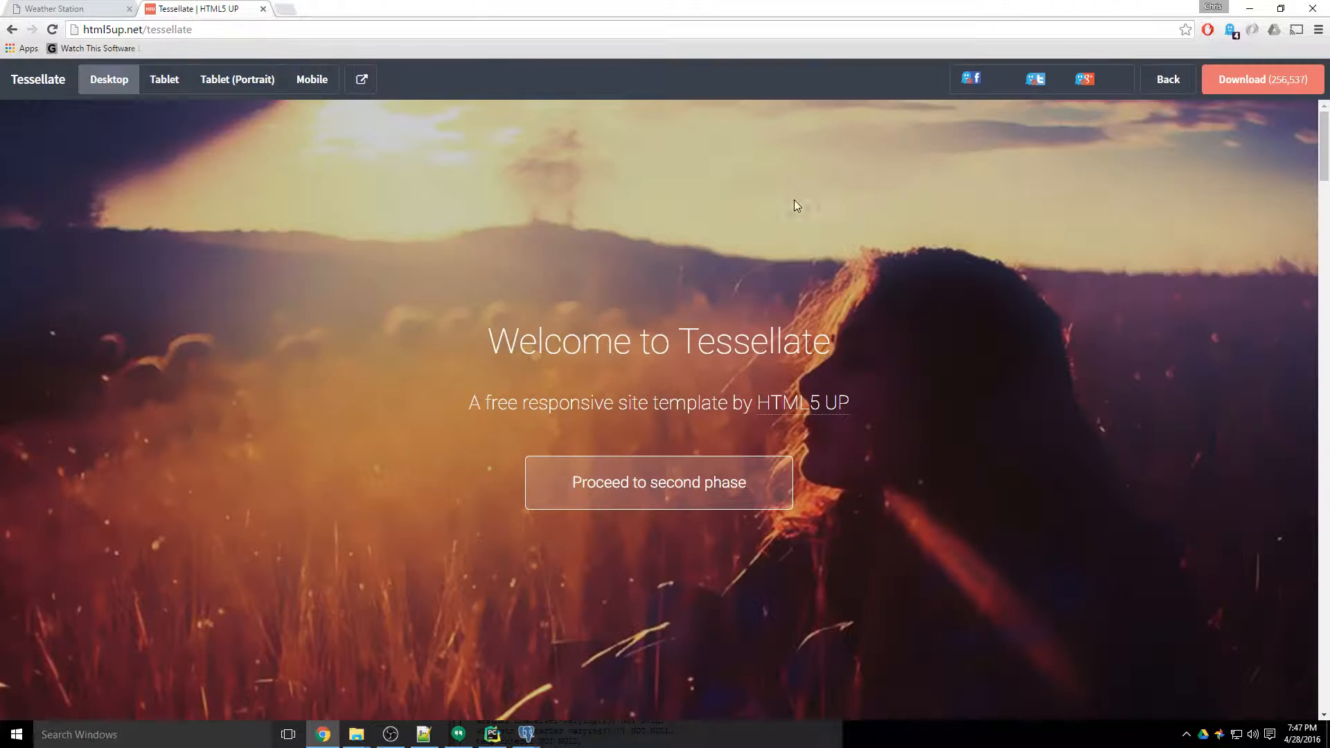
scroll("down", 3)
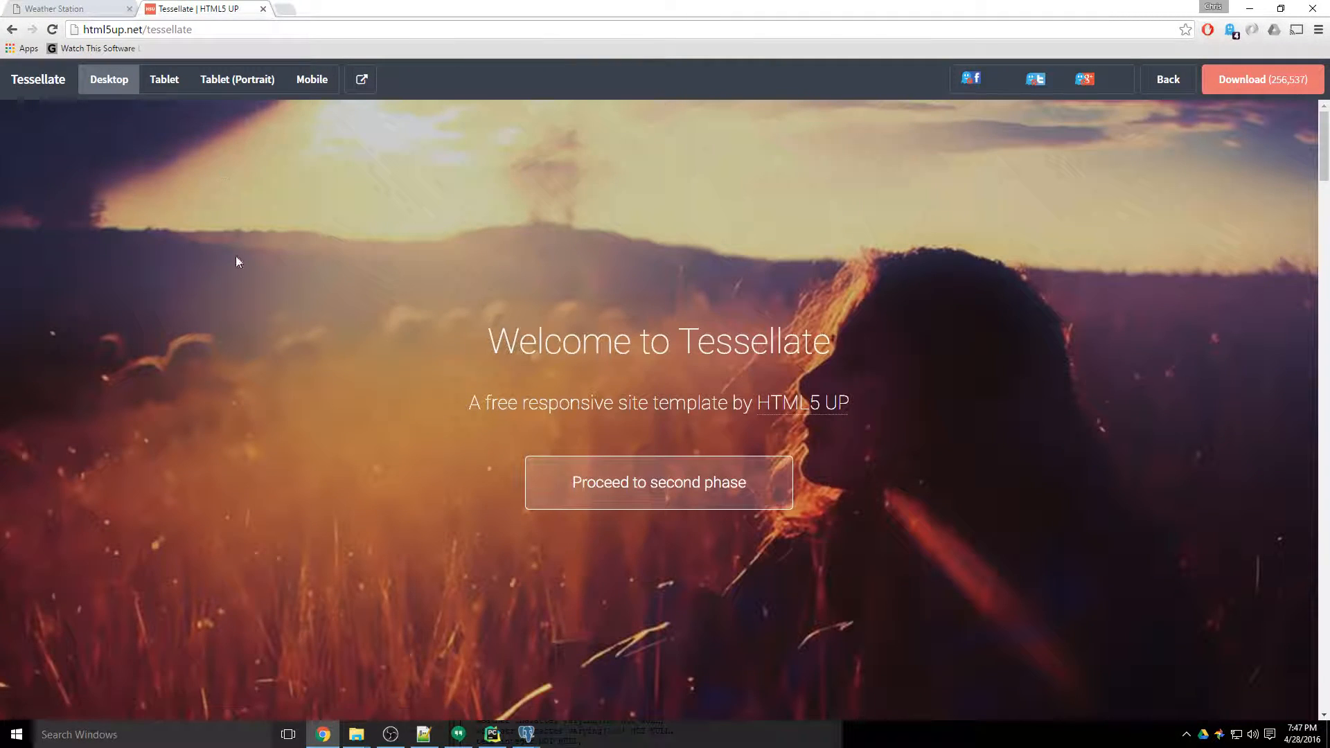
scroll("down", 3)
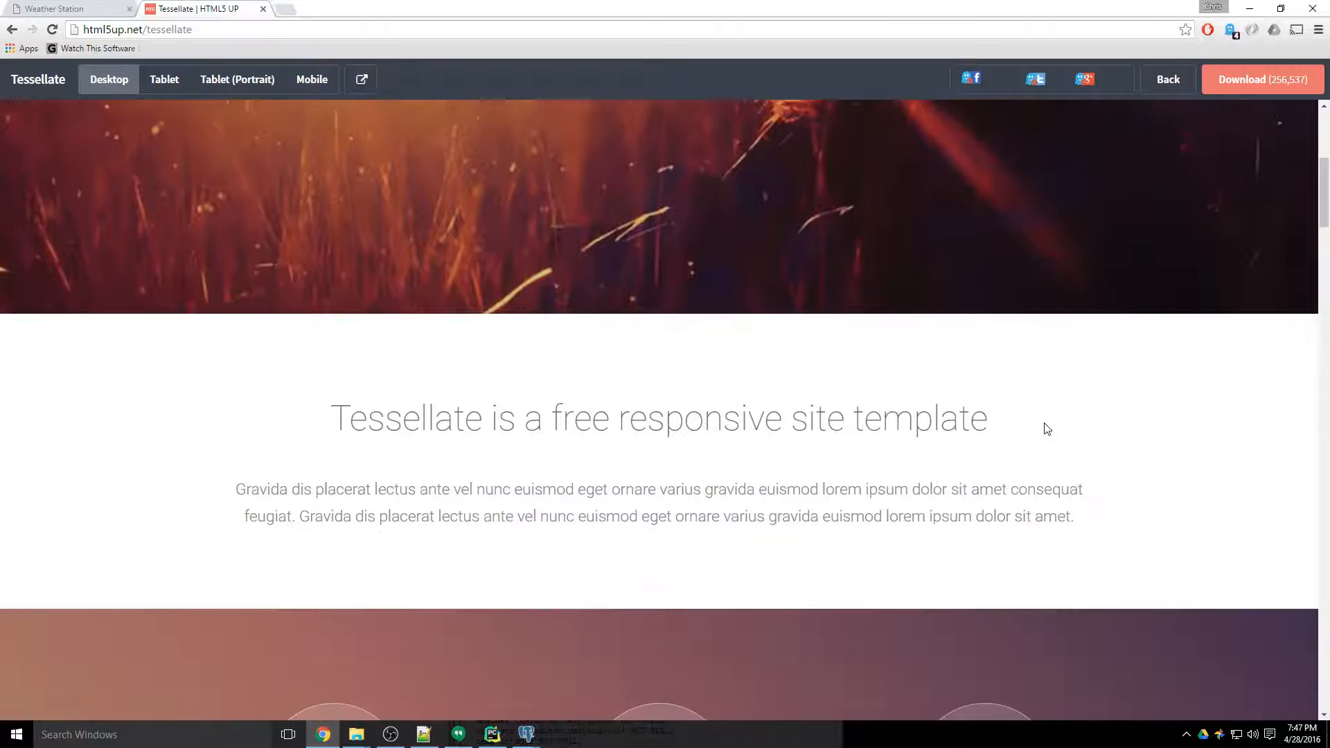
left_click(1166, 79)
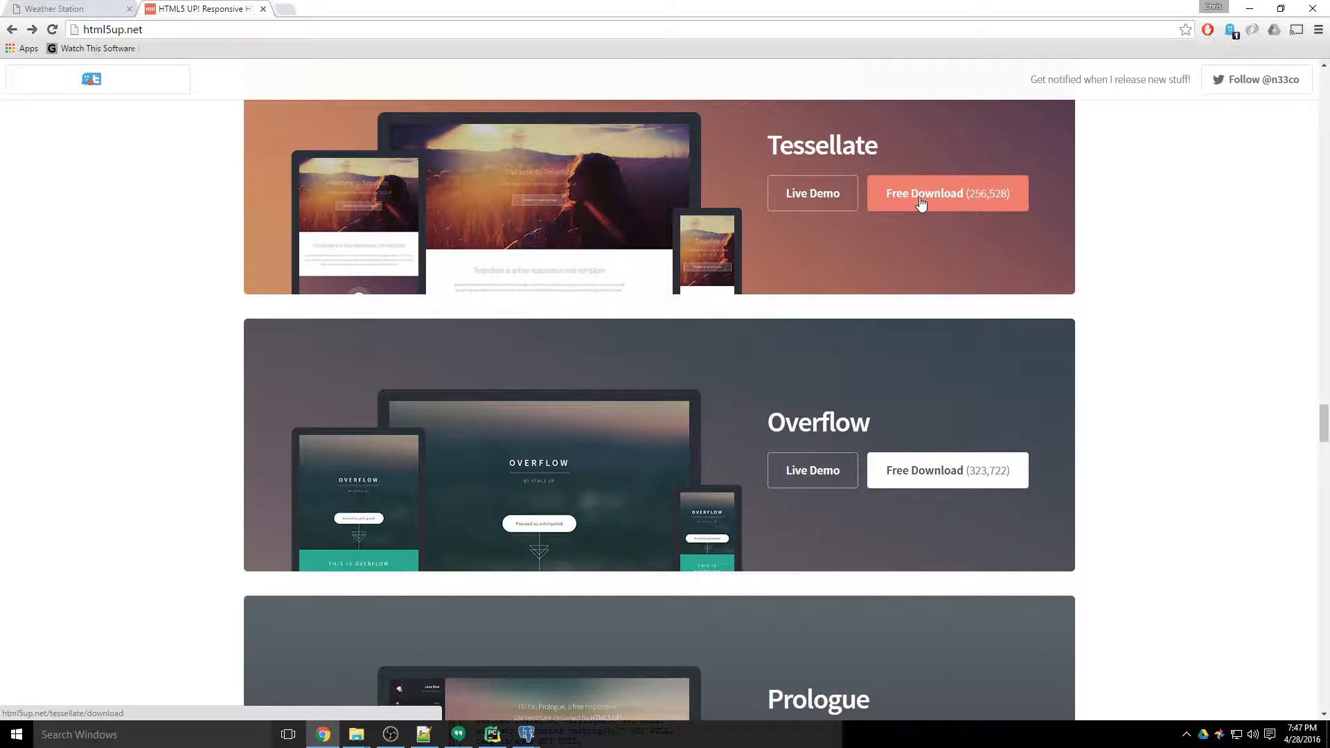
Step: Download the Tessellate template zip and show it in the Downloads folder
left_click(946, 194)
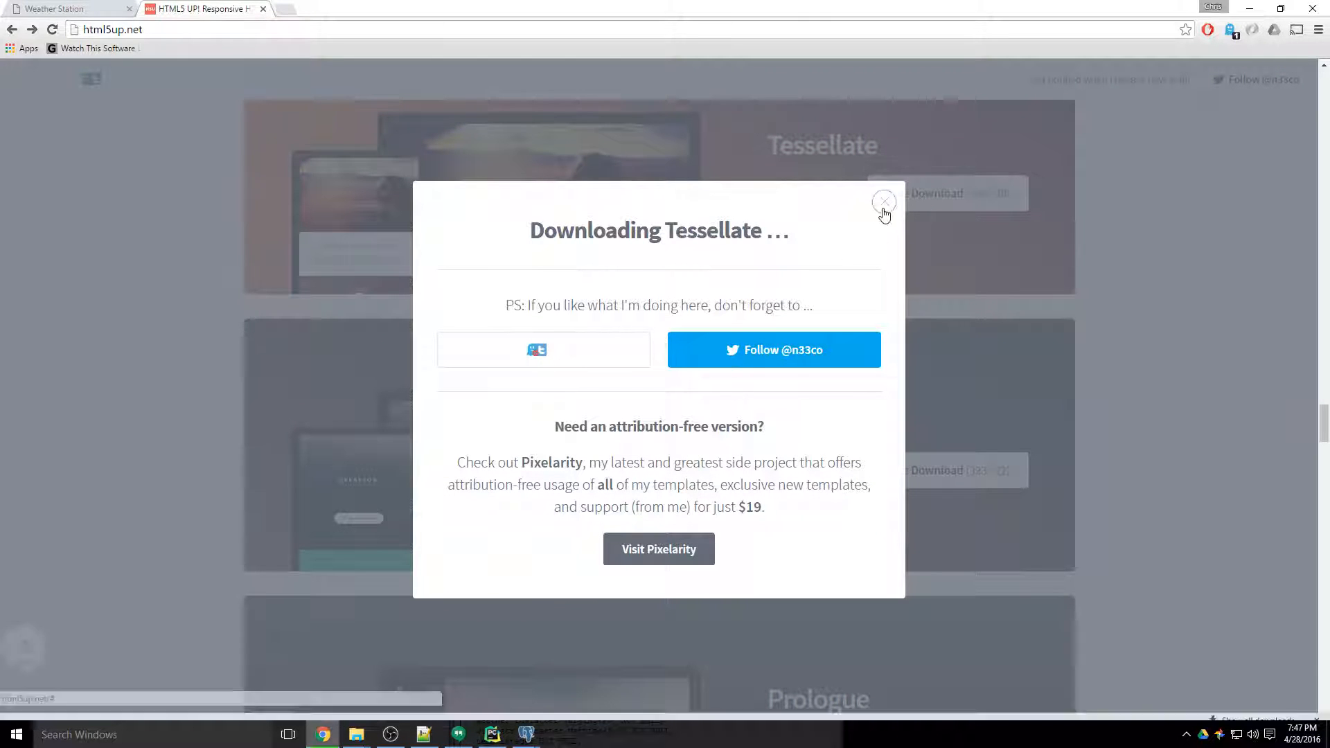
left_click(141, 705)
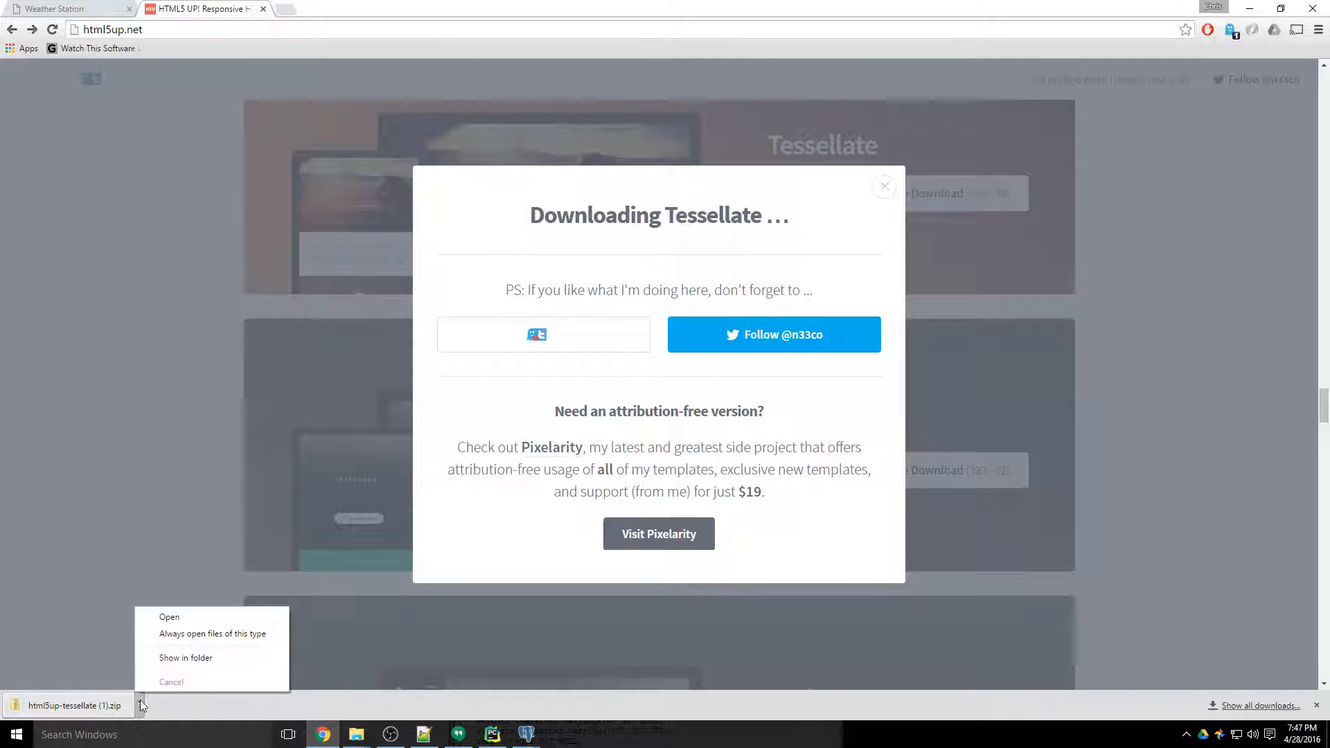
left_click(186, 656)
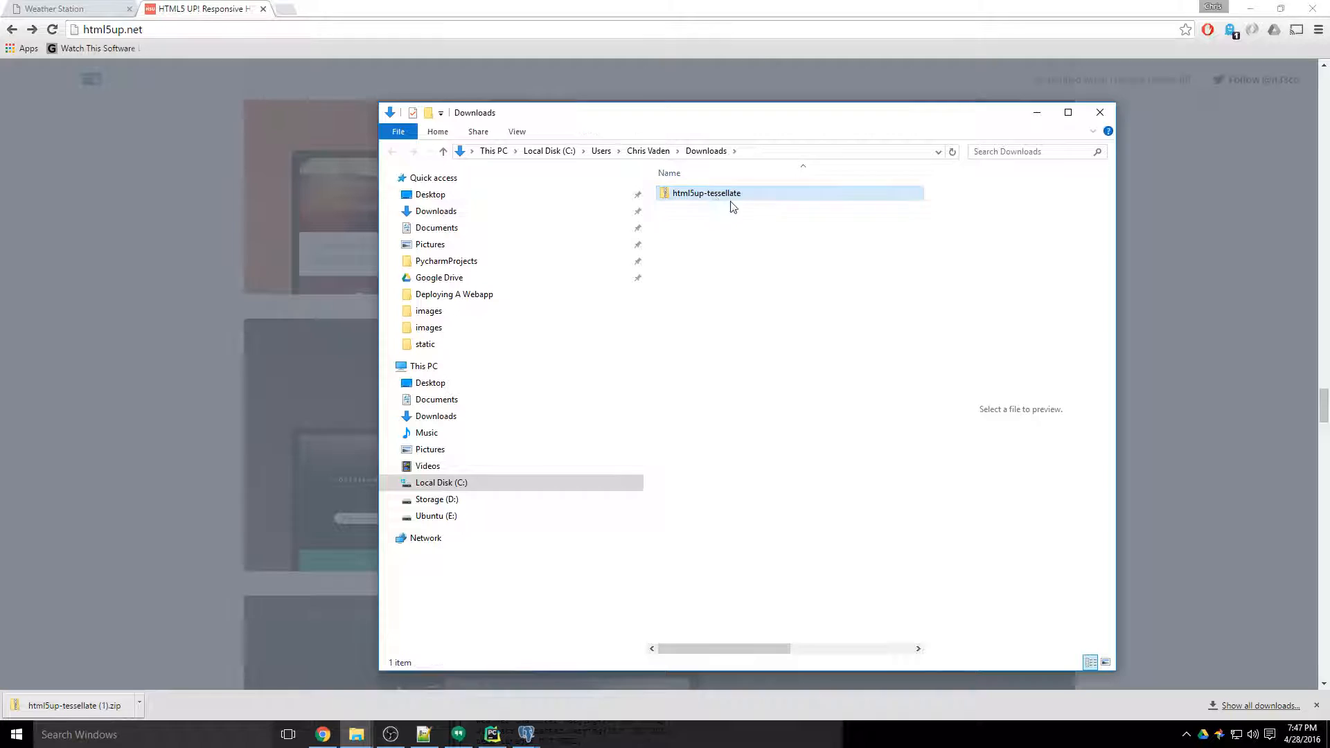
Step: Extract the Tessellate zip into html5up-tessellate and view its index.html locally
right_click(705, 192)
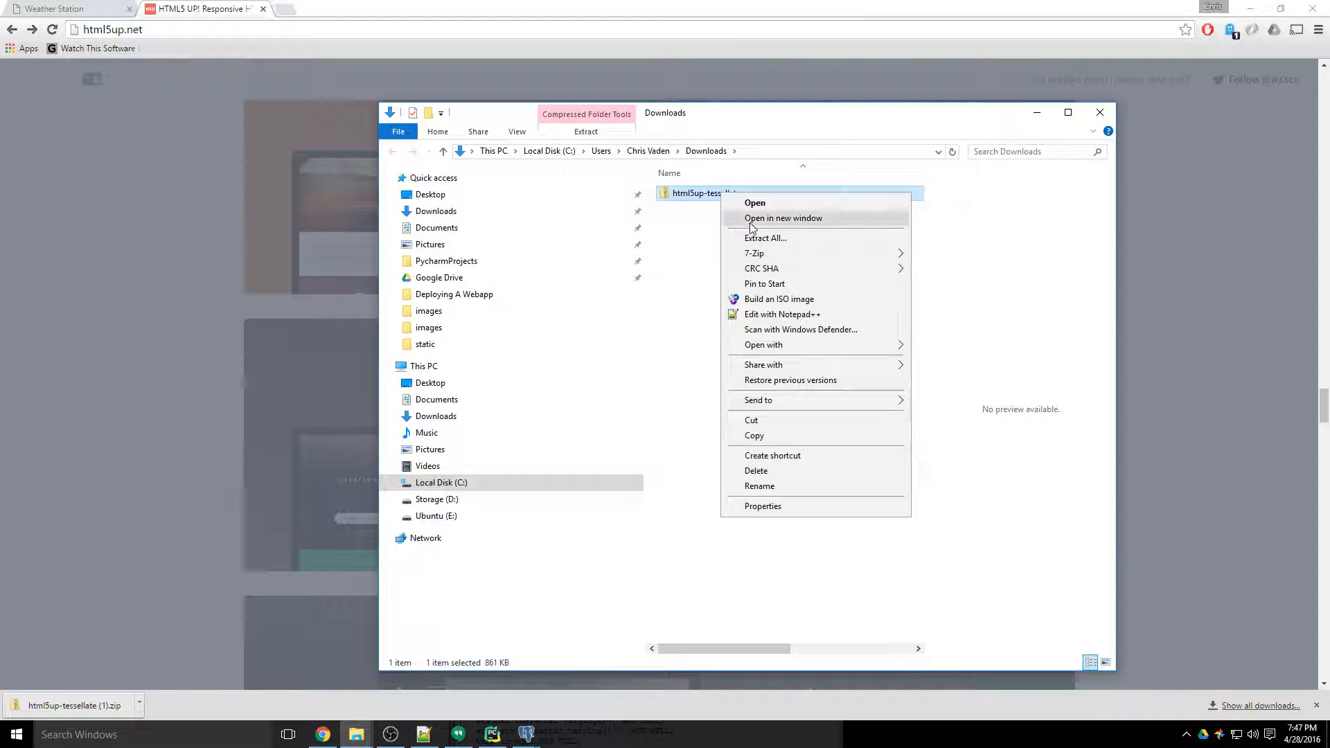
left_click(765, 237)
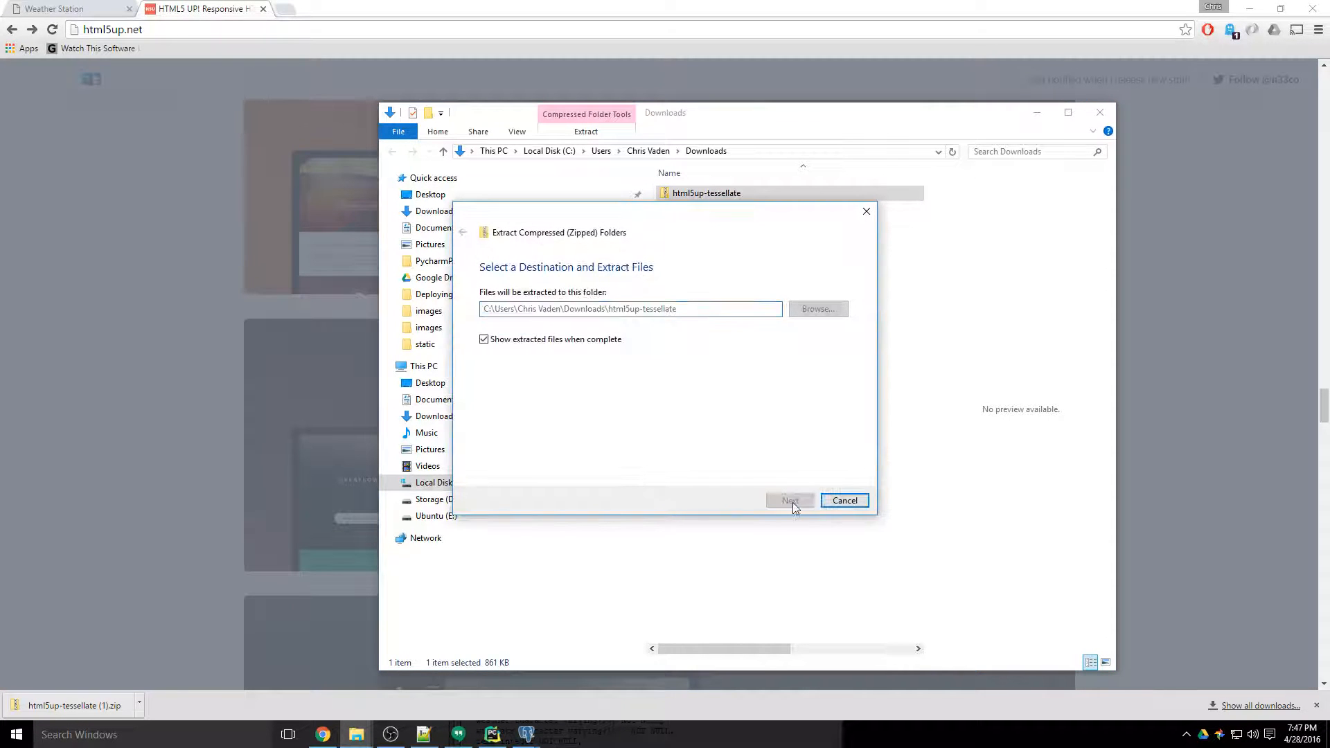
left_click(788, 500)
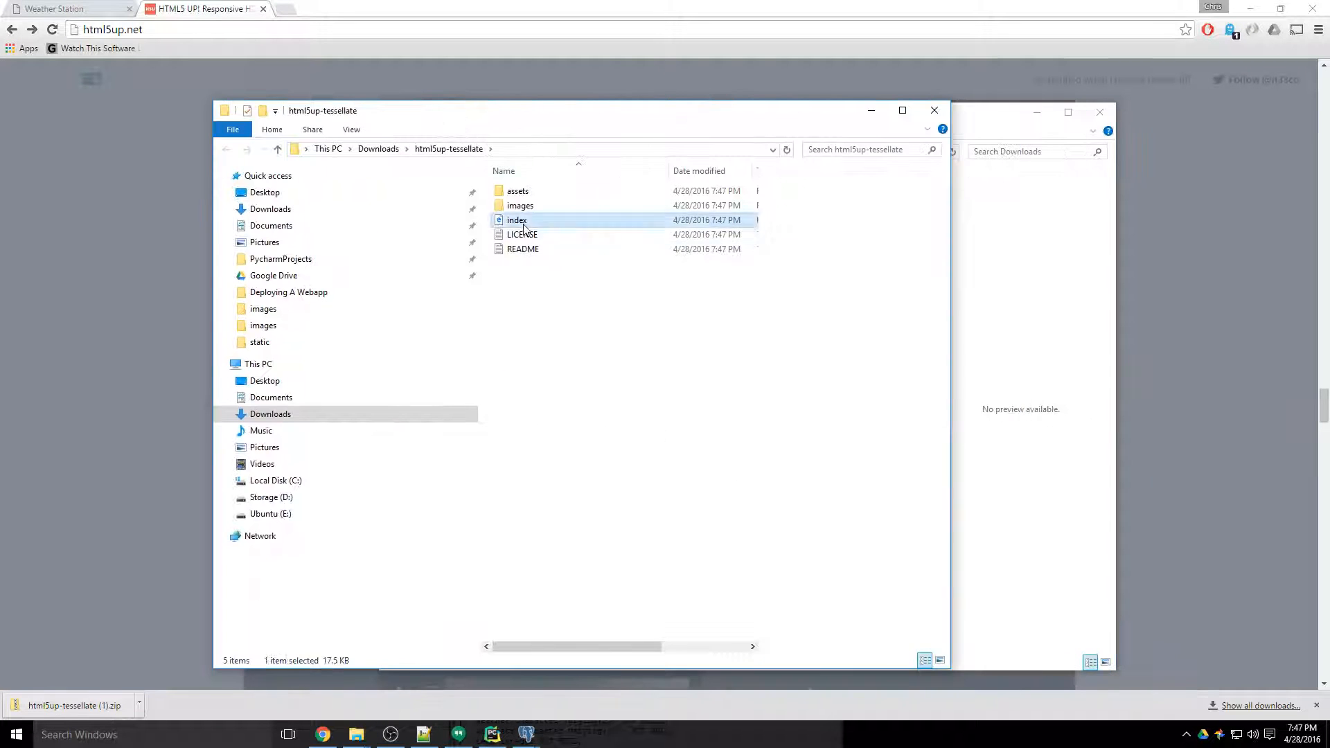
double_click(517, 220)
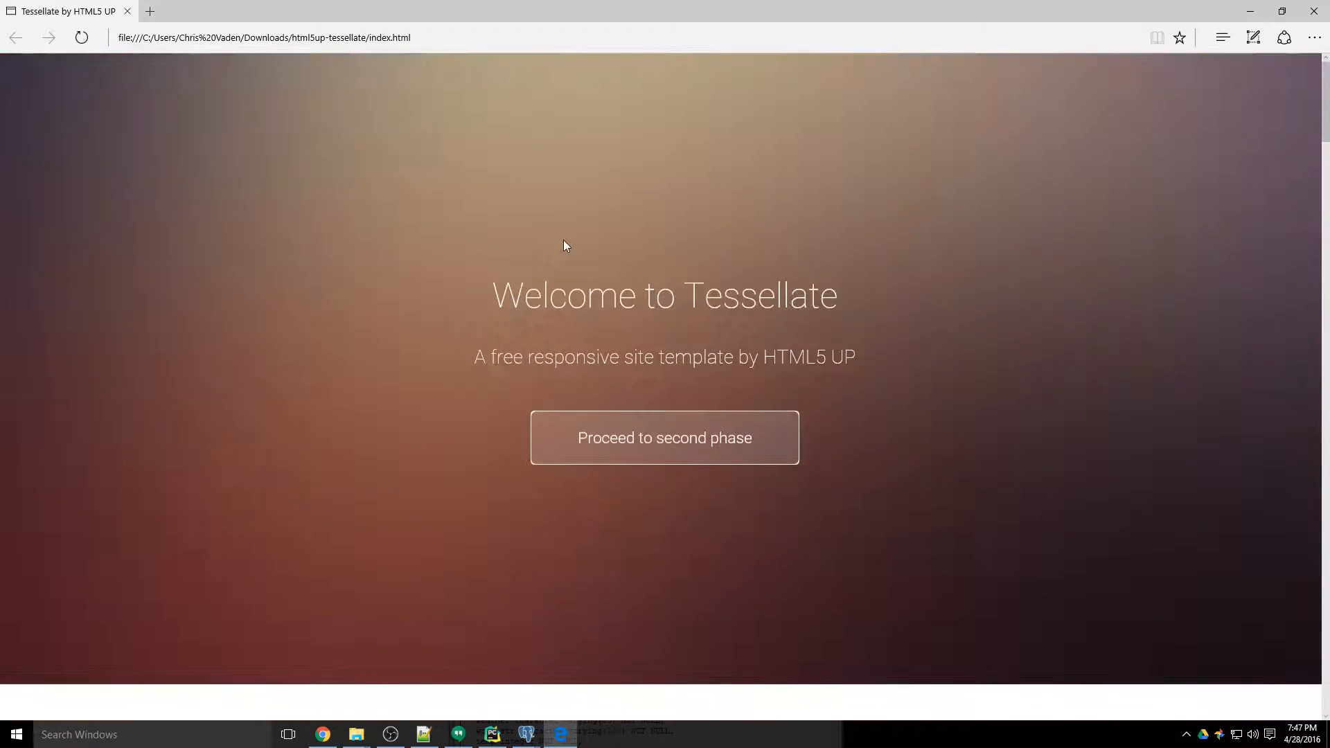
left_click(664, 438)
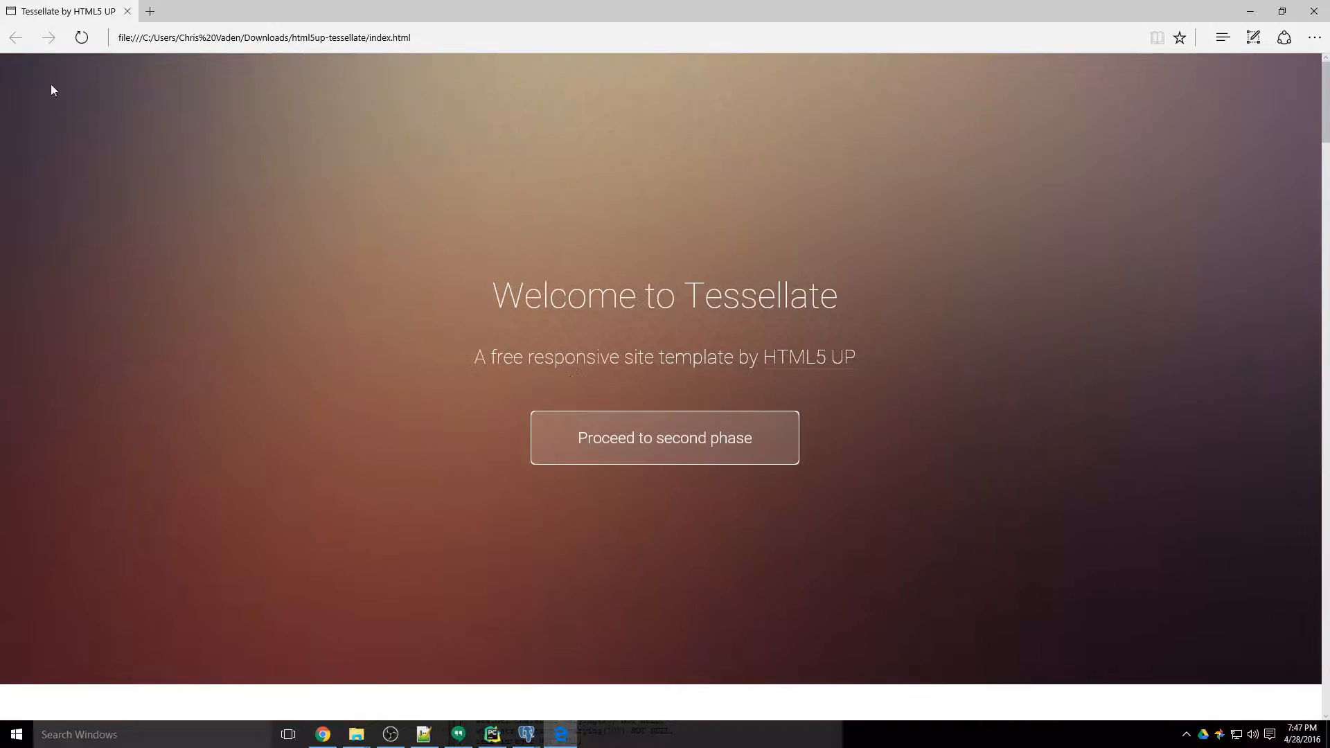
mouse_move(388, 262)
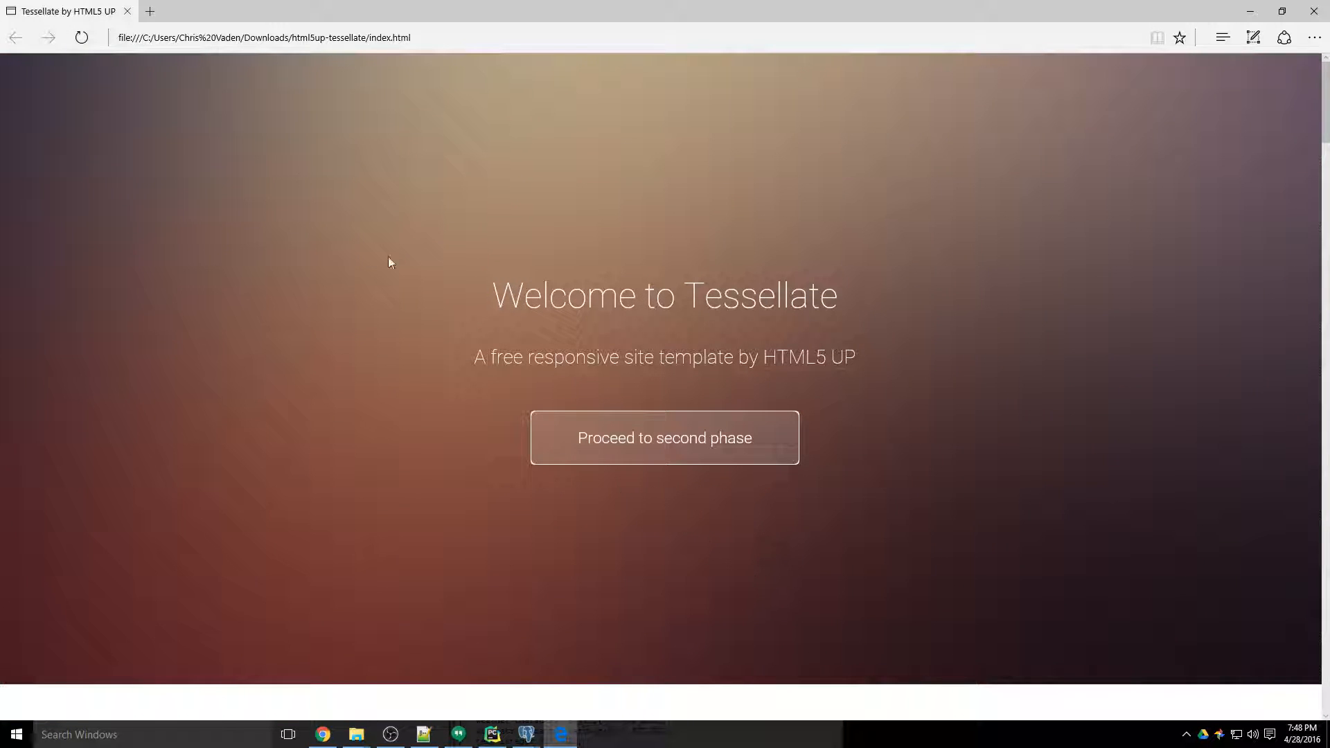
mouse_move(11, 61)
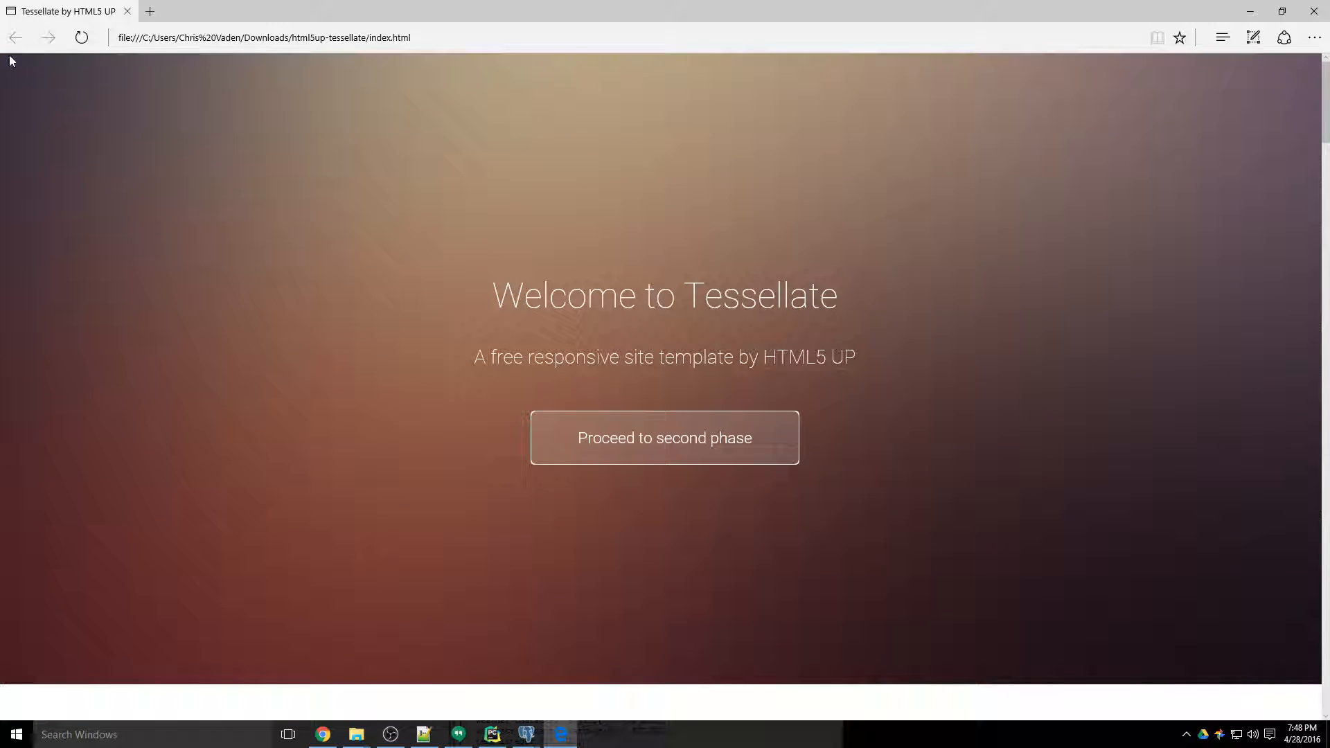
scroll("down", 3)
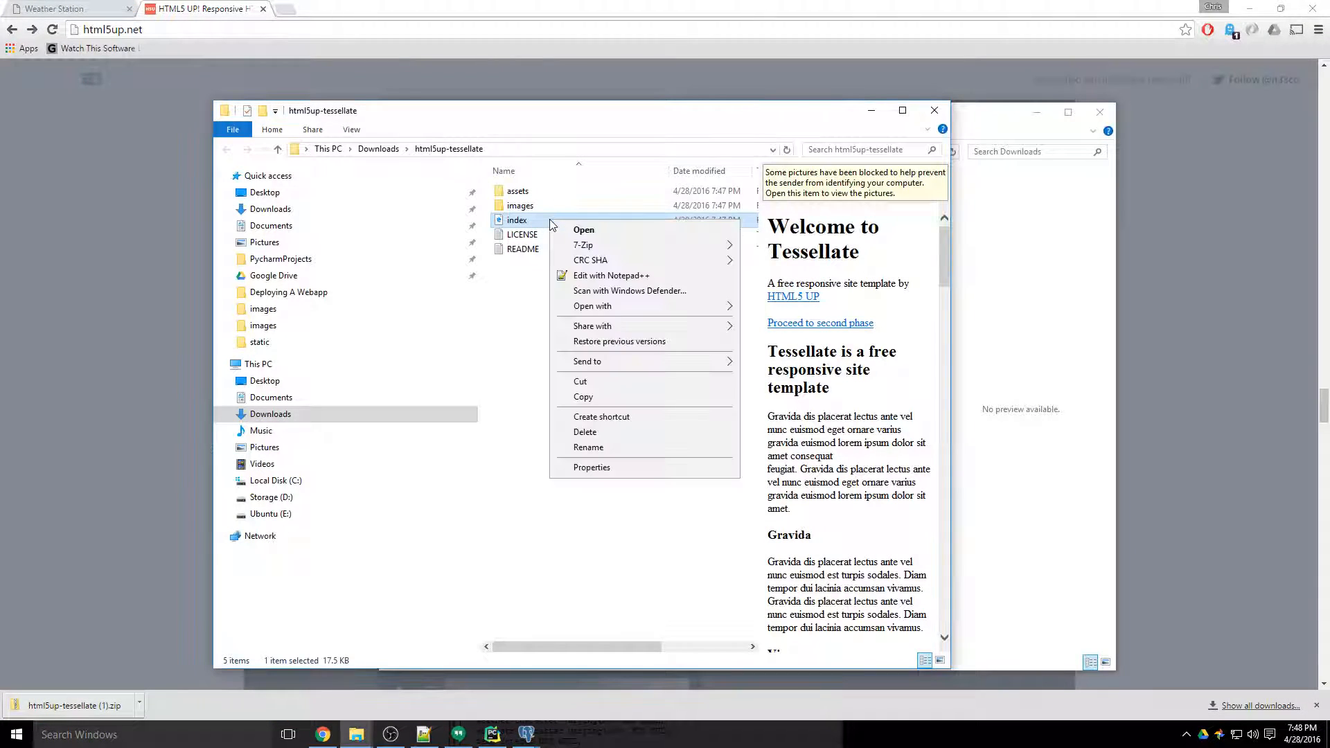
mouse_move(595, 286)
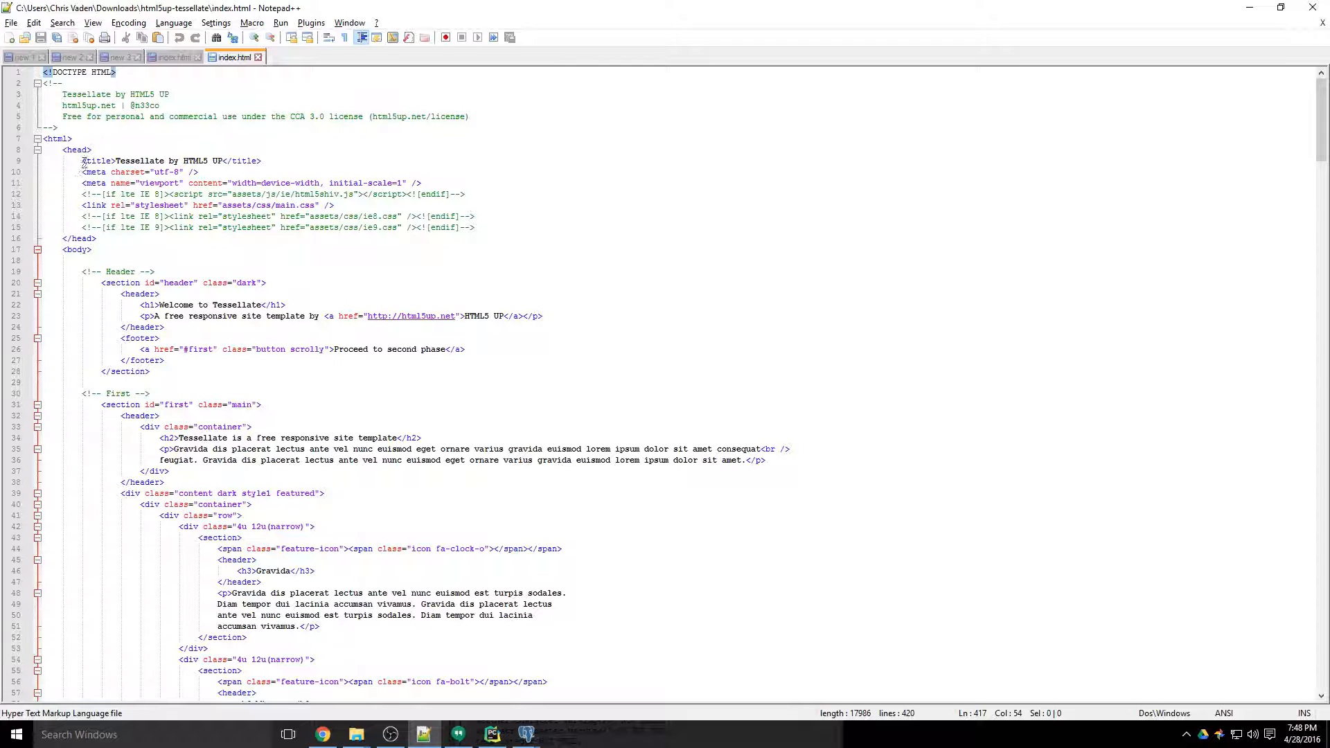
Step: Read through index.html's head title, meta and stylesheet lines and the Header section markup
left_click_drag(81, 161, 480, 228)
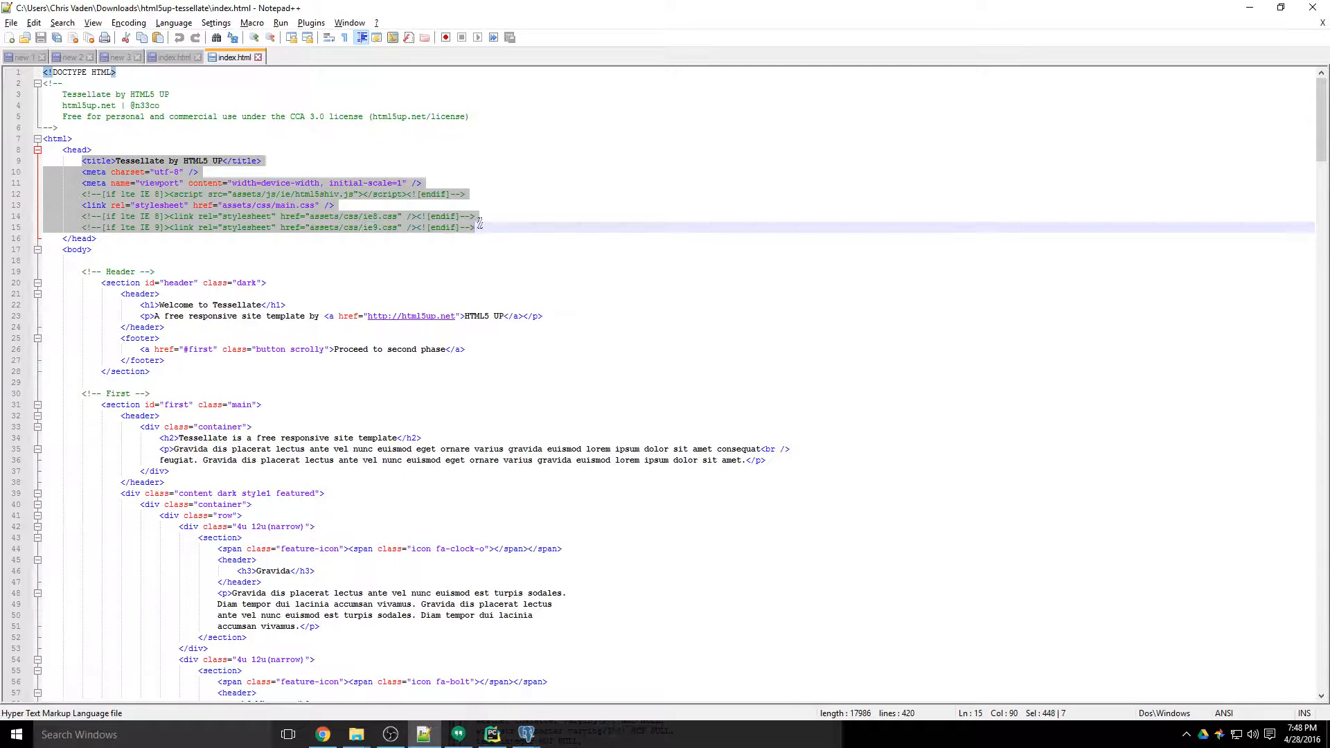
left_click(399, 226)
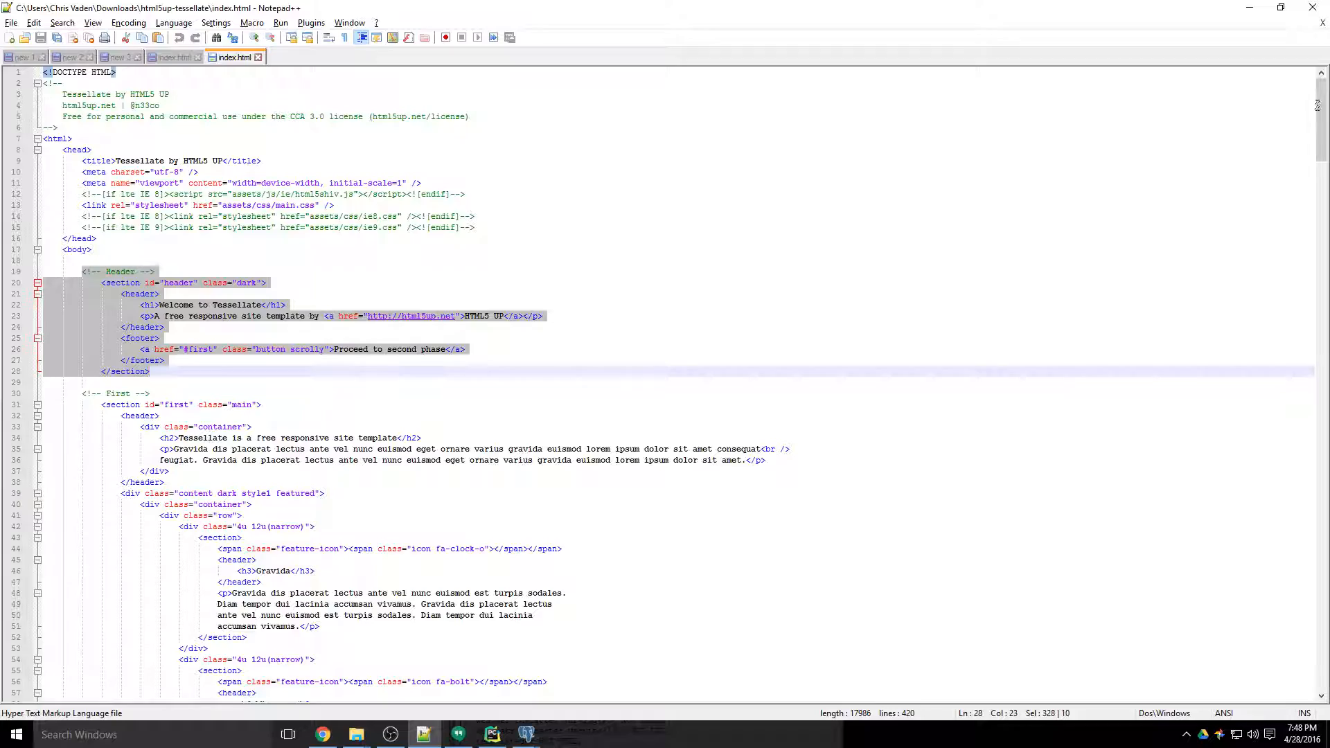
scroll("down", 3)
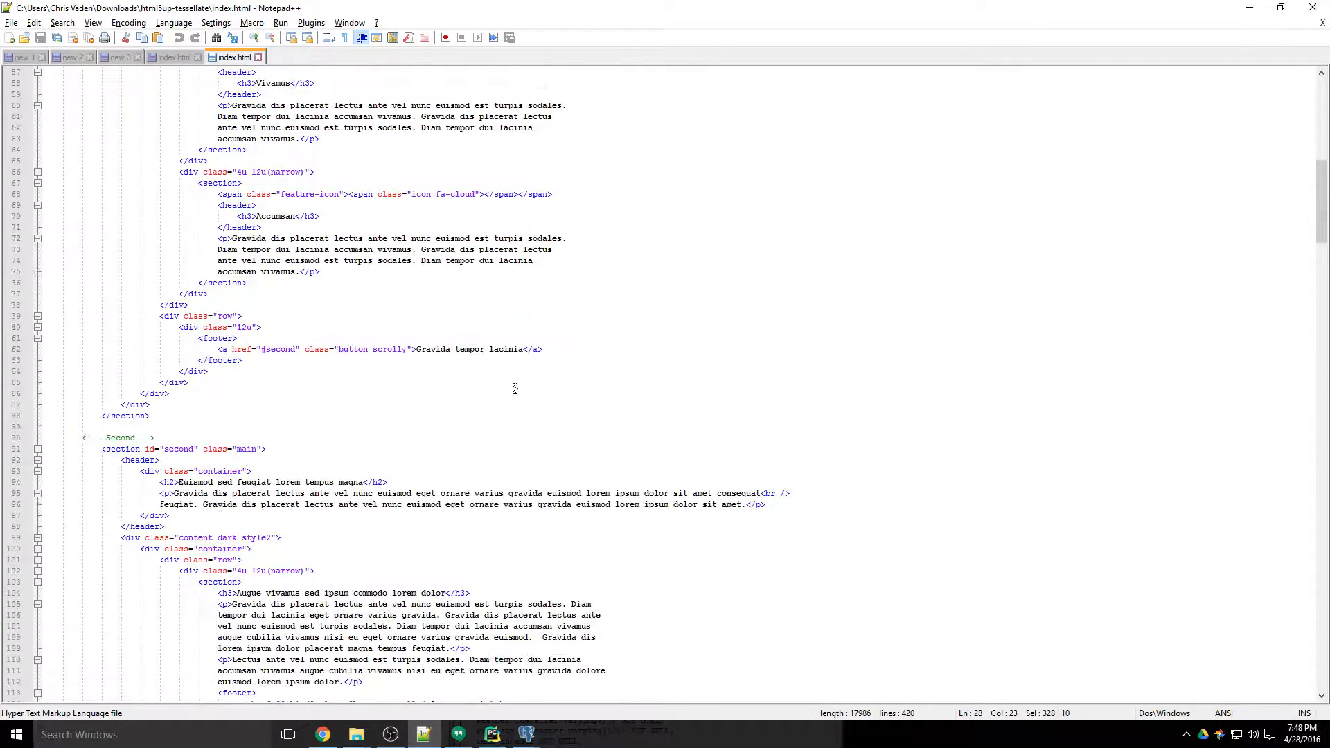
scroll("down", 3)
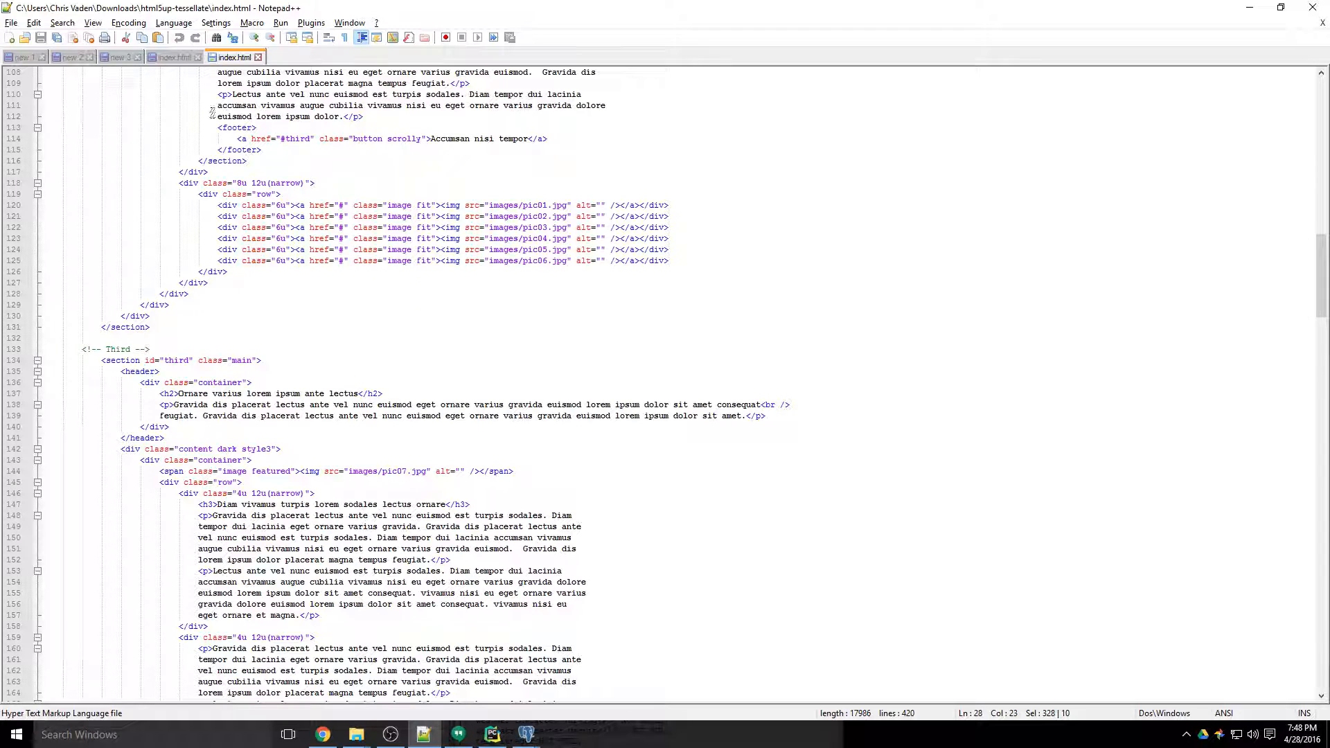
mouse_move(287, 734)
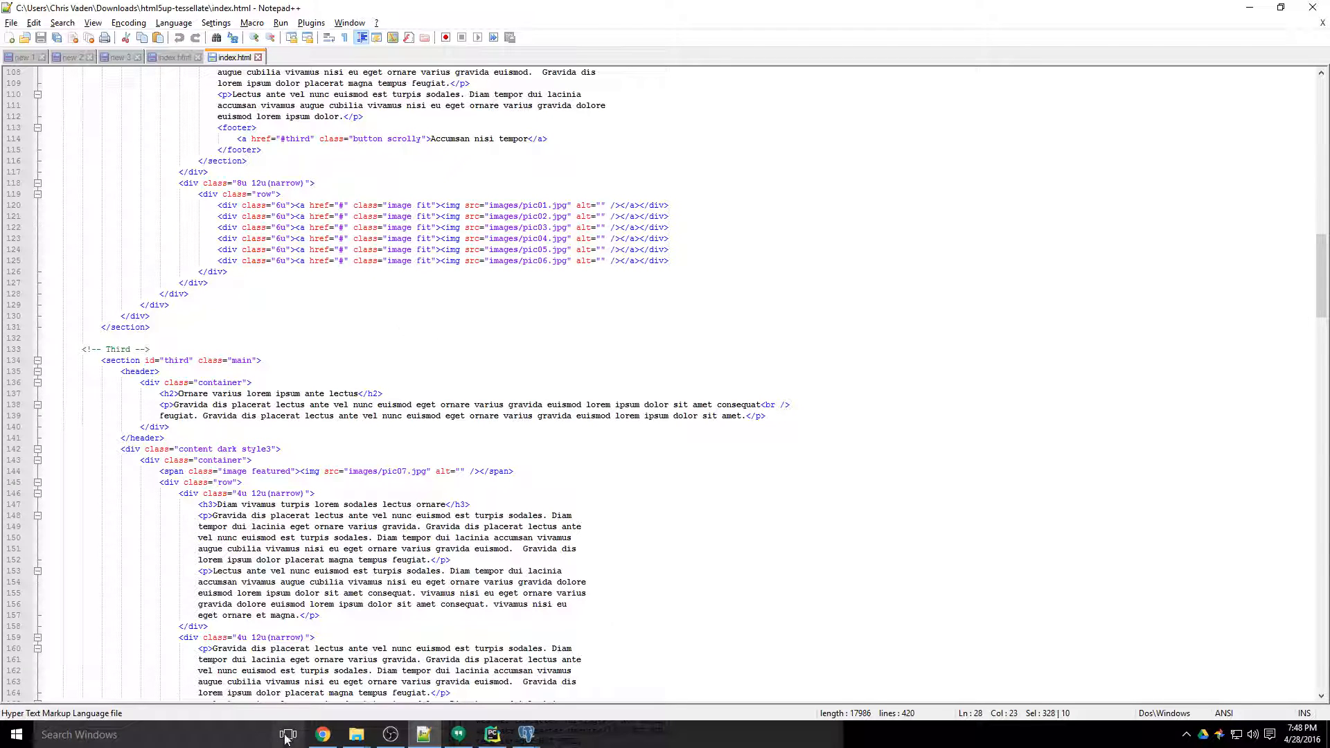
Step: Review the Tessellate demo page in Chrome down through its features and image gallery
left_click(322, 734)
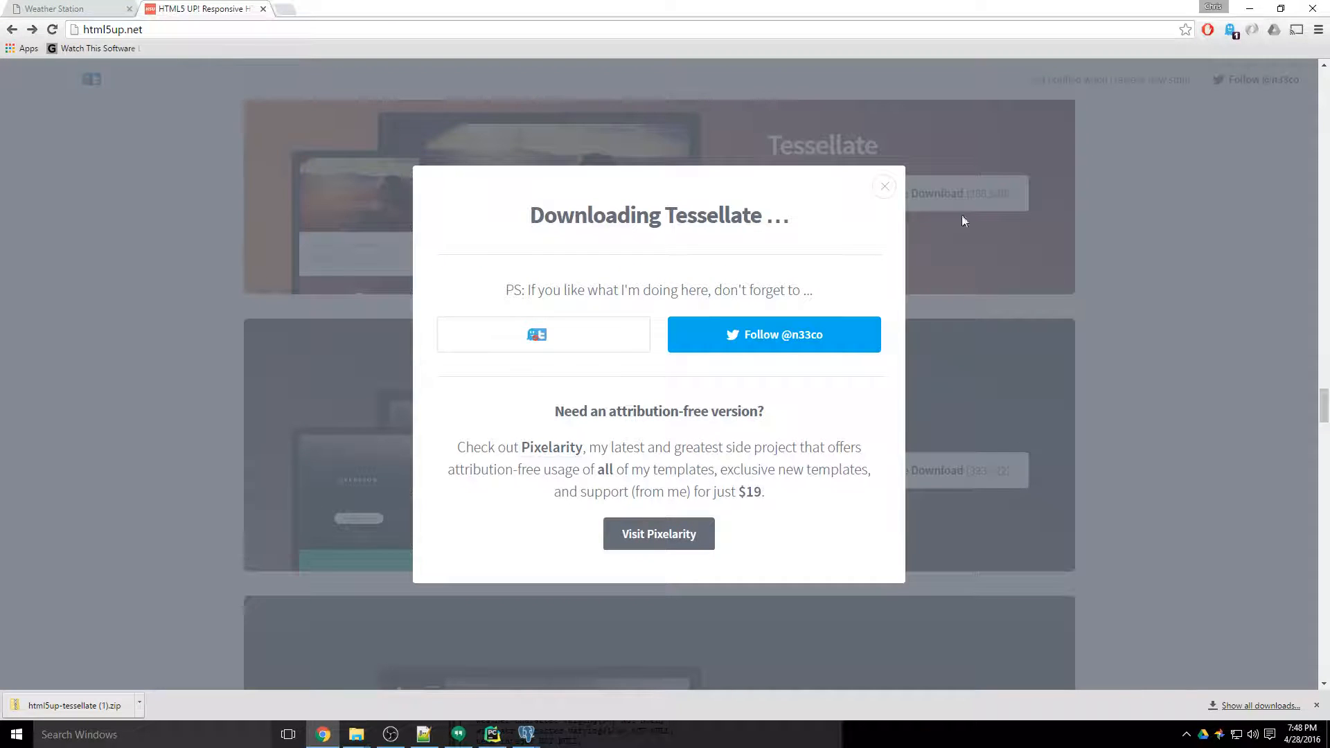
left_click(885, 186)
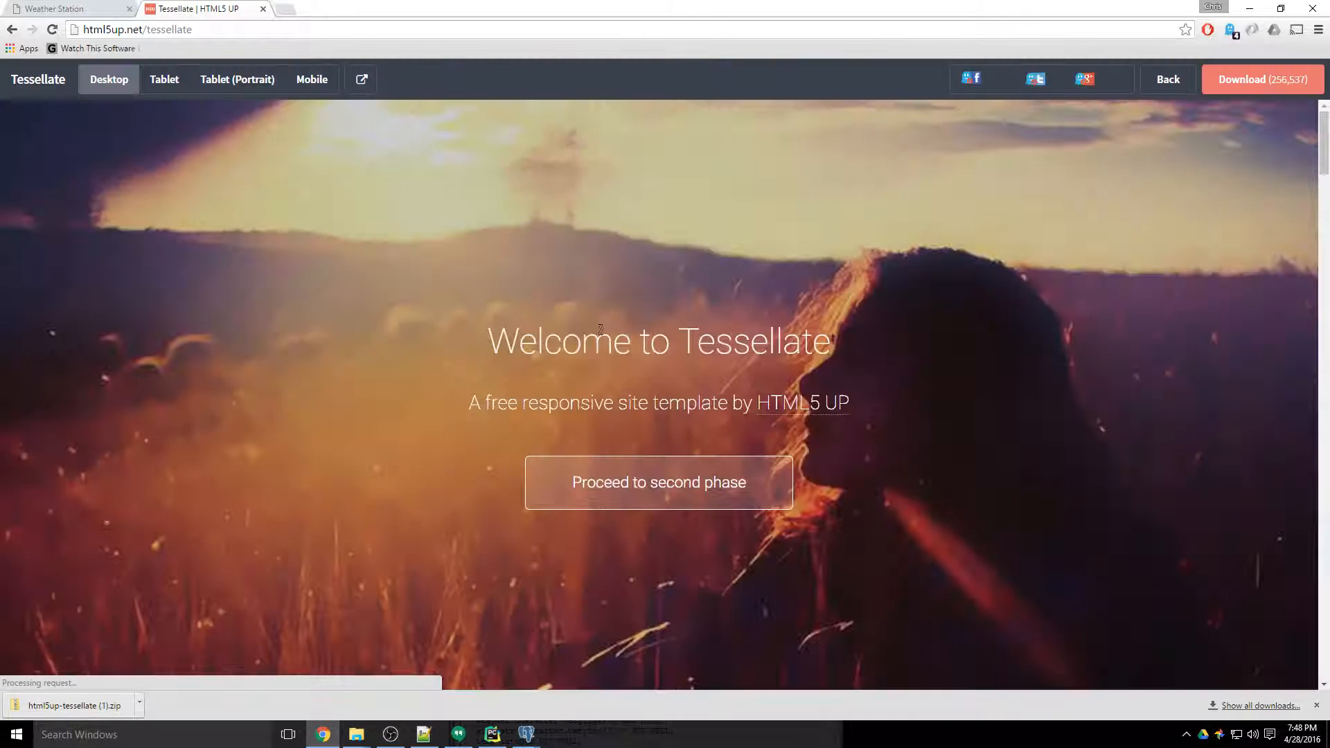
scroll("down", 3)
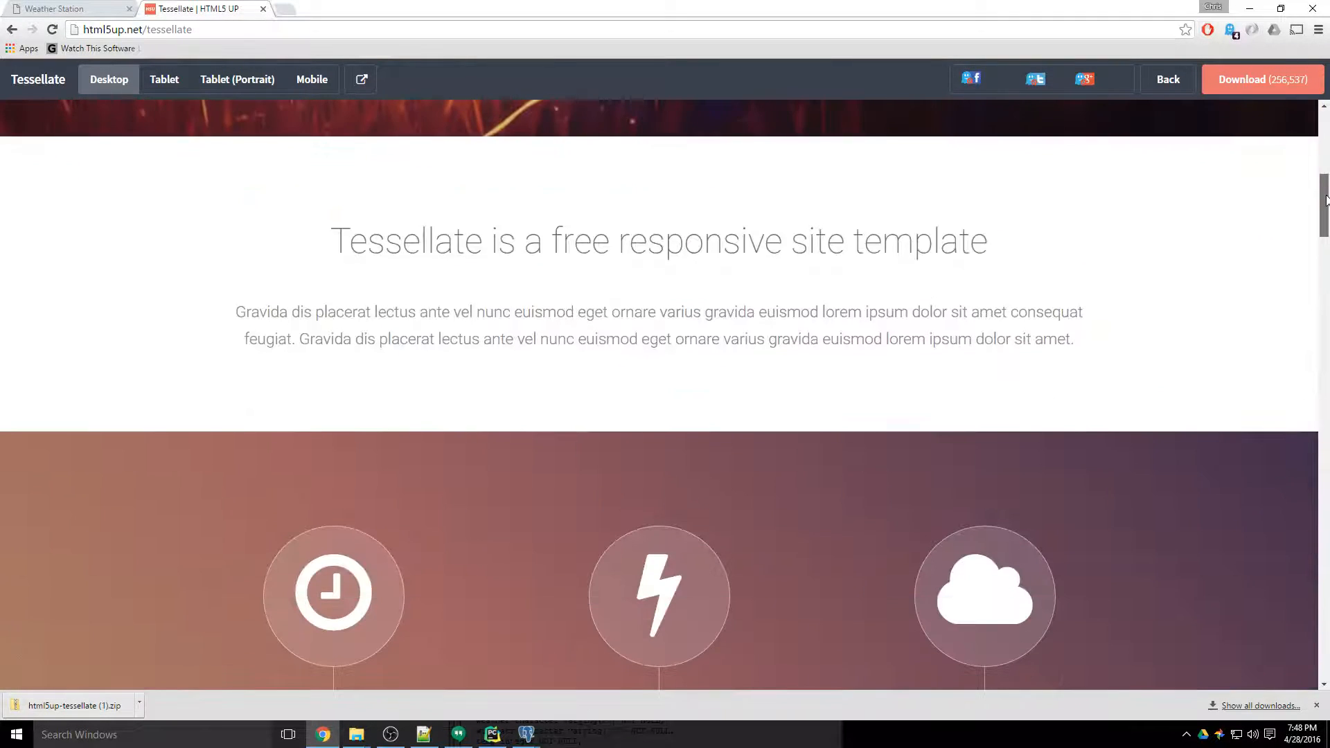
scroll("down", 3)
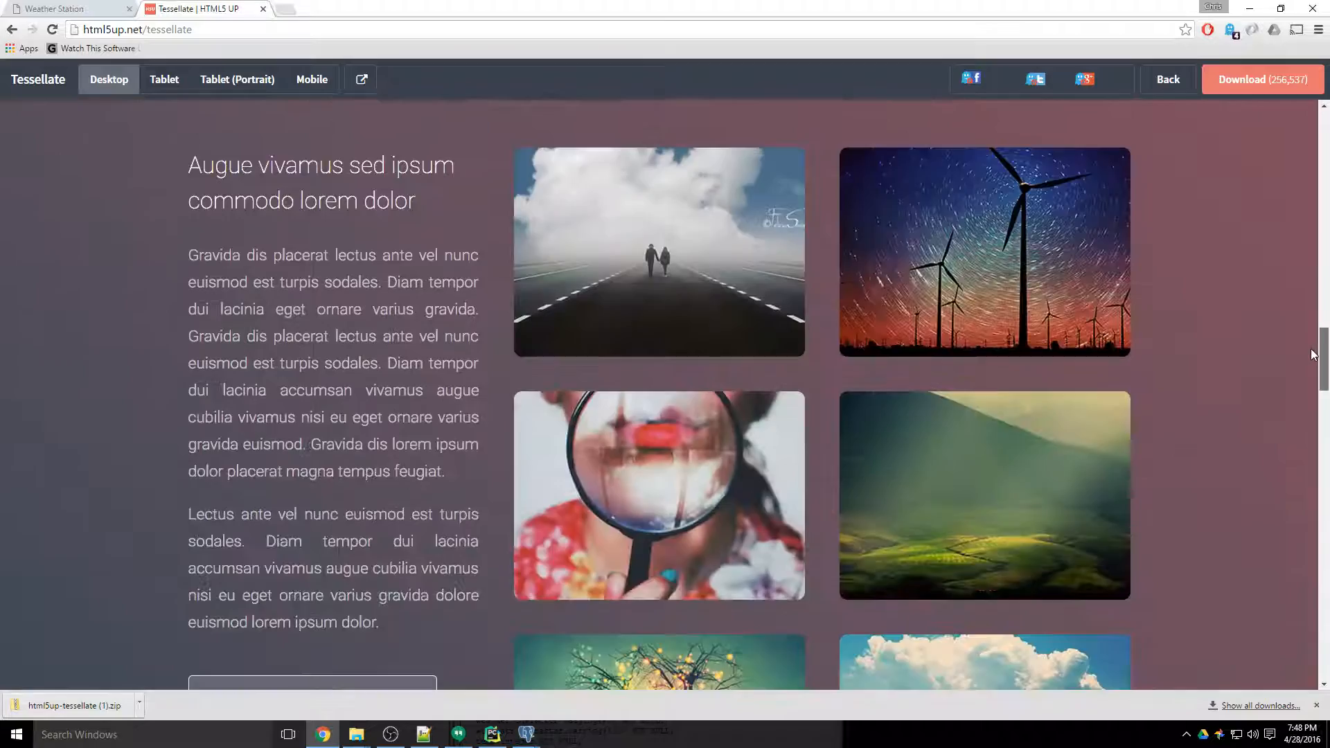
scroll("down", 3)
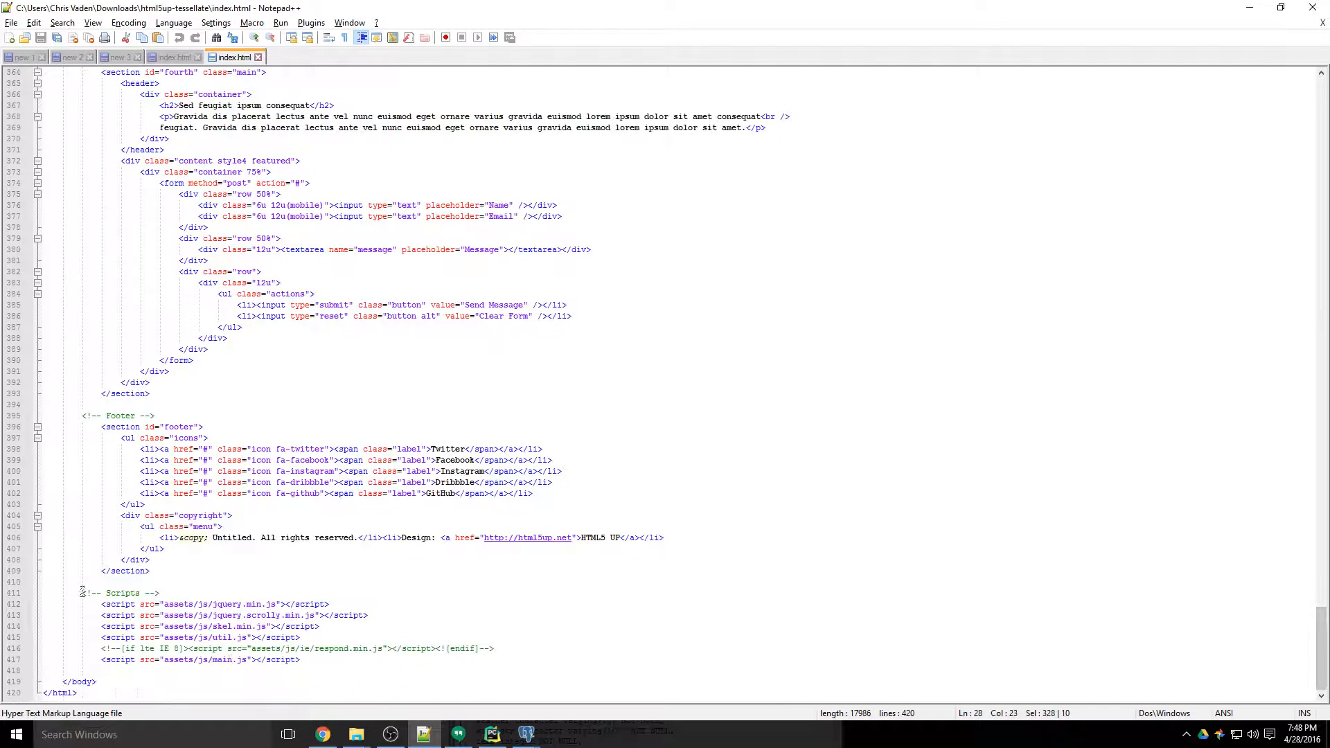
Step: Copy Tessellate's stylesheet links and header section lines 20–28 into the weatherapp template
left_click_drag(82, 591, 299, 659)
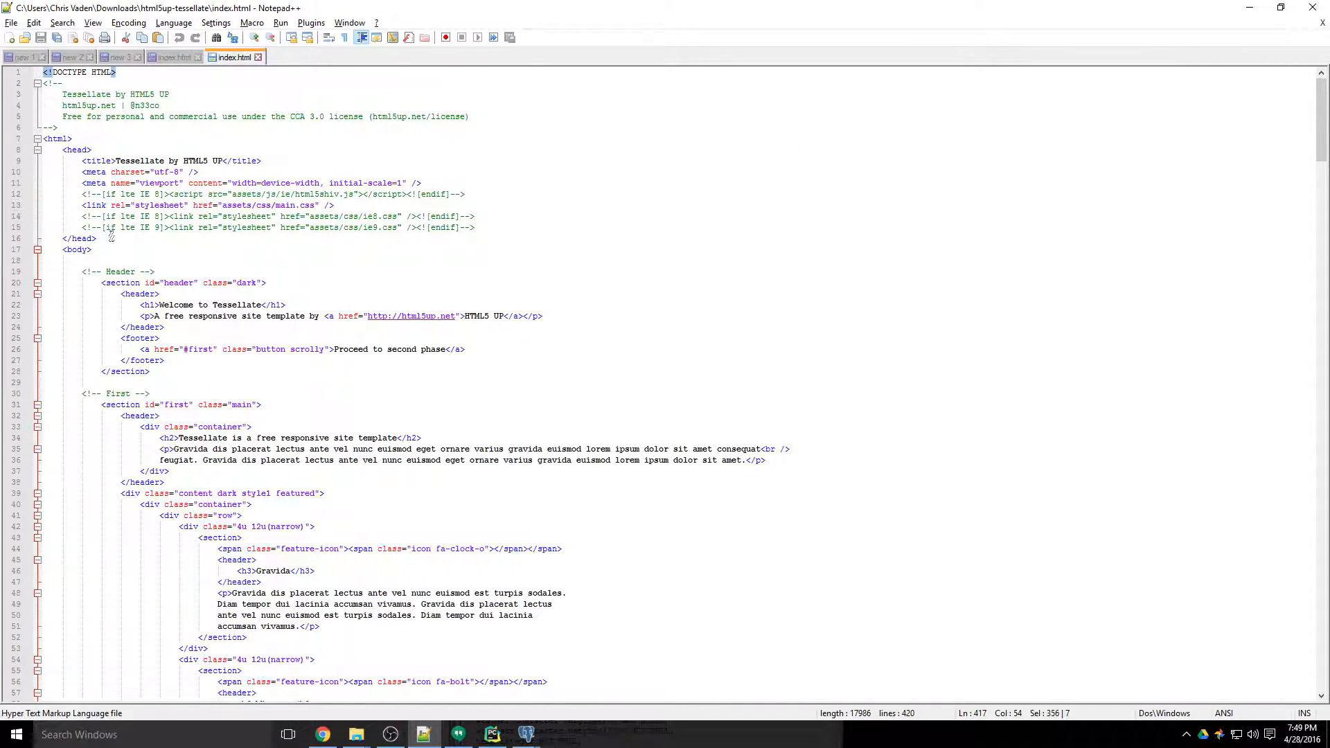
left_click_drag(80, 172, 96, 238)
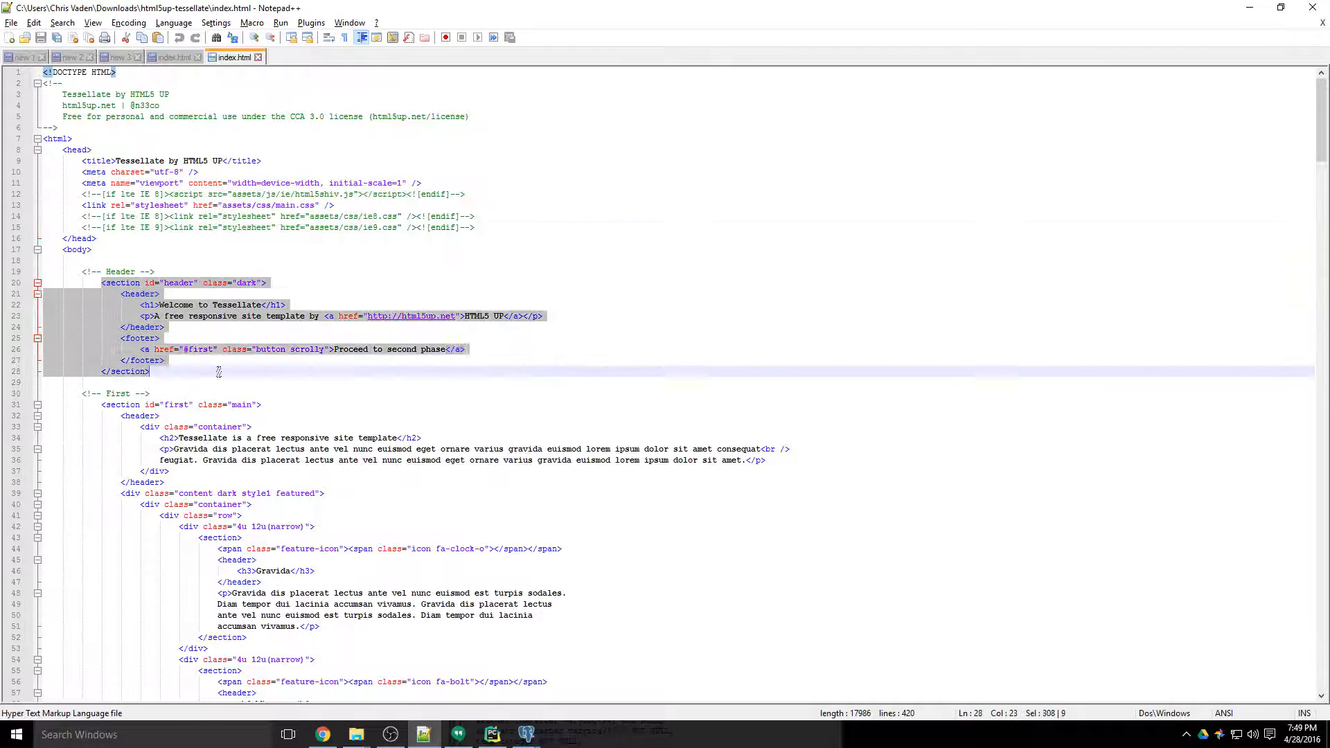
left_click(490, 734)
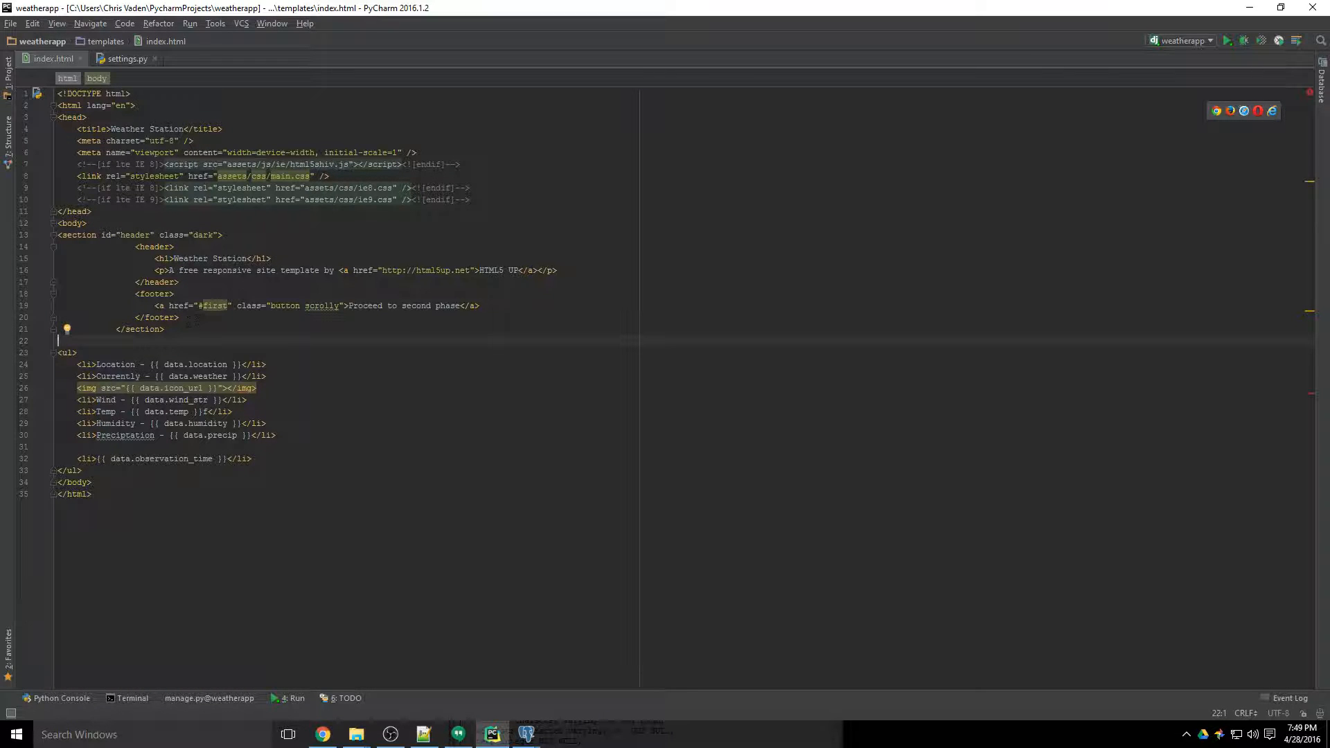
Step: Check the Tessellate demo in Chrome, then select the ul weather list in the template
key("alt+tab")
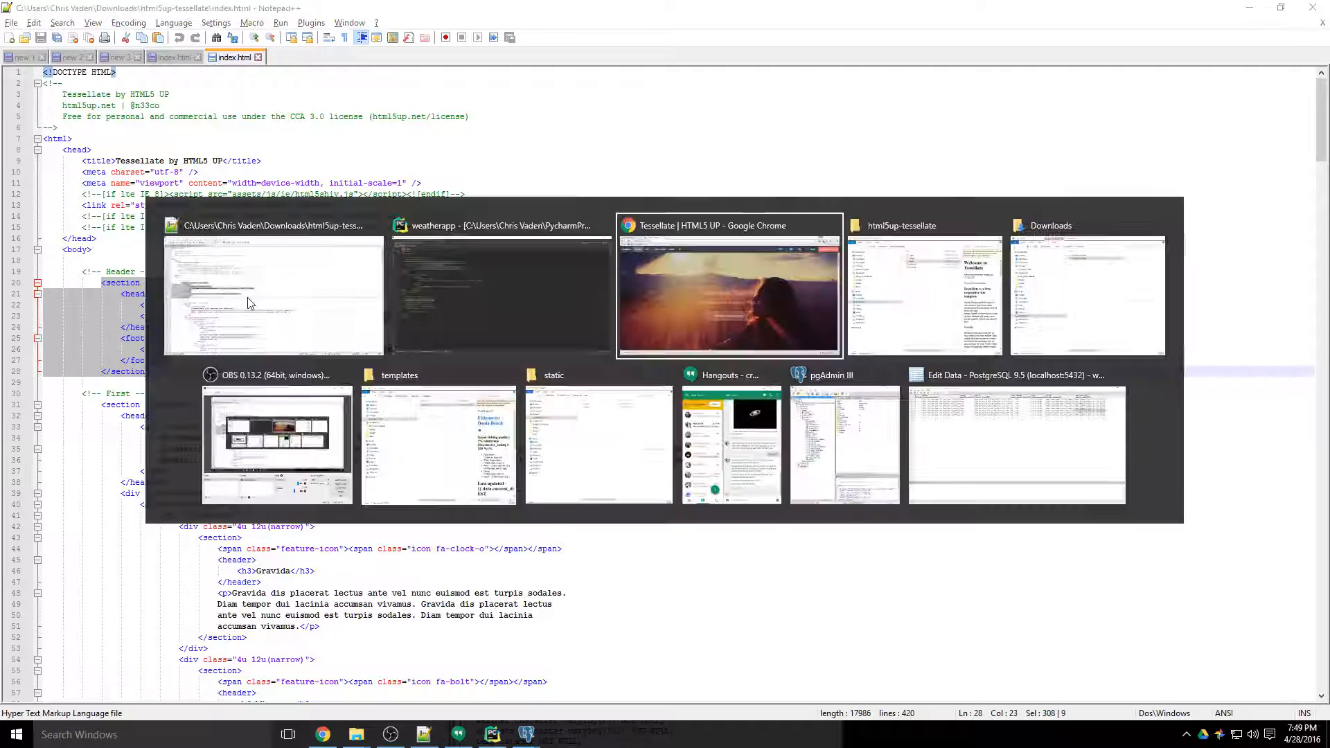
left_click(727, 283)
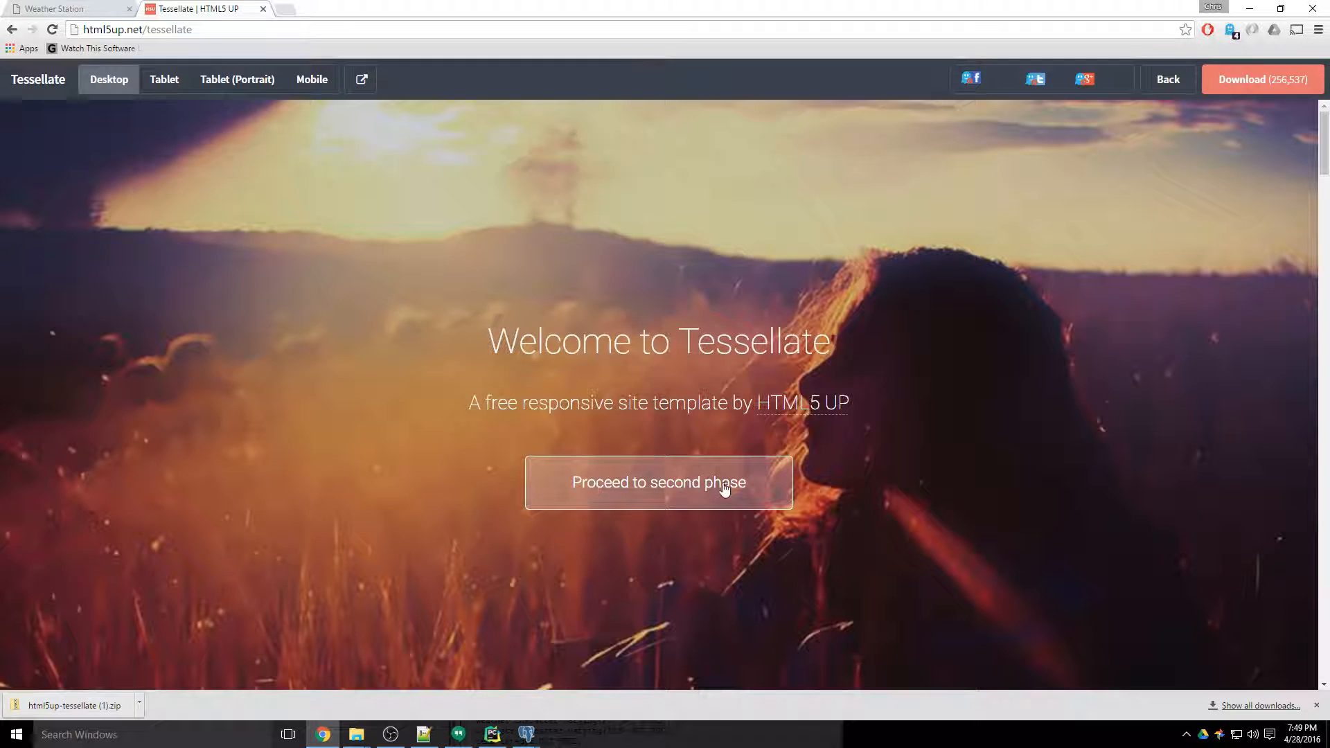
mouse_move(864, 421)
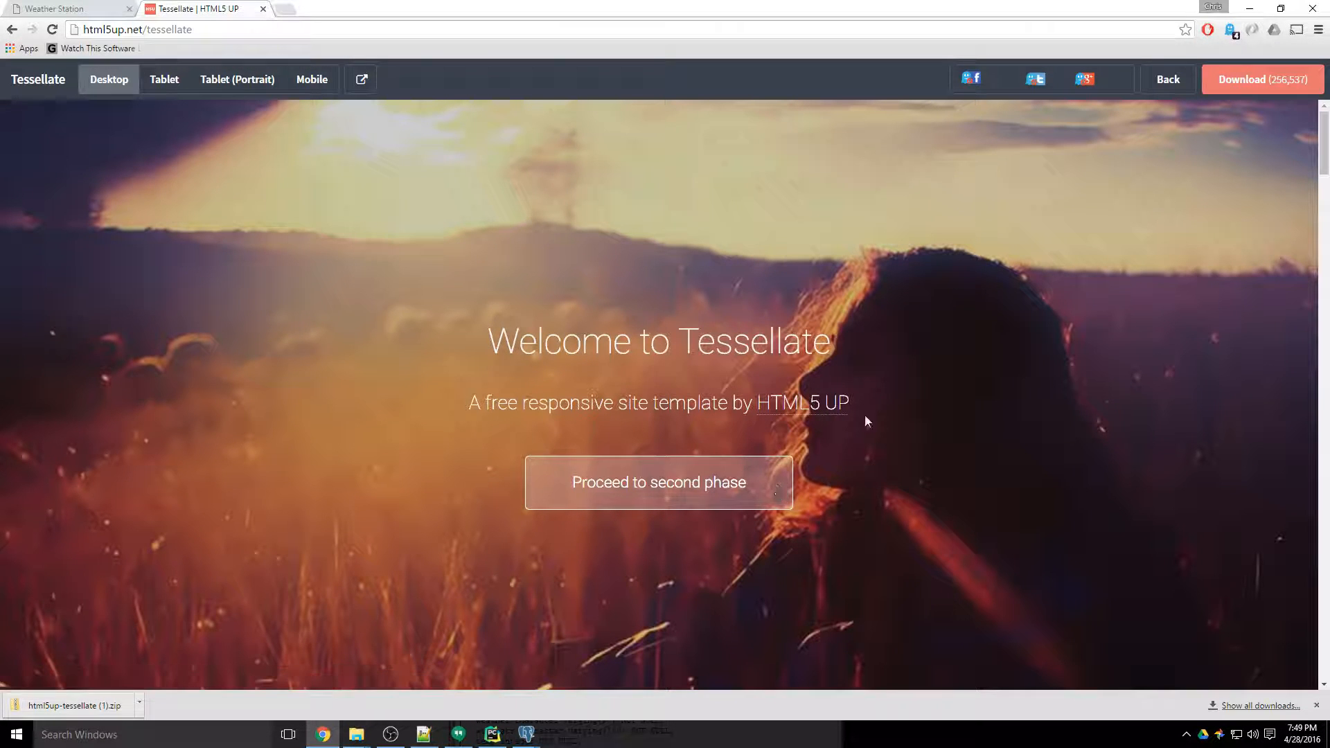
left_click(490, 734)
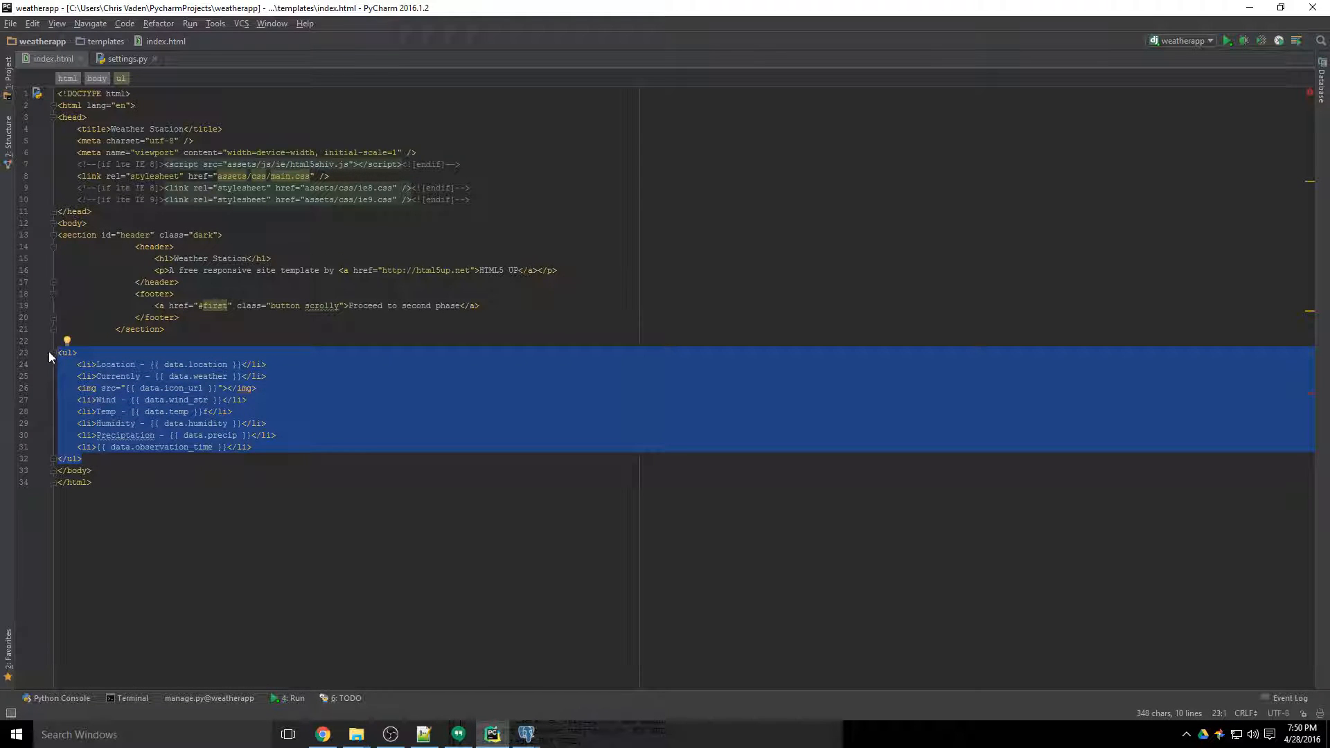
Step: Move the weather list into the header footer, drop the tagline, and add the data.icon_url img in the h1
key("Delete")
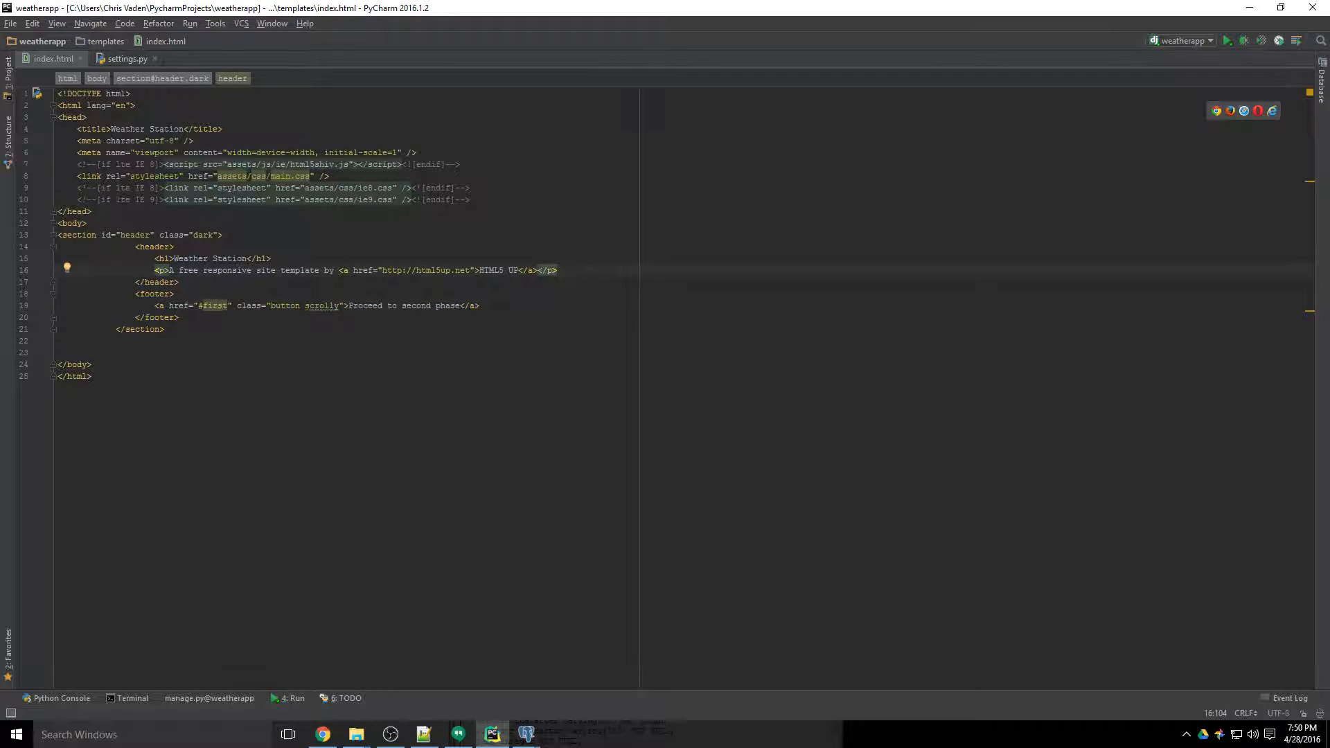
left_click(179, 315)
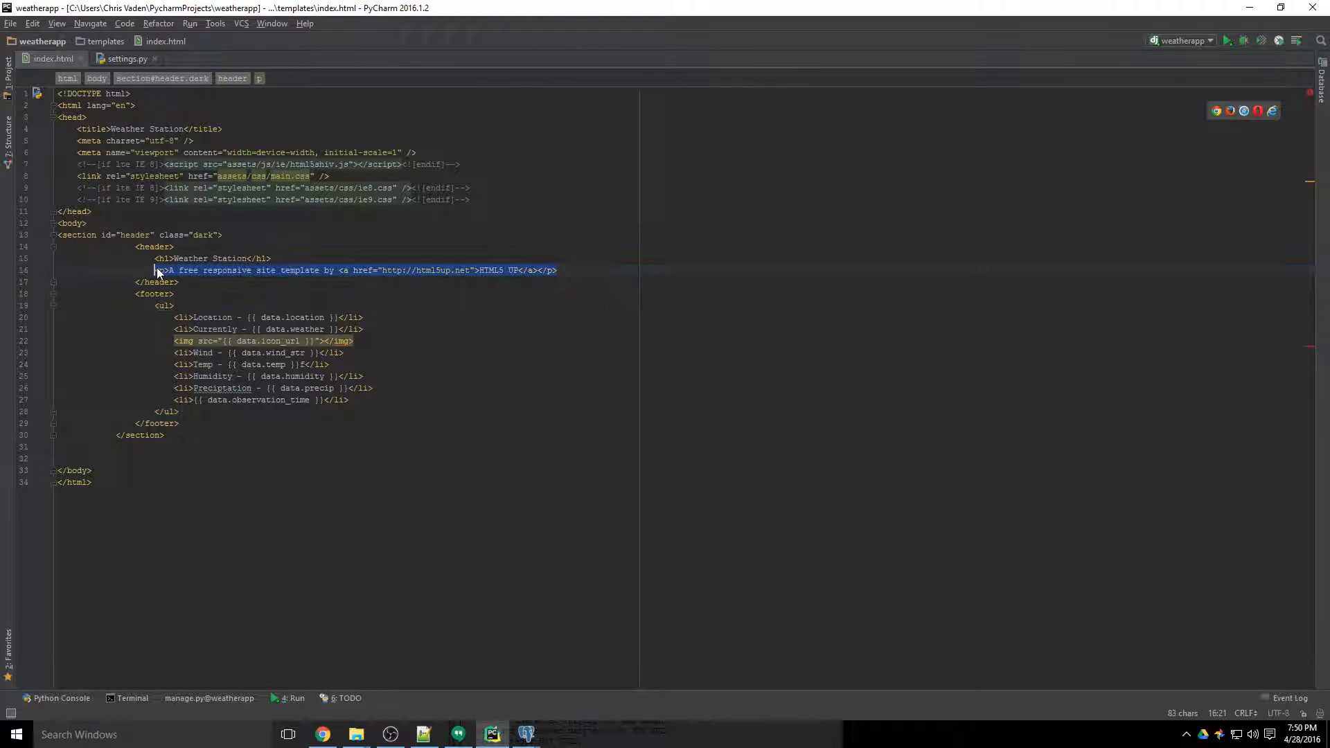
key("Delete")
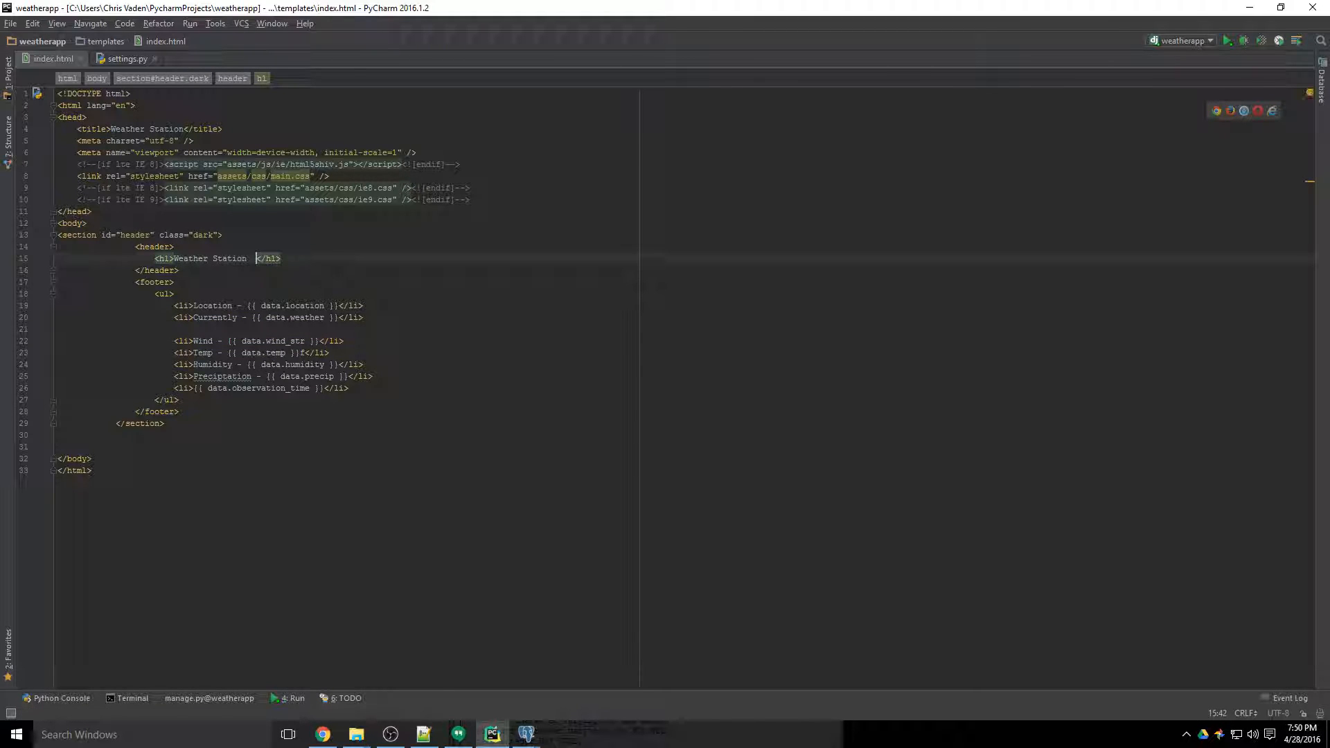
type("<img src=\"{{ data.icon_url }}\"></img><")
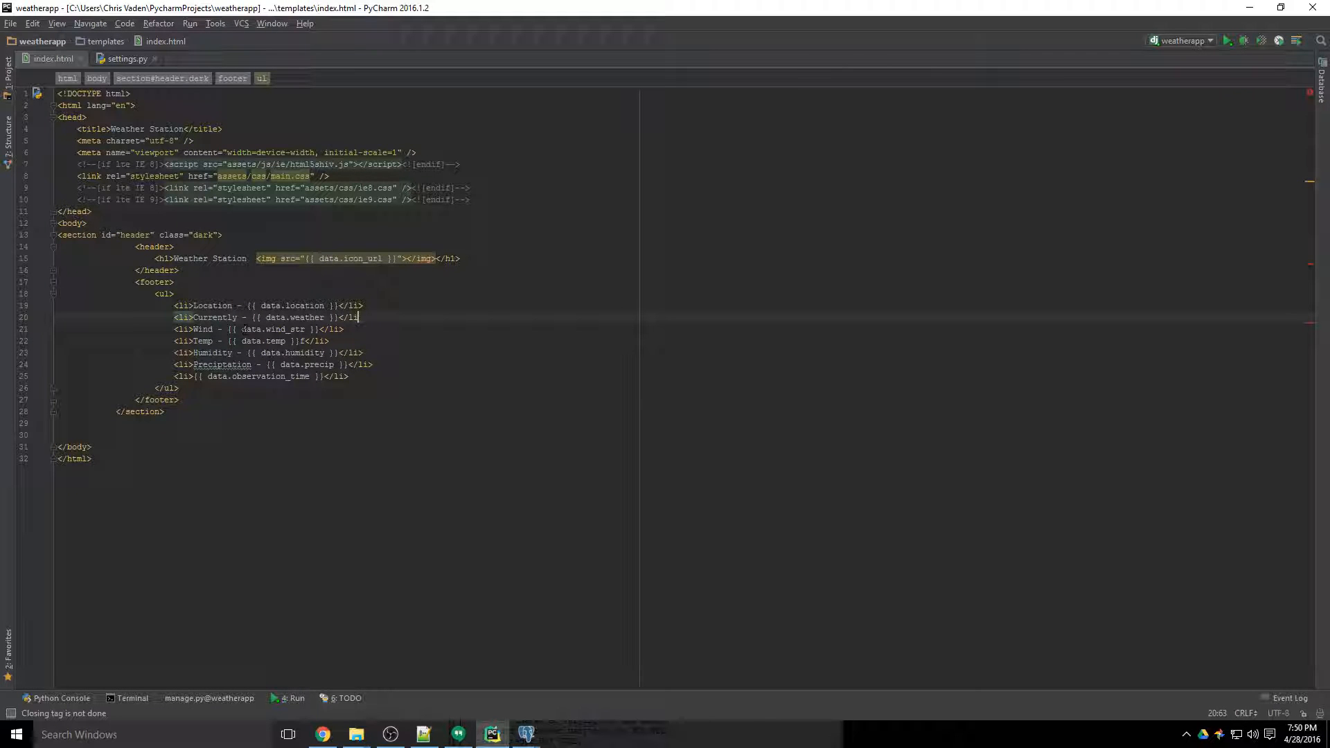
Step: Bring Tessellate's Scripts block (jQuery, scrolly, skel, util, main.js) before </body> in the template
left_click(321, 734)
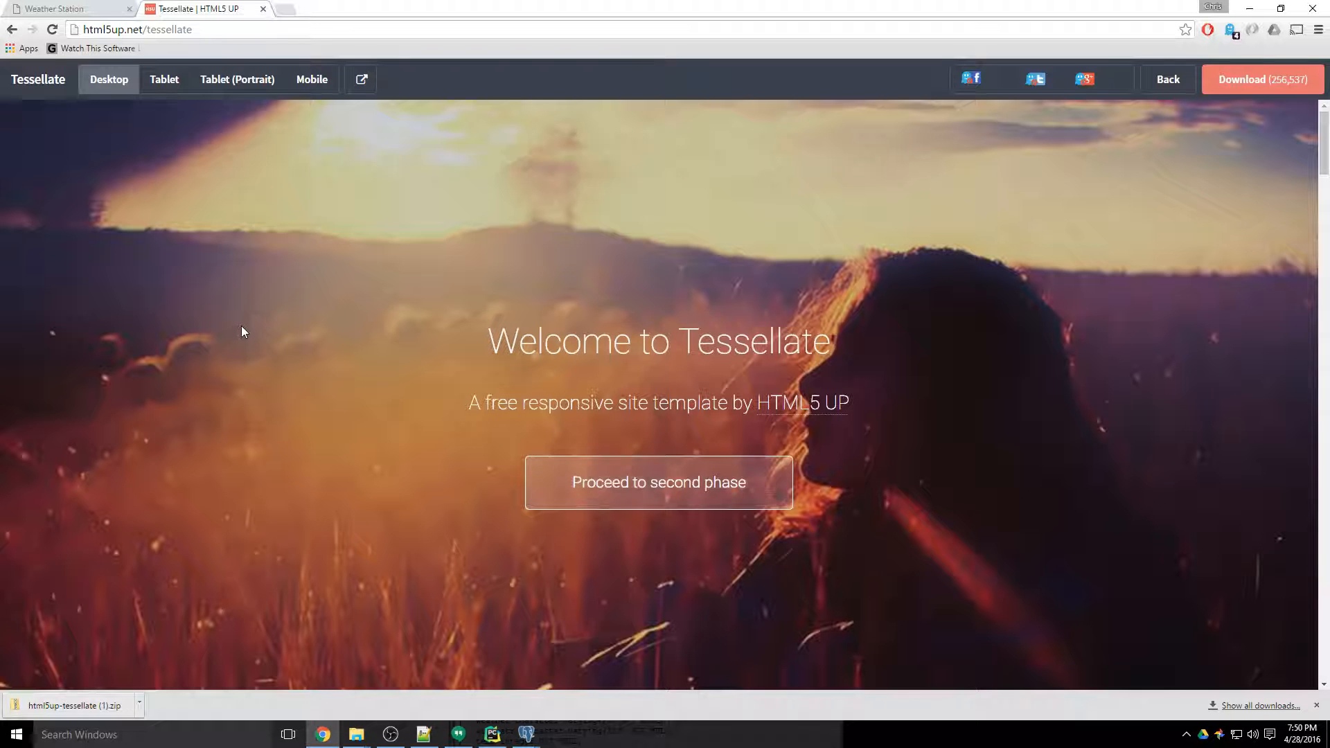
left_click(68, 9)
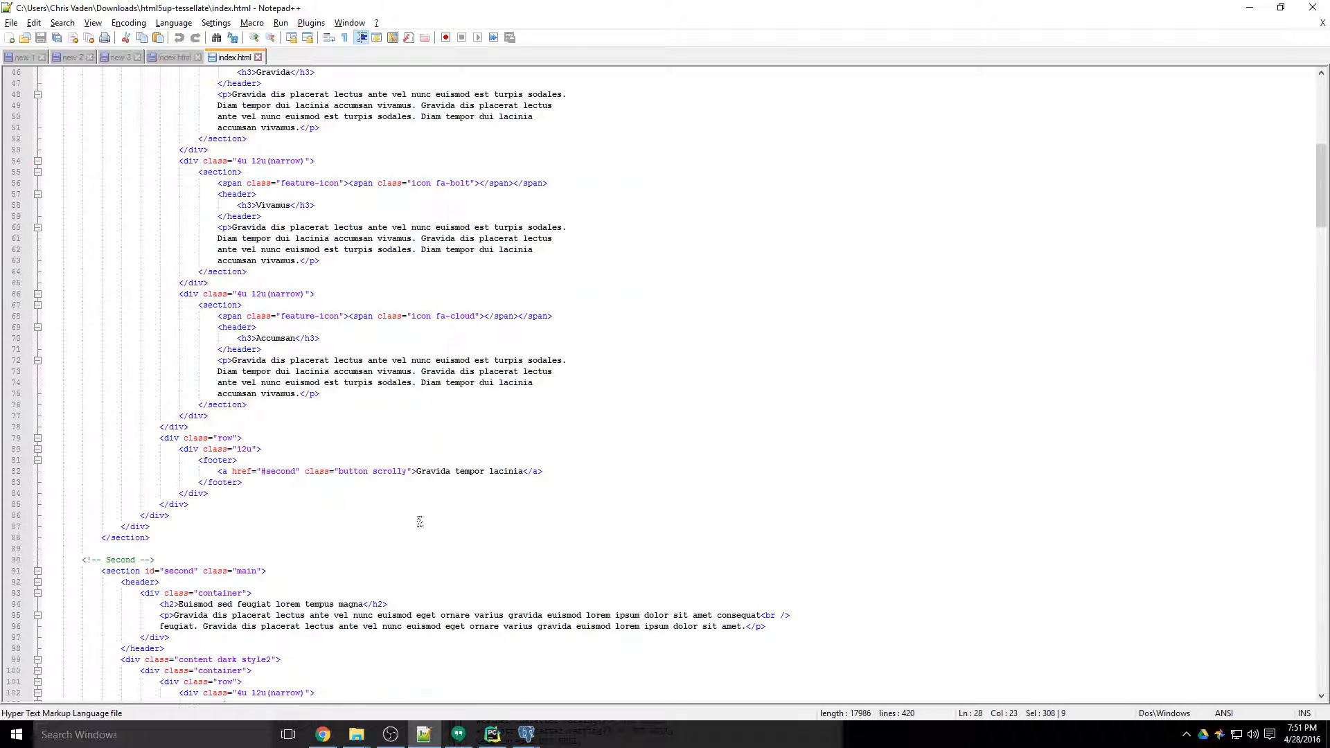
scroll("down", 3)
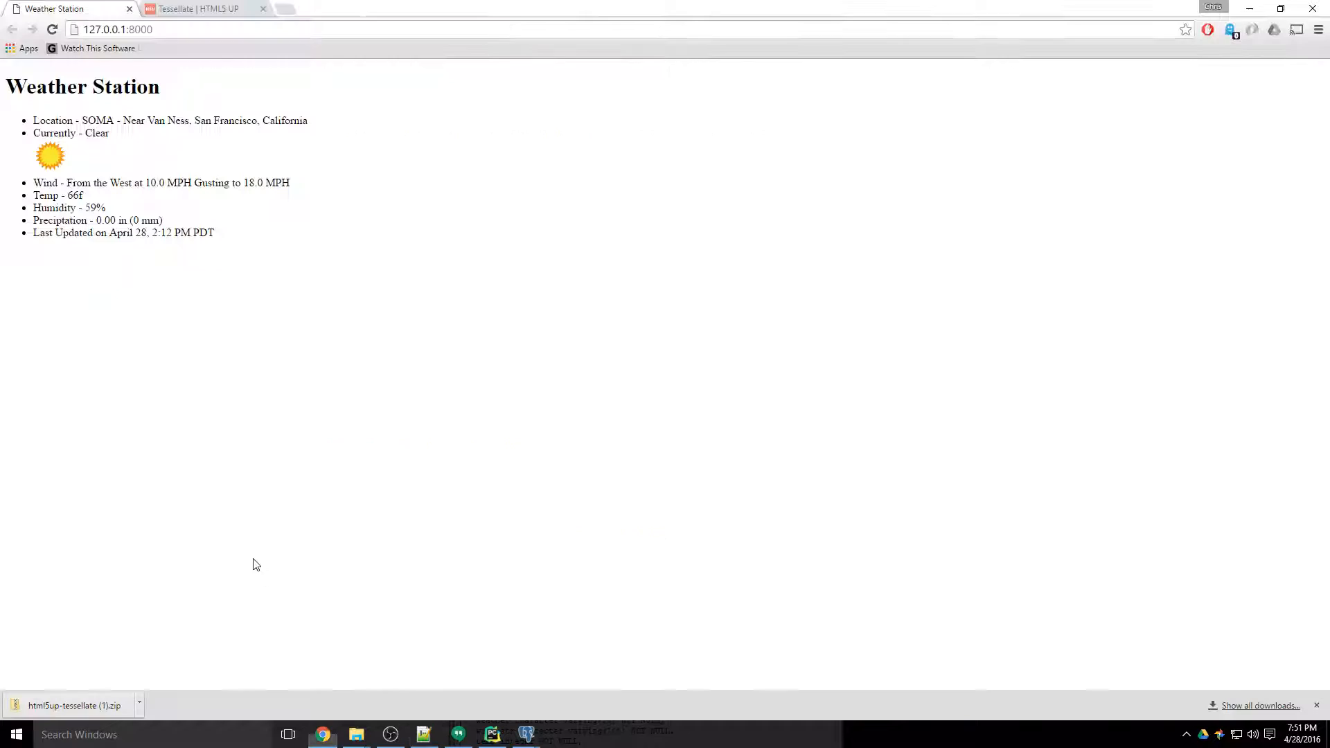
left_click(492, 734)
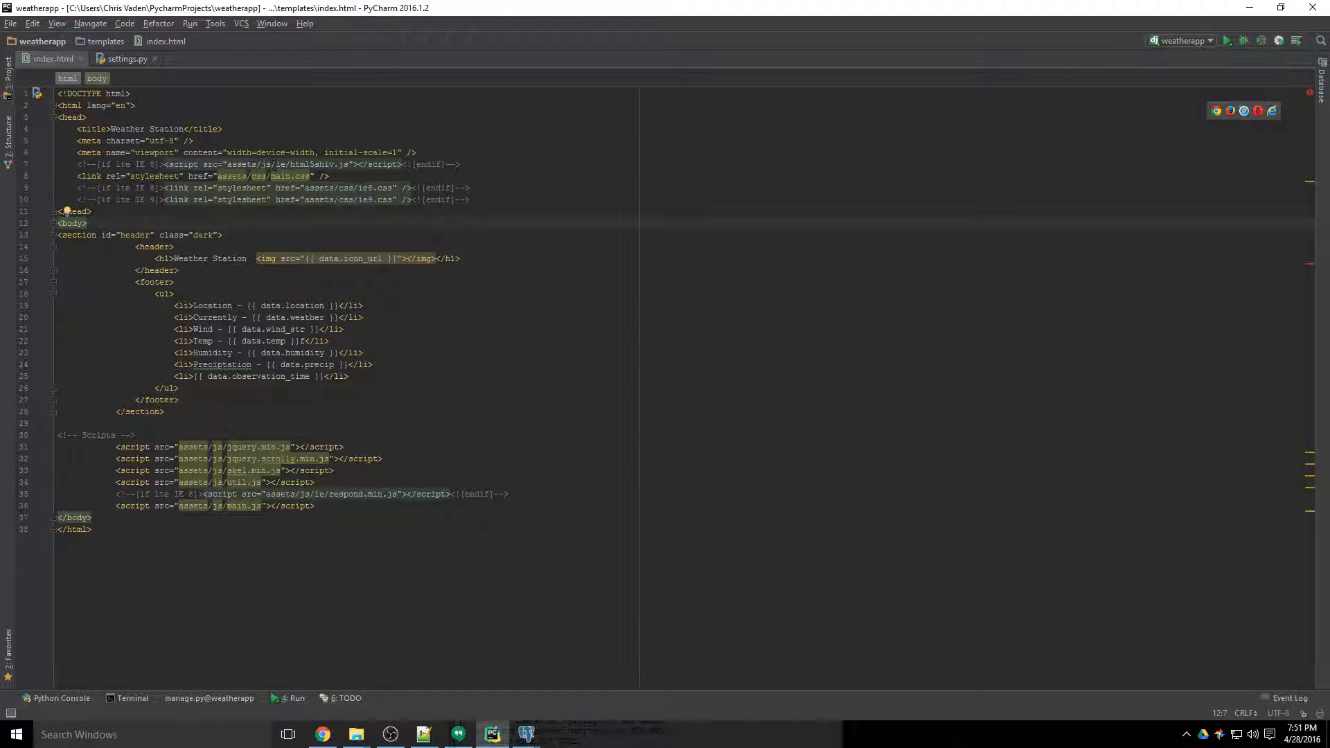
mouse_move(276, 176)
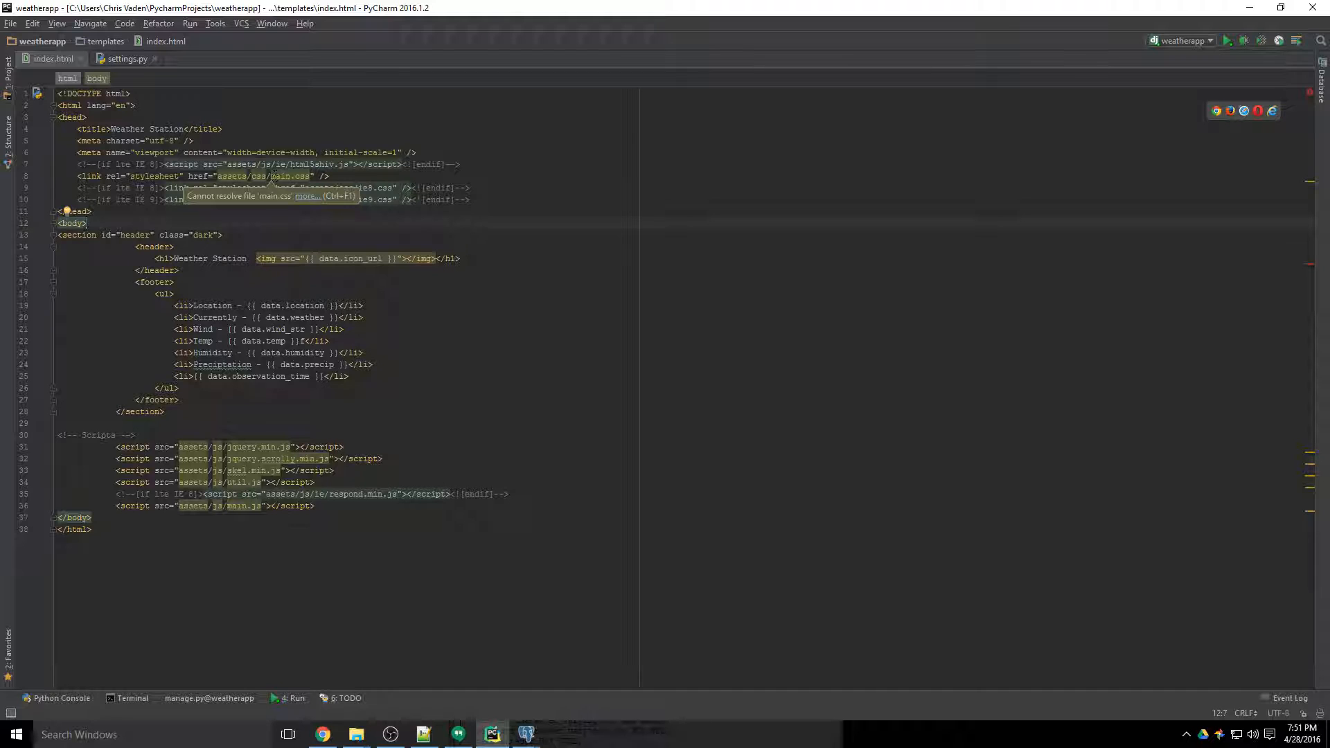
Step: Review settings.py's STATIC_URL and STATICFILES_DIRS pointing at the project's static folder
left_click(127, 58)
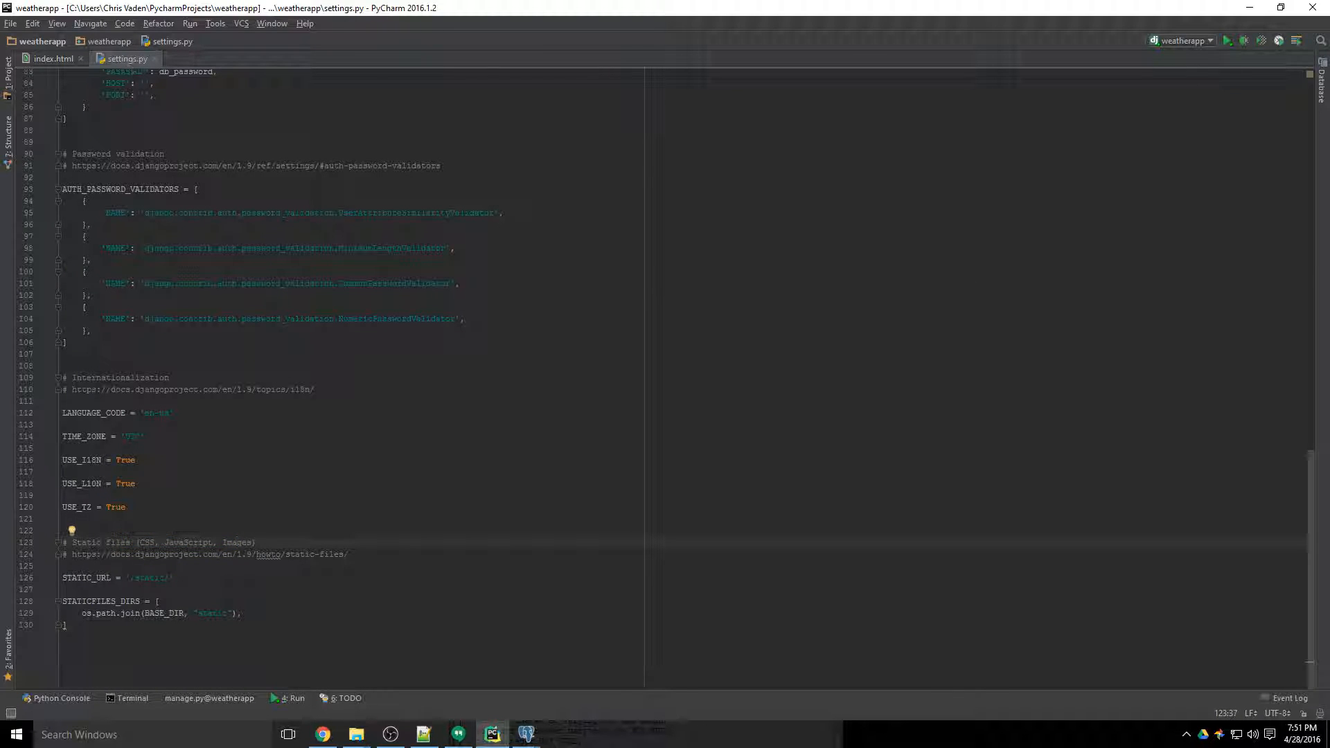
left_click_drag(62, 577, 241, 612)
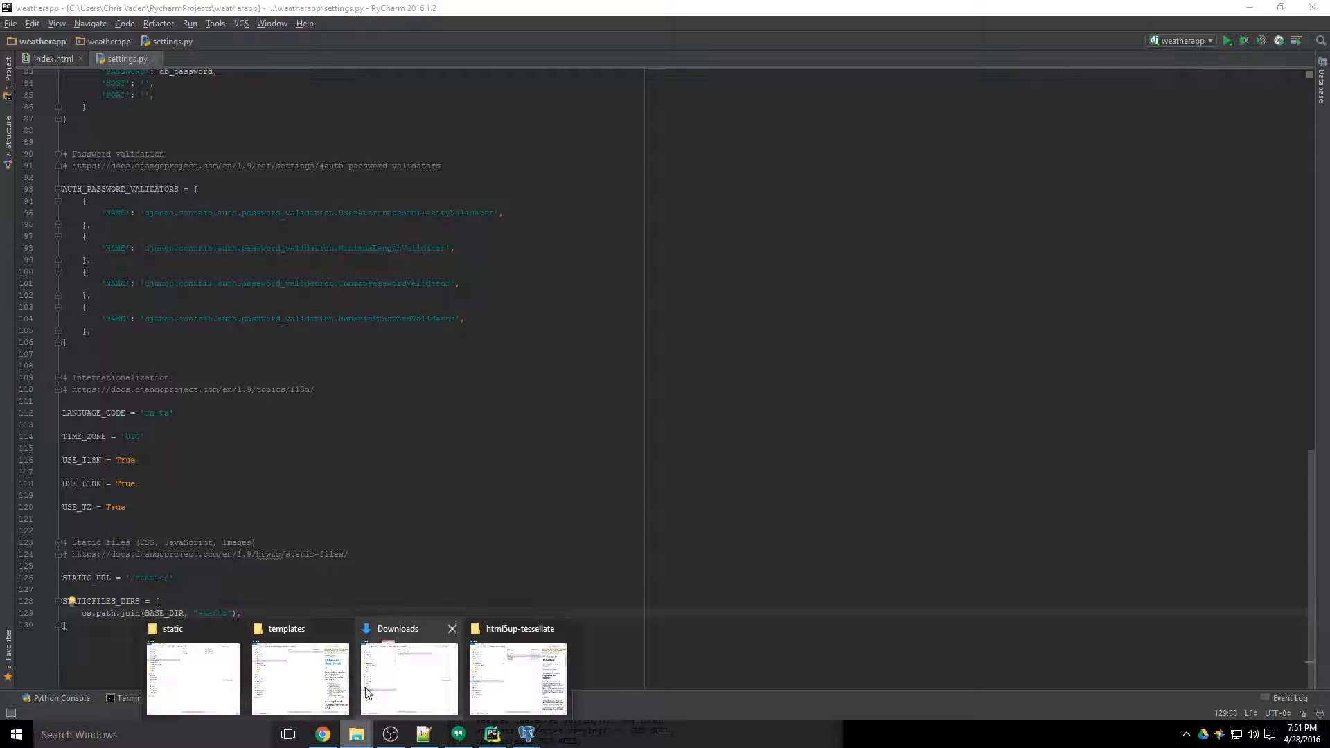
Step: Create a new static folder inside the weatherapp project folder
left_click(193, 679)
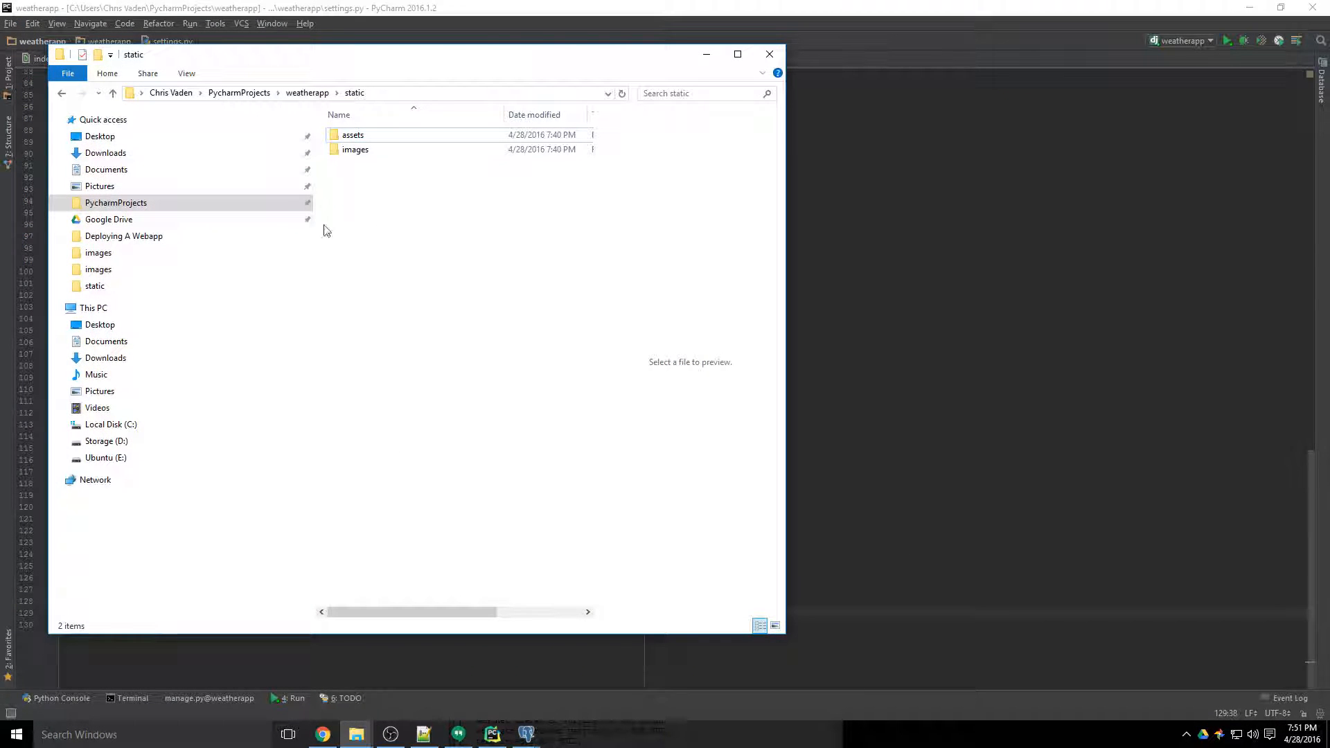
left_click(308, 93)
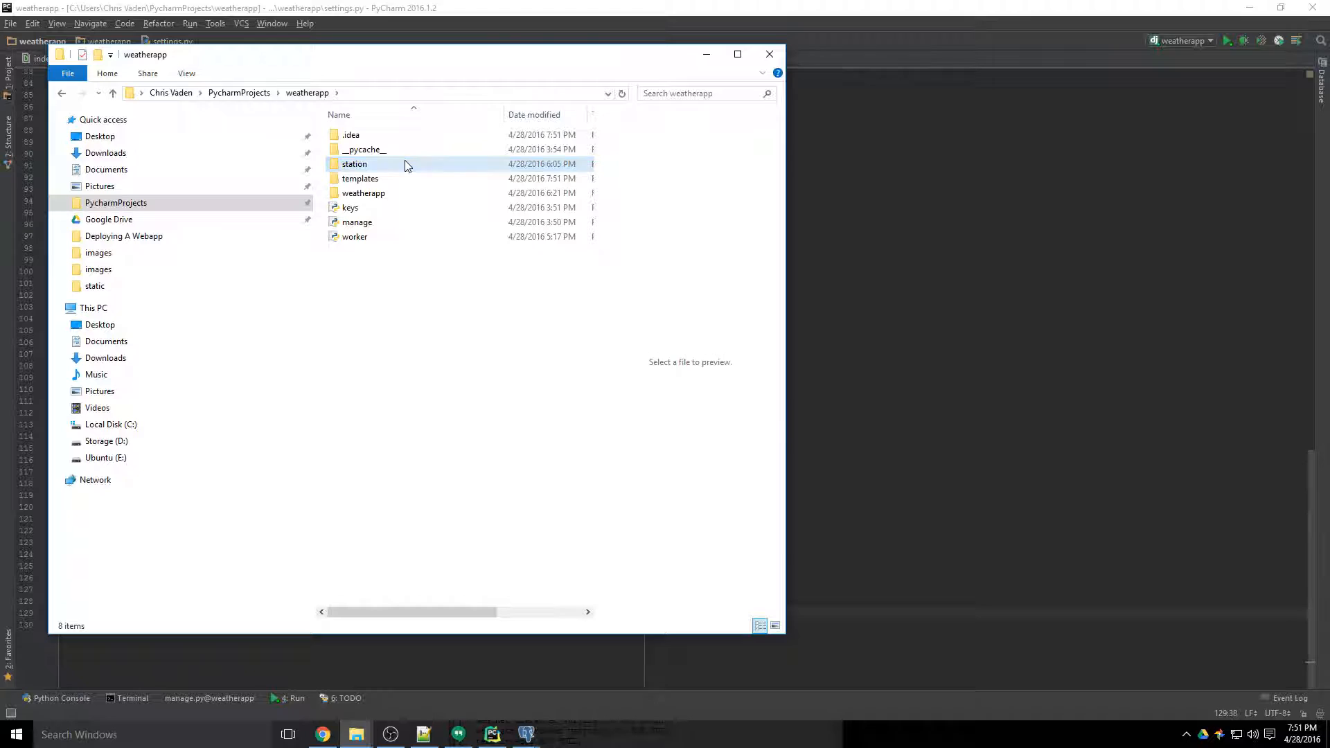
left_click(349, 207)
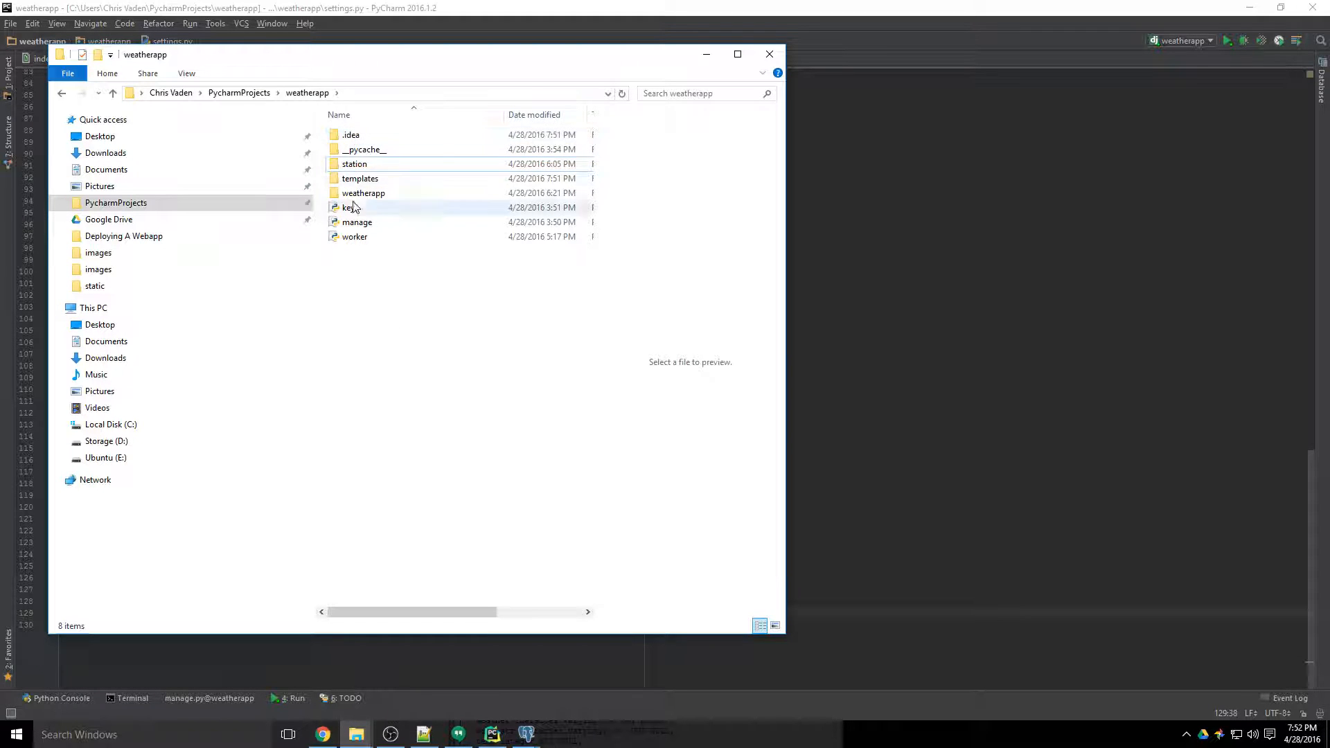
left_click(386, 274)
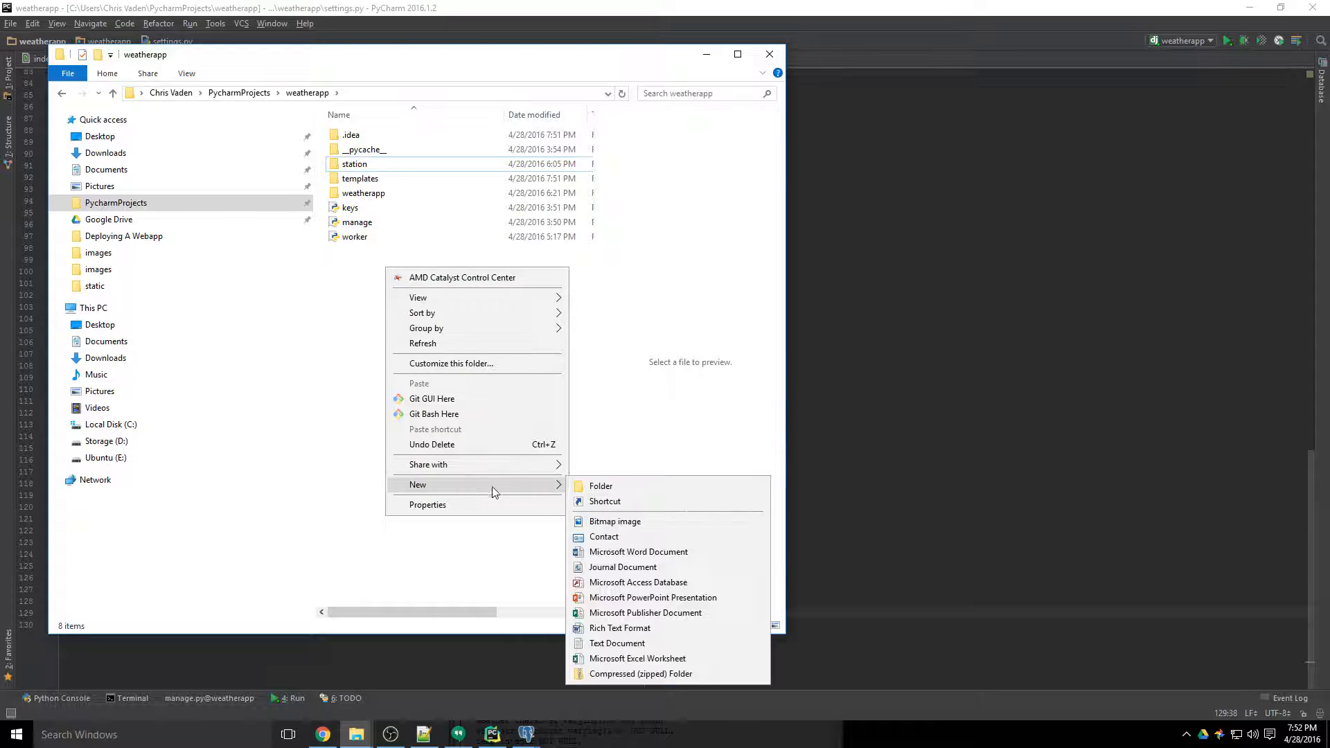
left_click(600, 485)
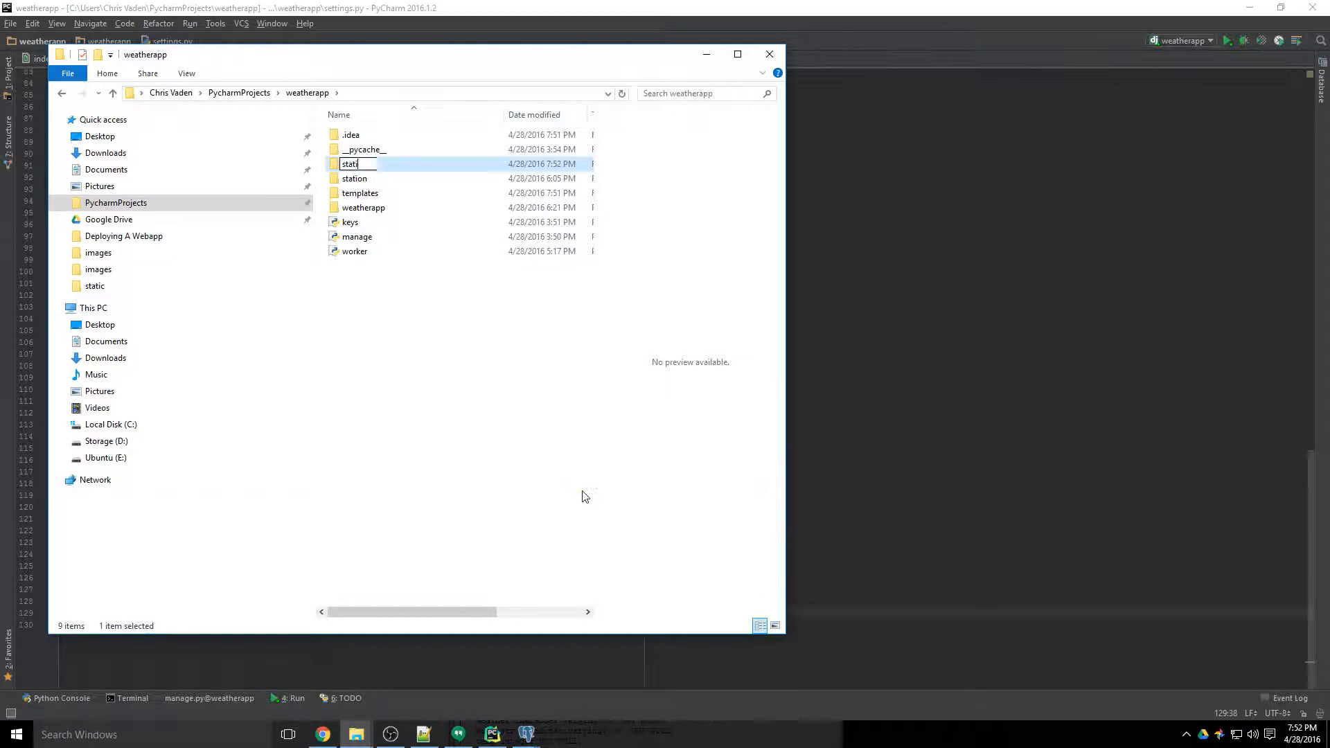
key("enter")
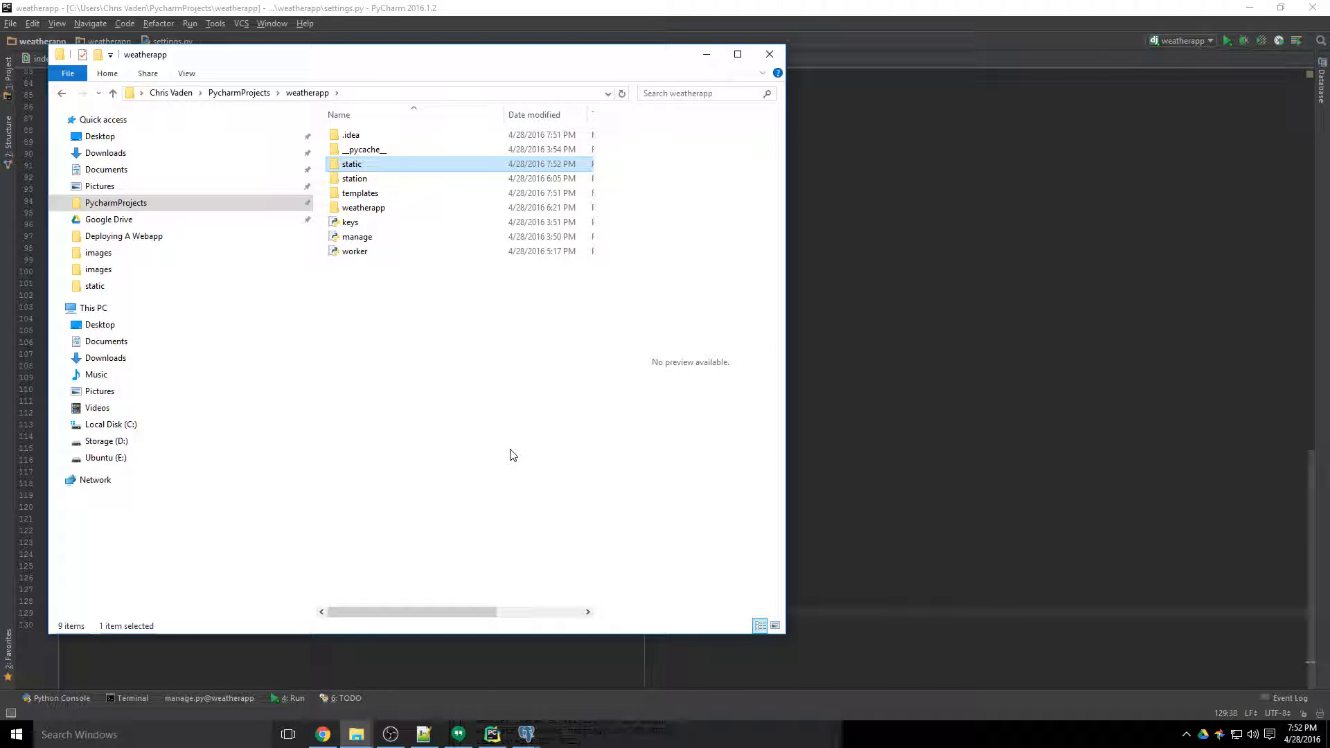
mouse_move(387, 165)
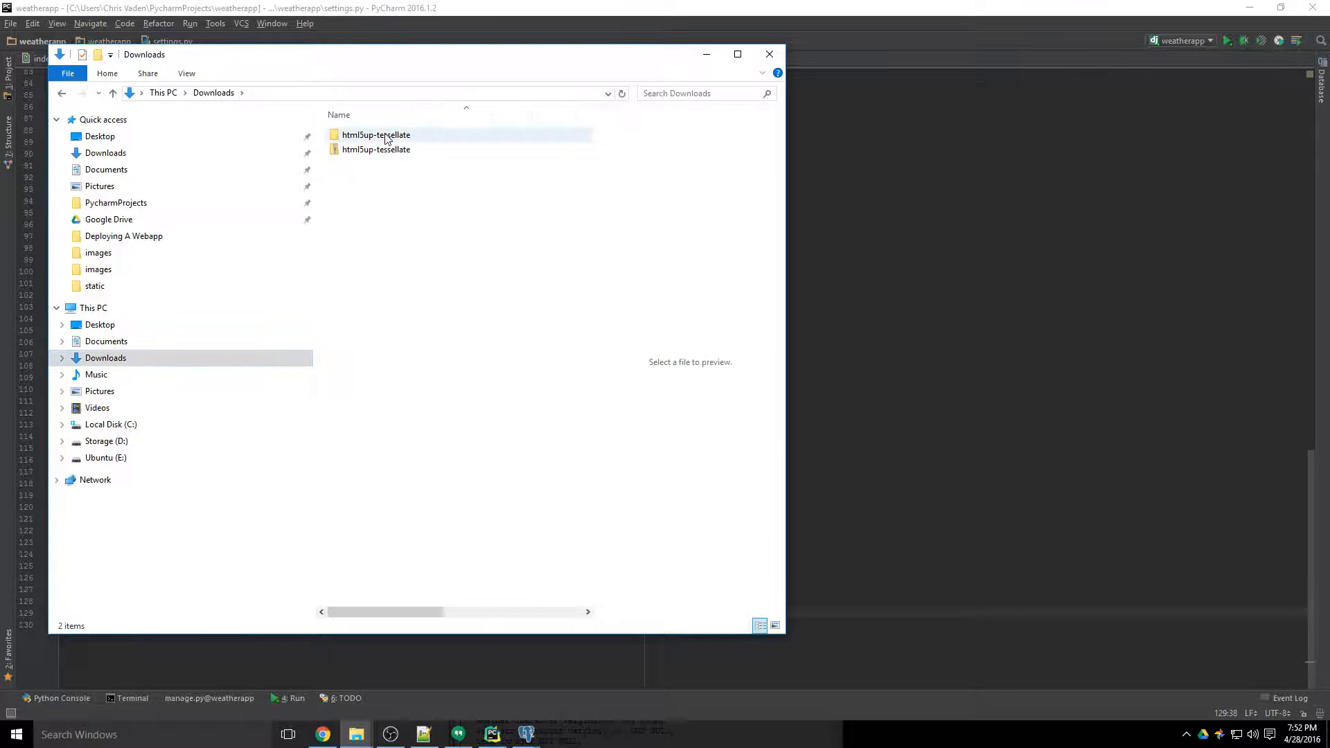
Step: Copy Tessellate's assets and images folders from html5up-tessellate into weatherapp\static
double_click(375, 134)
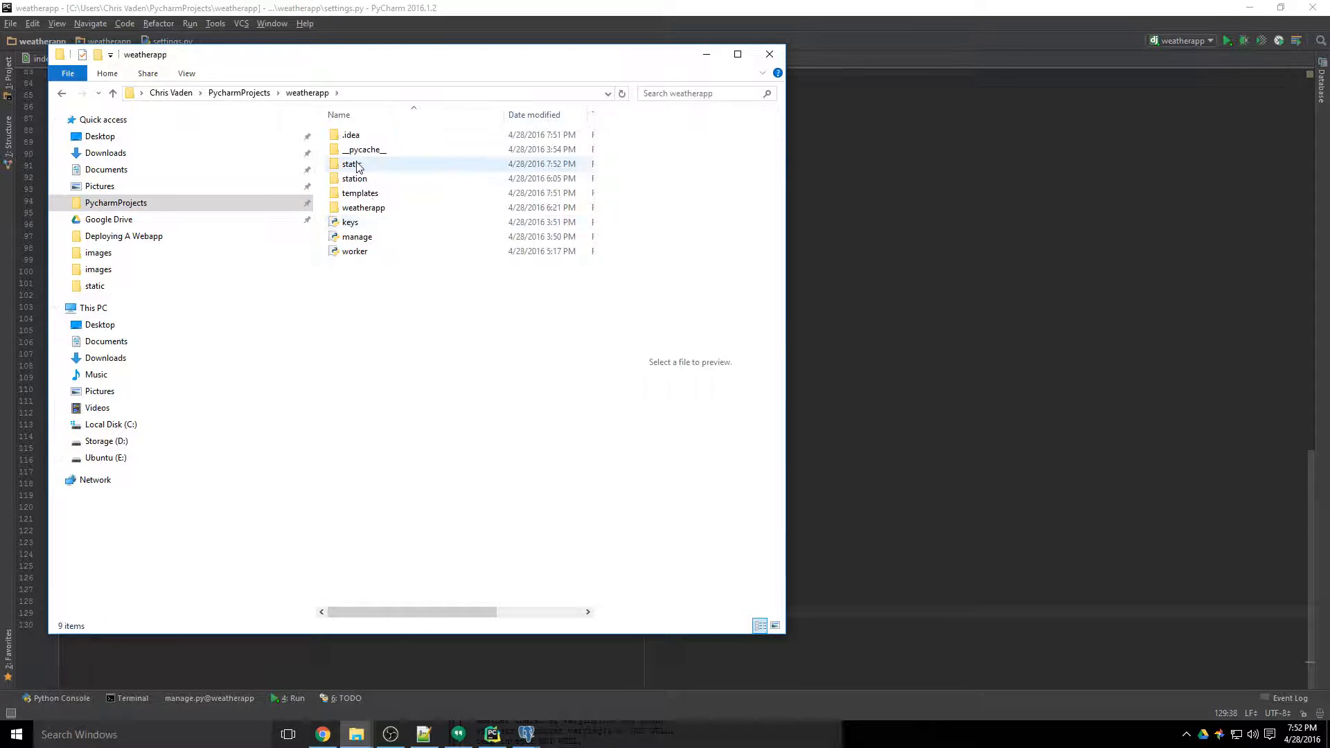
double_click(350, 164)
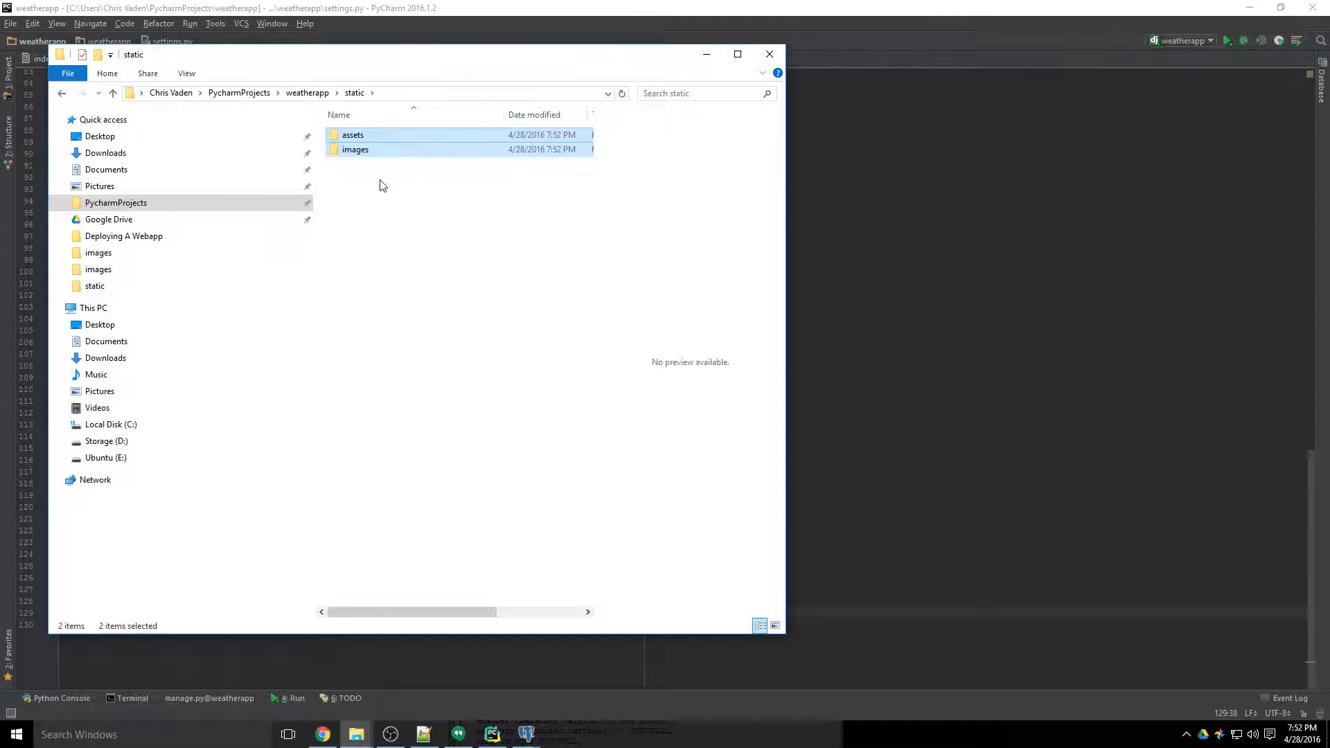
double_click(352, 135)
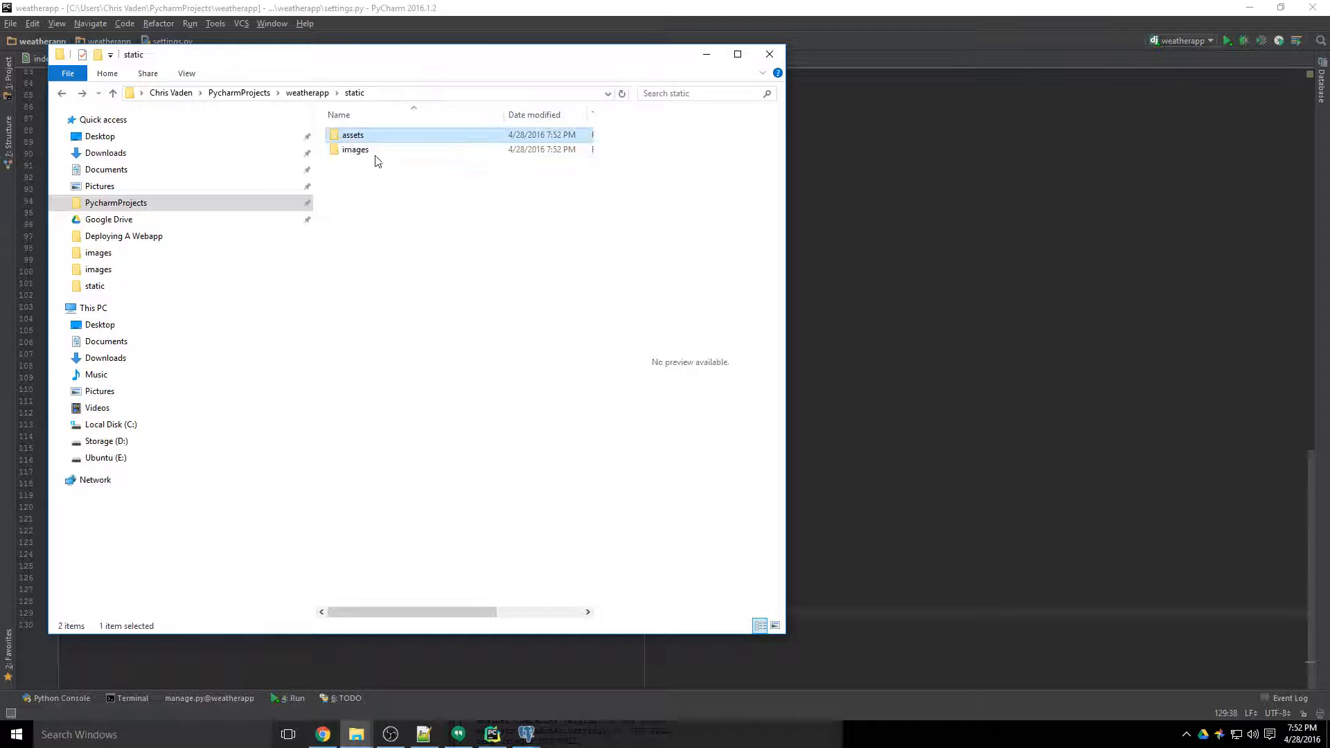
double_click(356, 150)
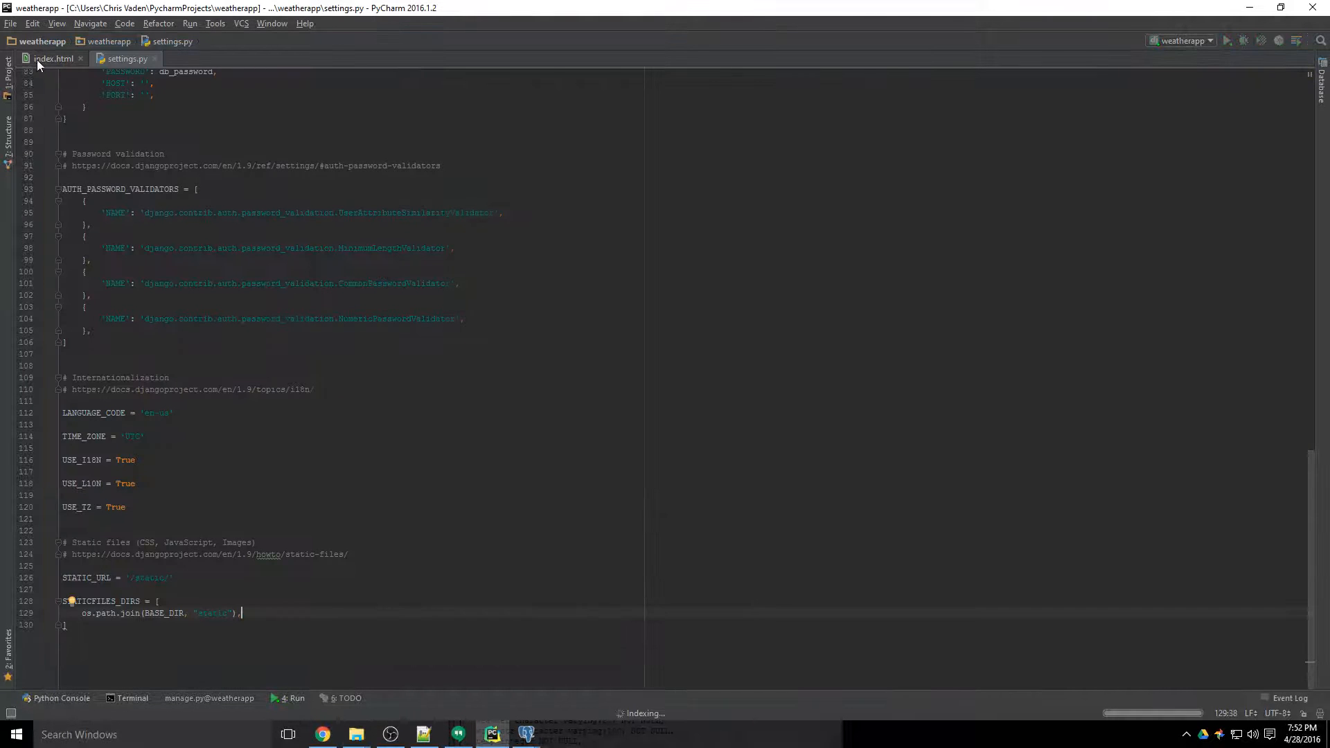
Step: Check STATICFILES_DIRS in settings.py and return to the index.html template
left_click(54, 58)
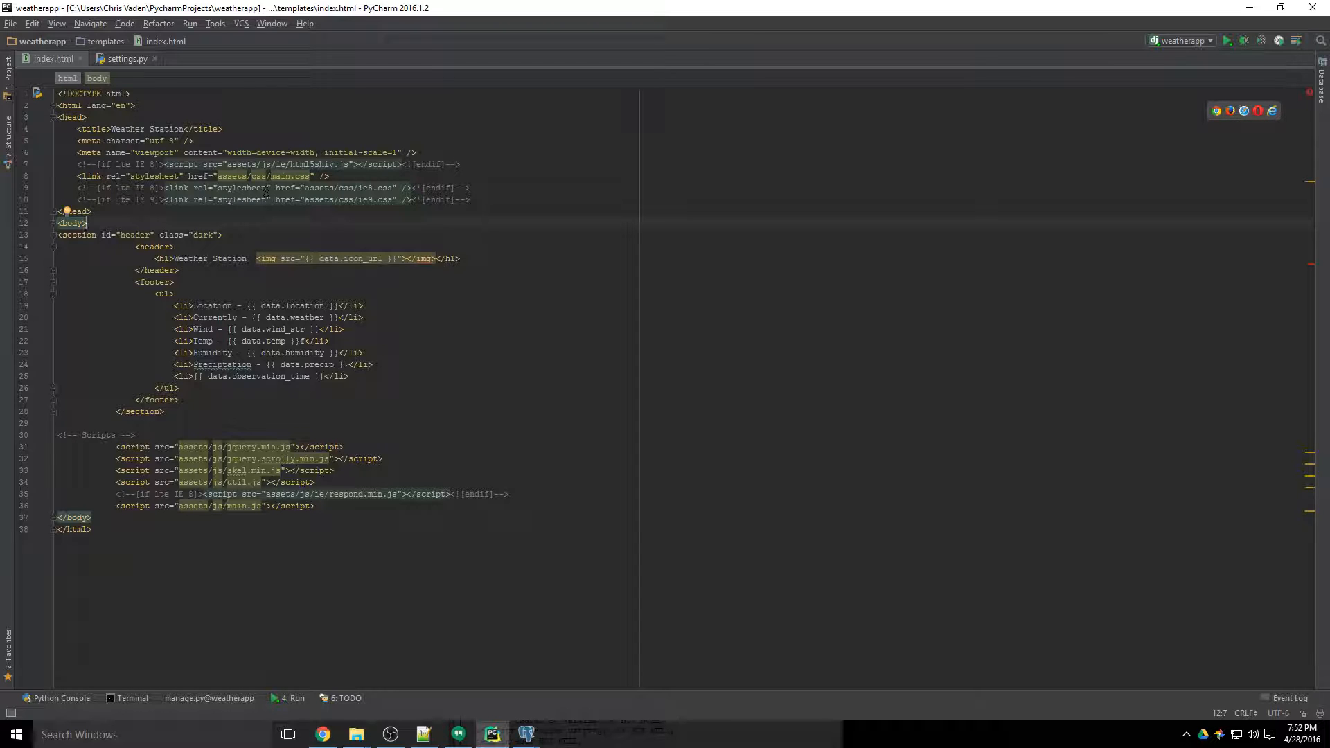
left_click(127, 58)
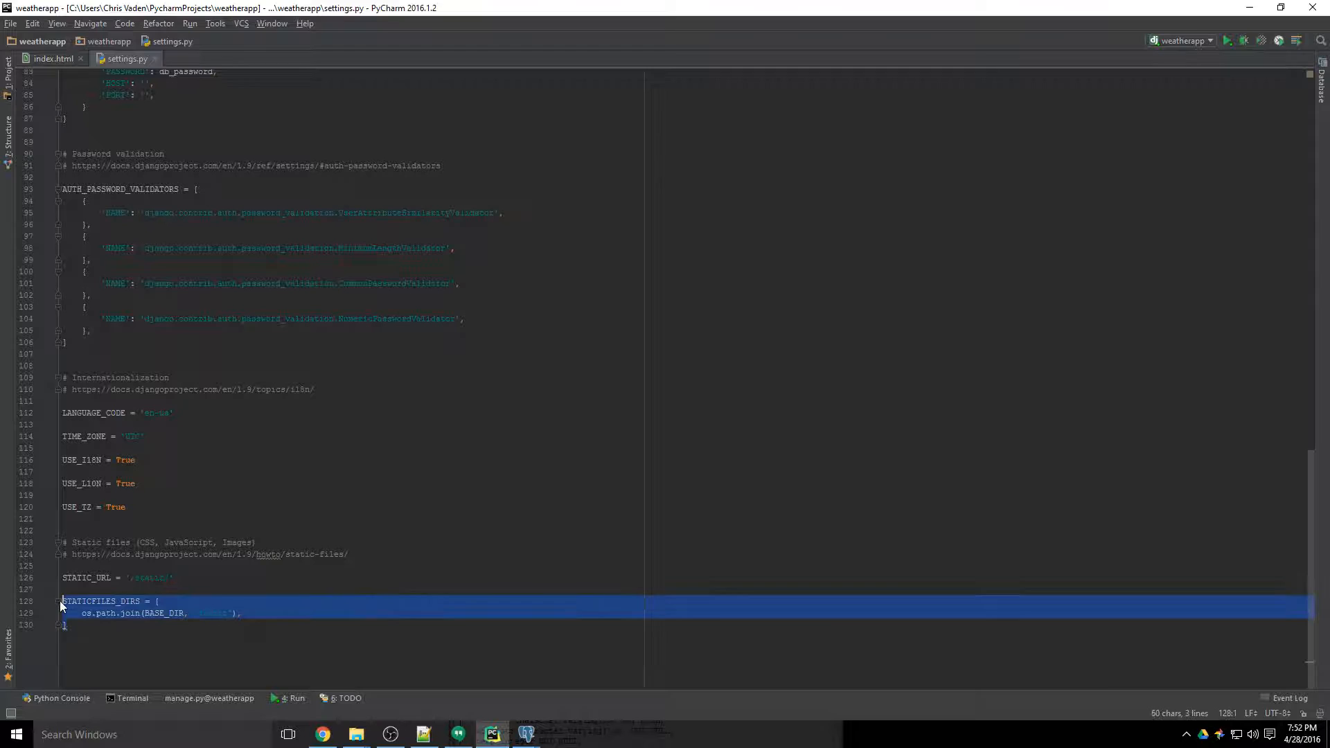
left_click(145, 600)
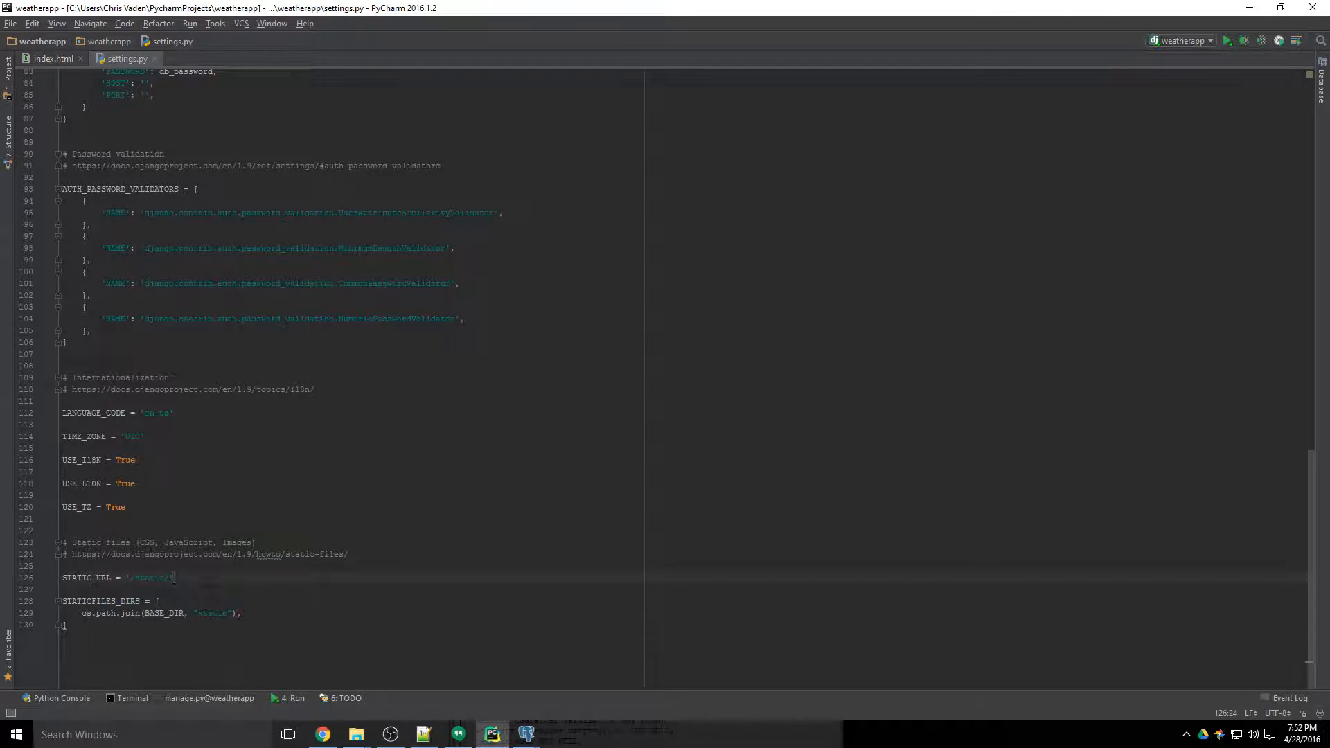
left_click(54, 59)
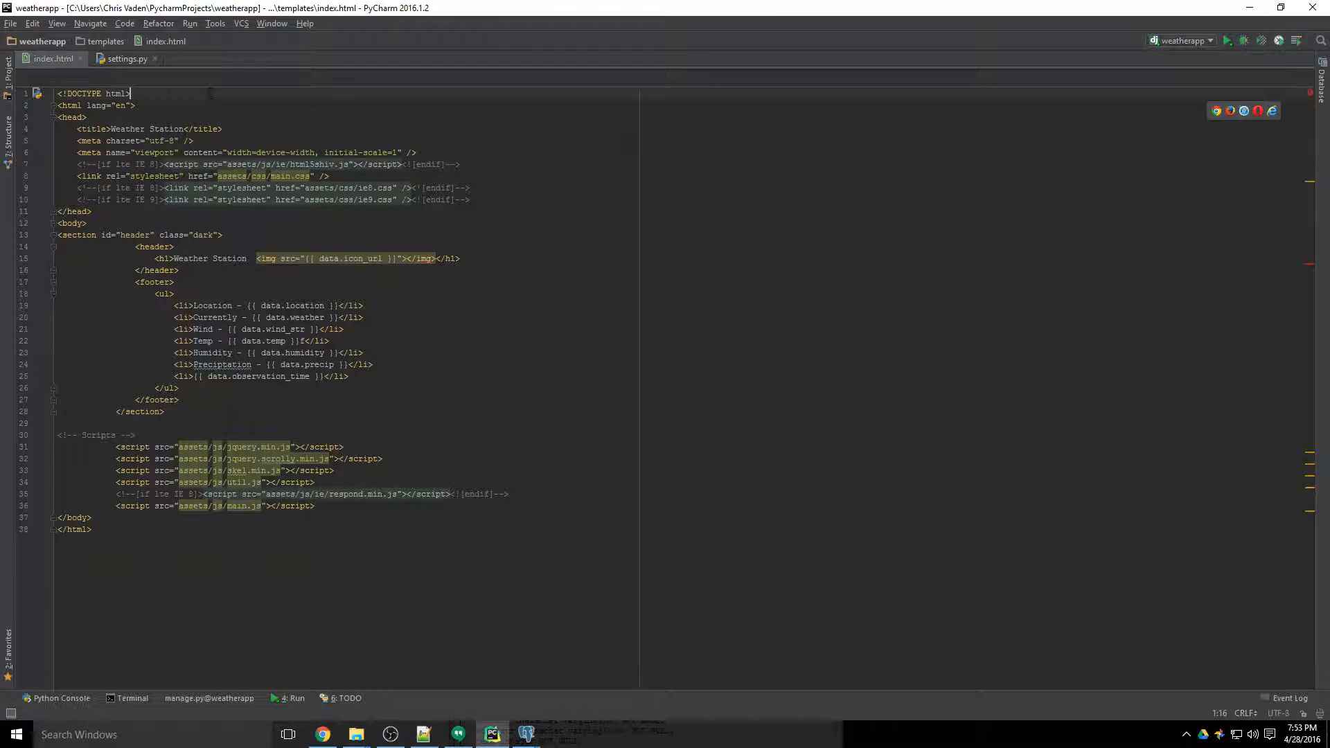
Step: Add a {% load staticfiles %} line at the top of index.html, checking settings.py along the way
key("Enter")
type("{% load staticfiles %}")
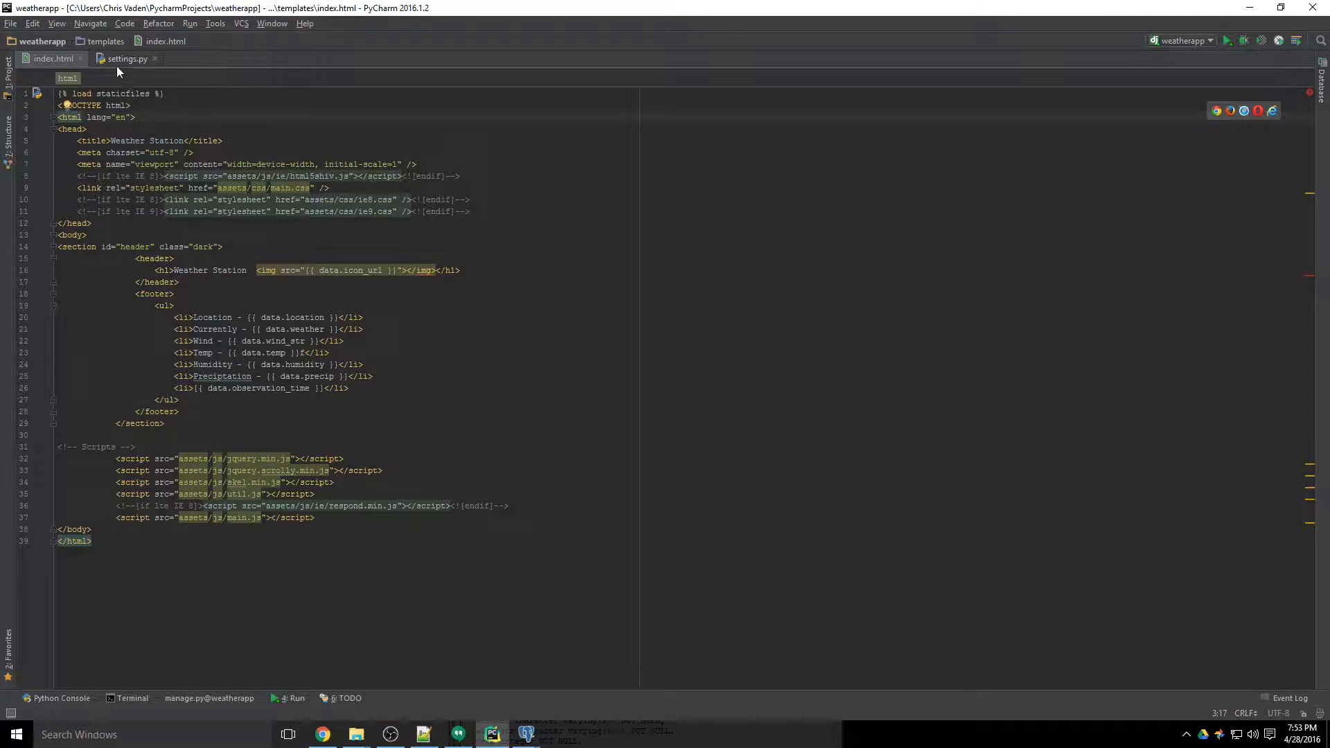
left_click(127, 58)
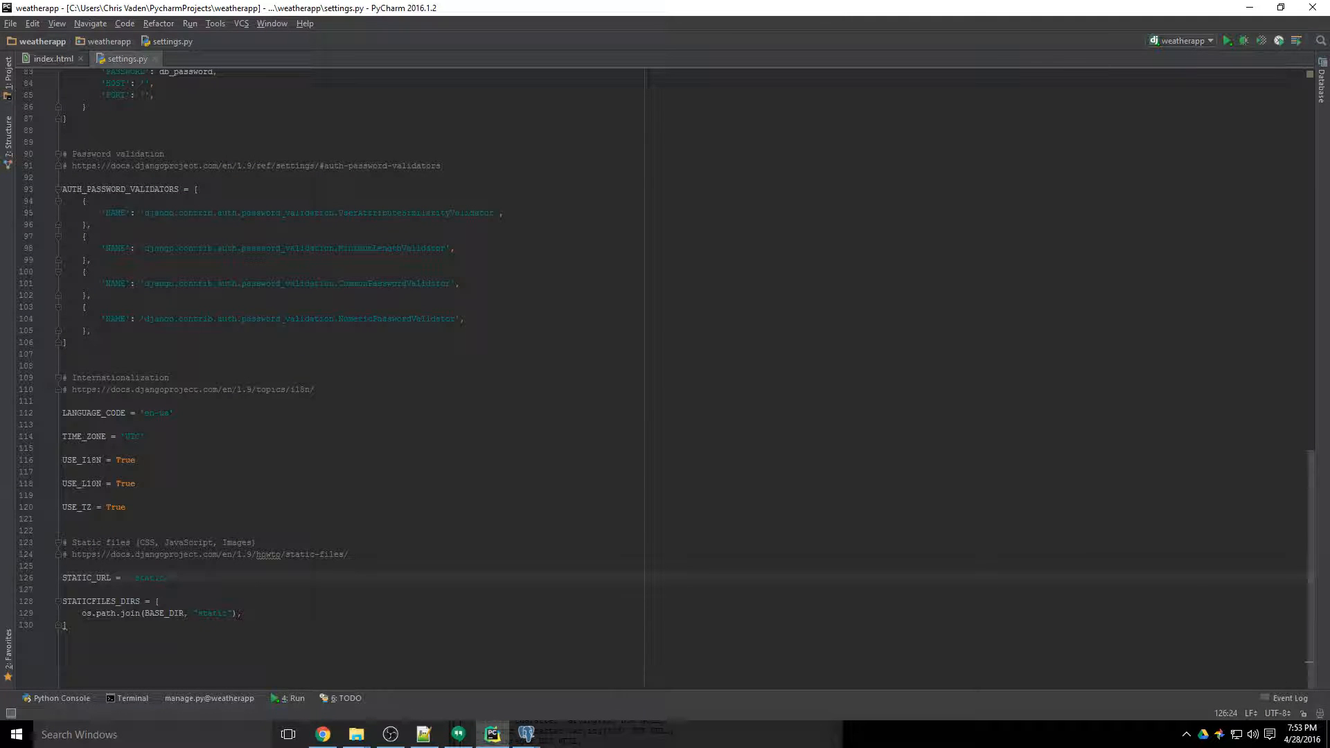
left_click(53, 58)
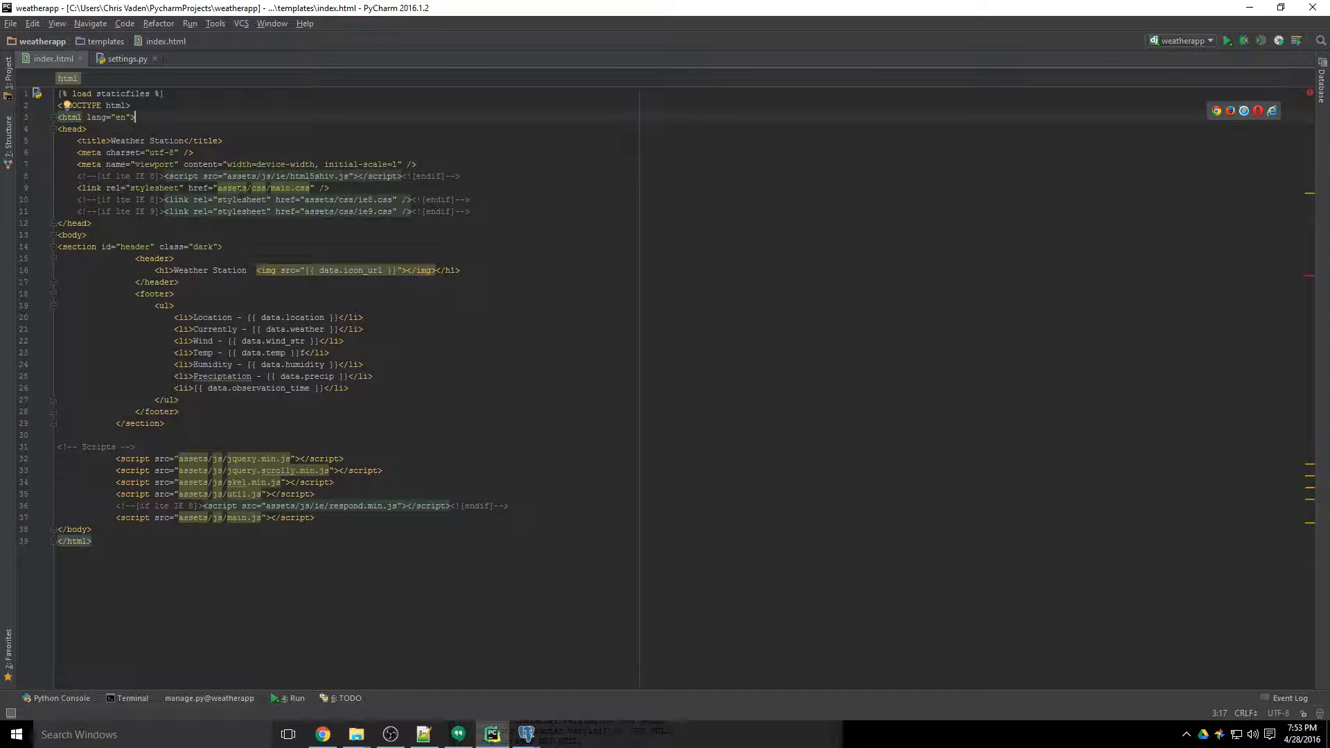
mouse_move(228, 187)
type("{% s %")
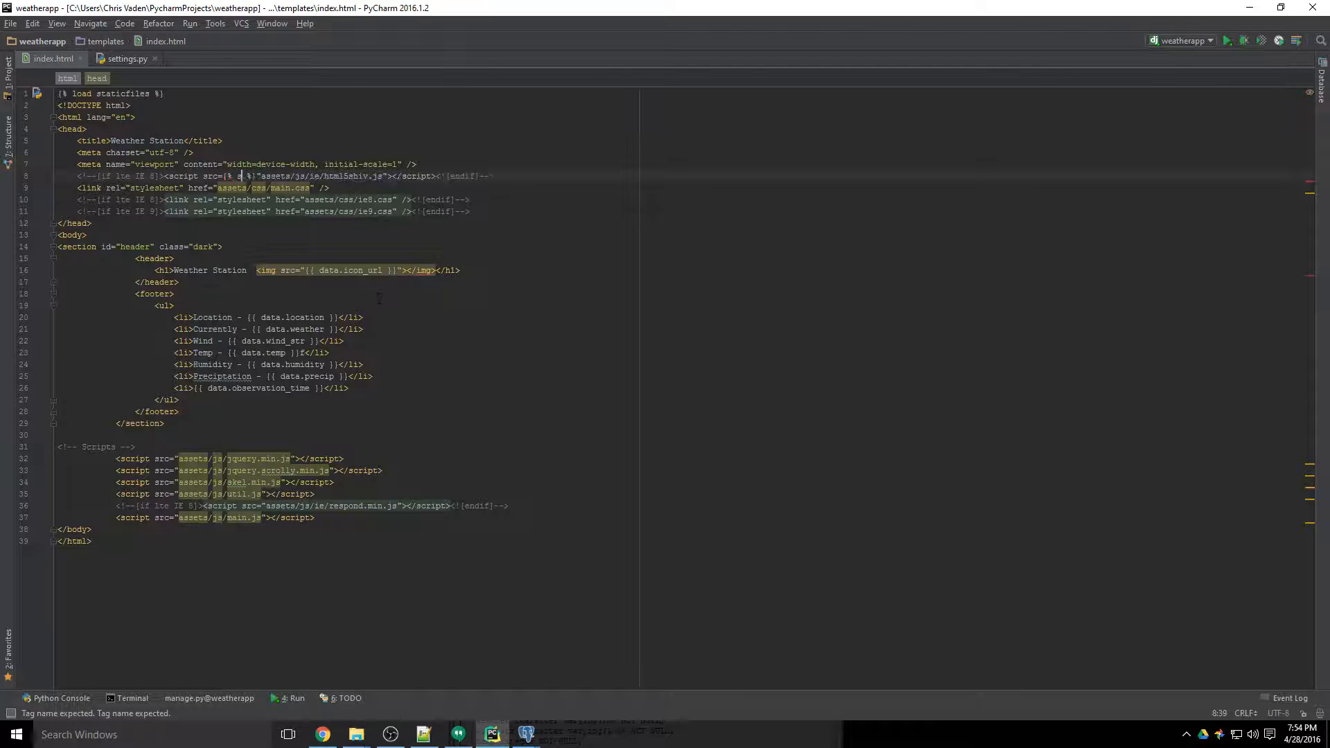
type("static")
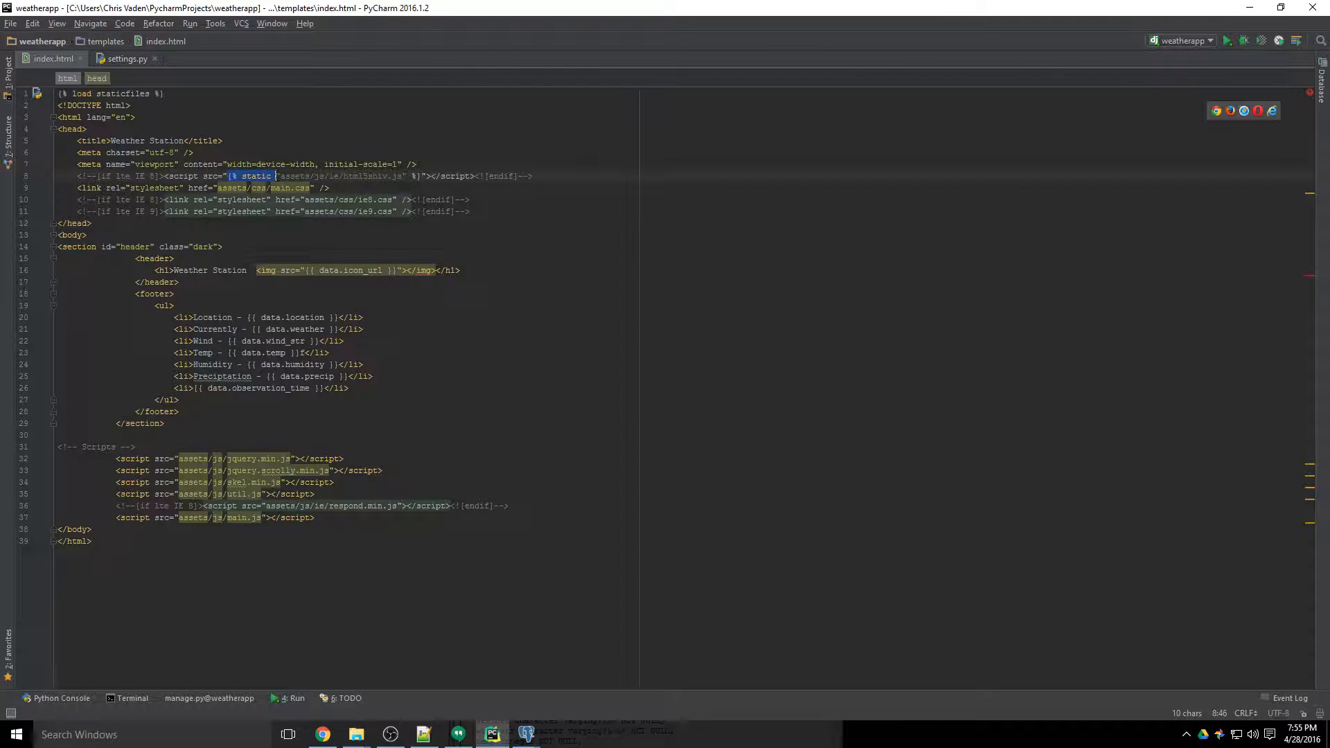
mouse_move(255, 176)
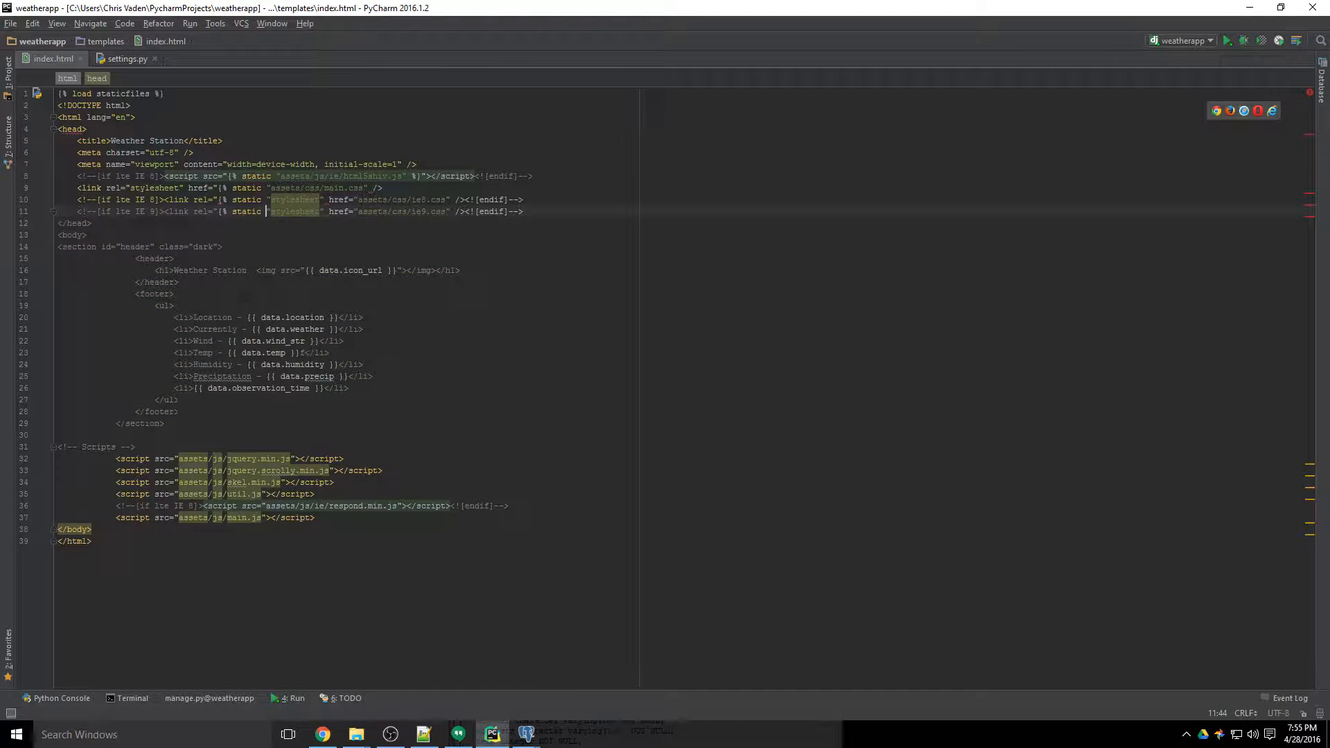
mouse_move(219, 375)
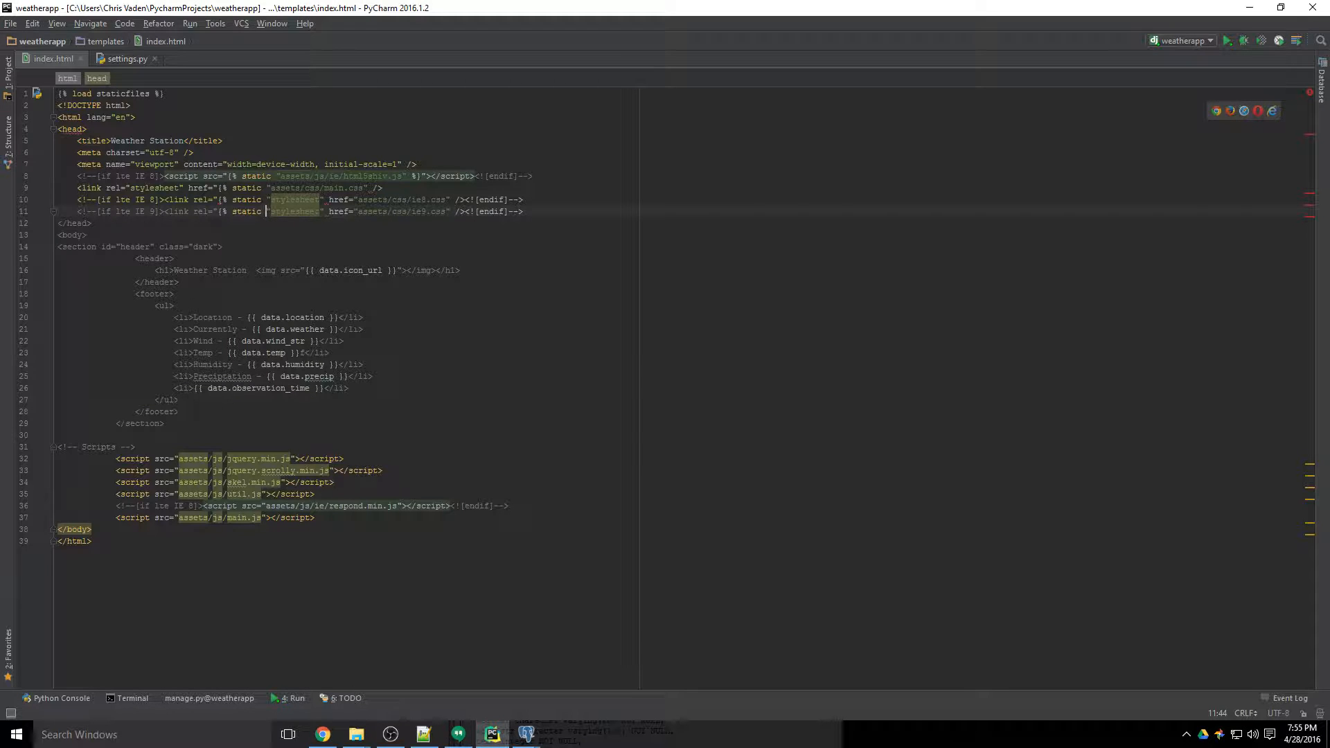
mouse_move(198, 470)
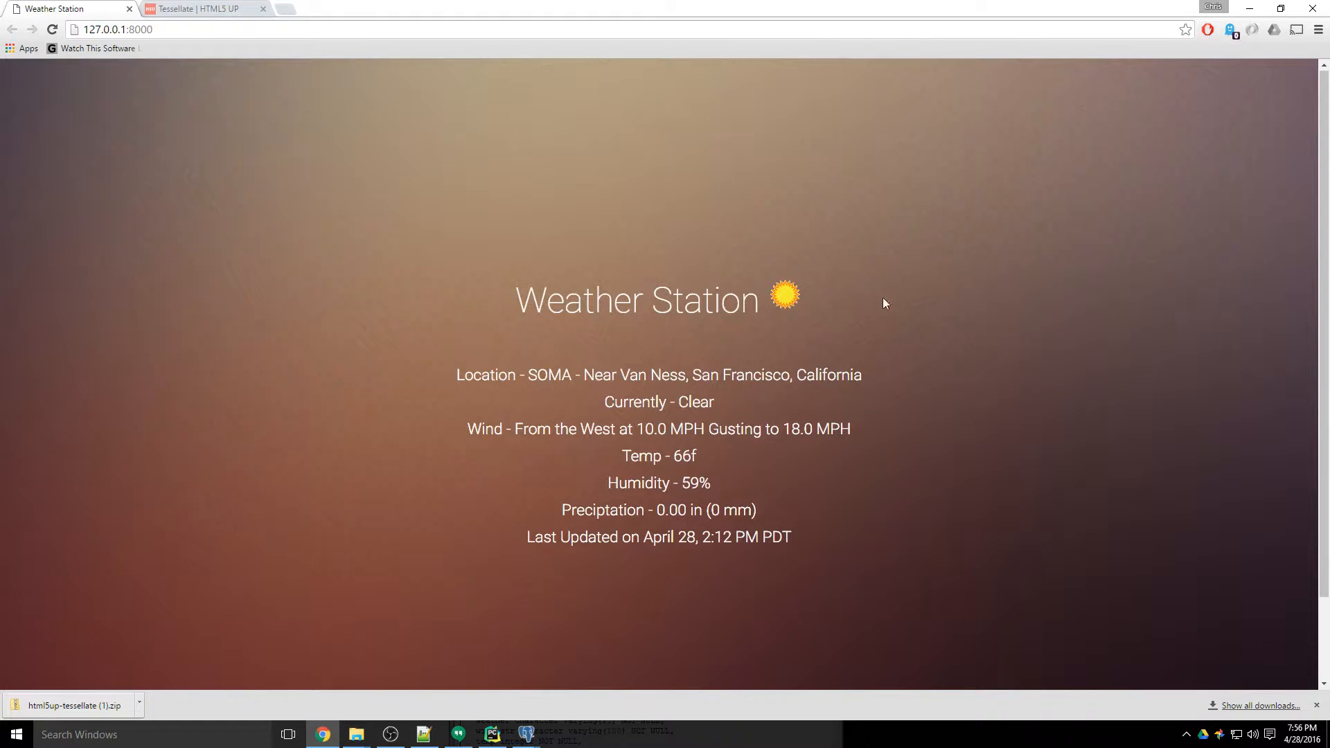
mouse_move(793, 297)
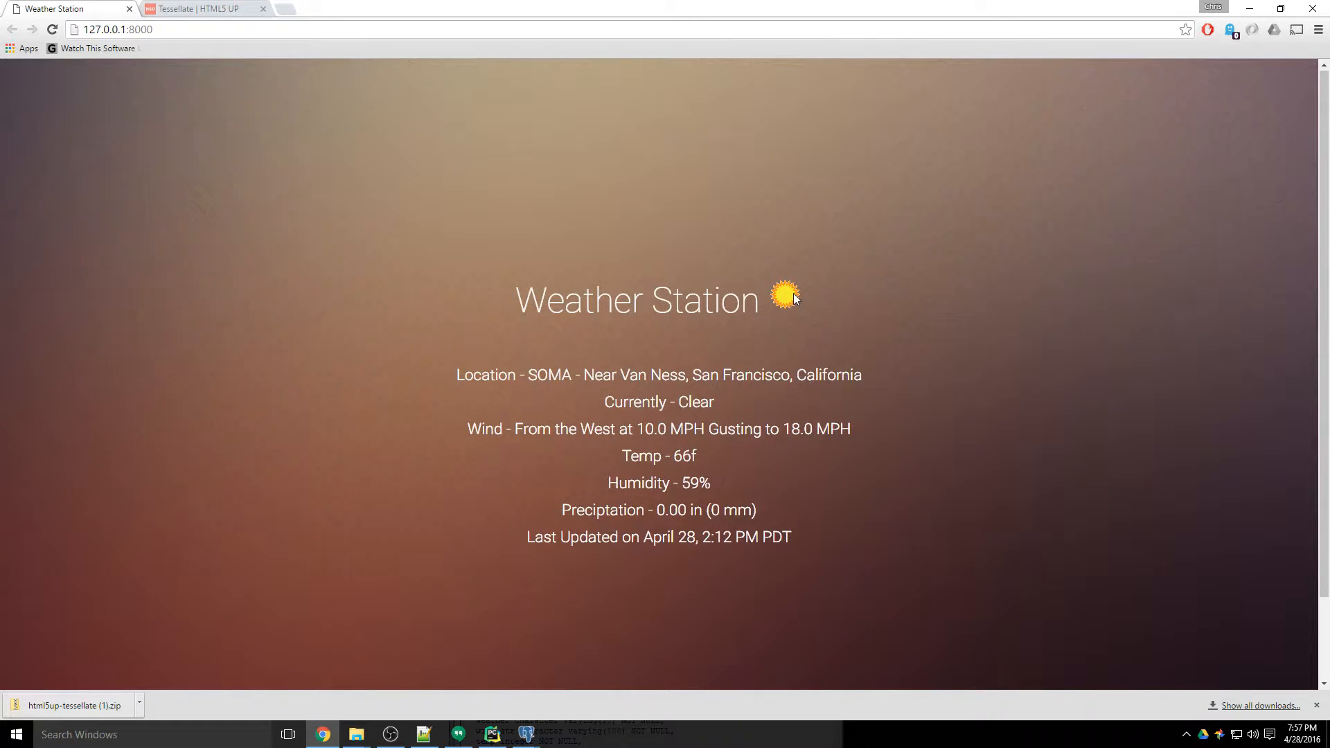
mouse_move(67, 40)
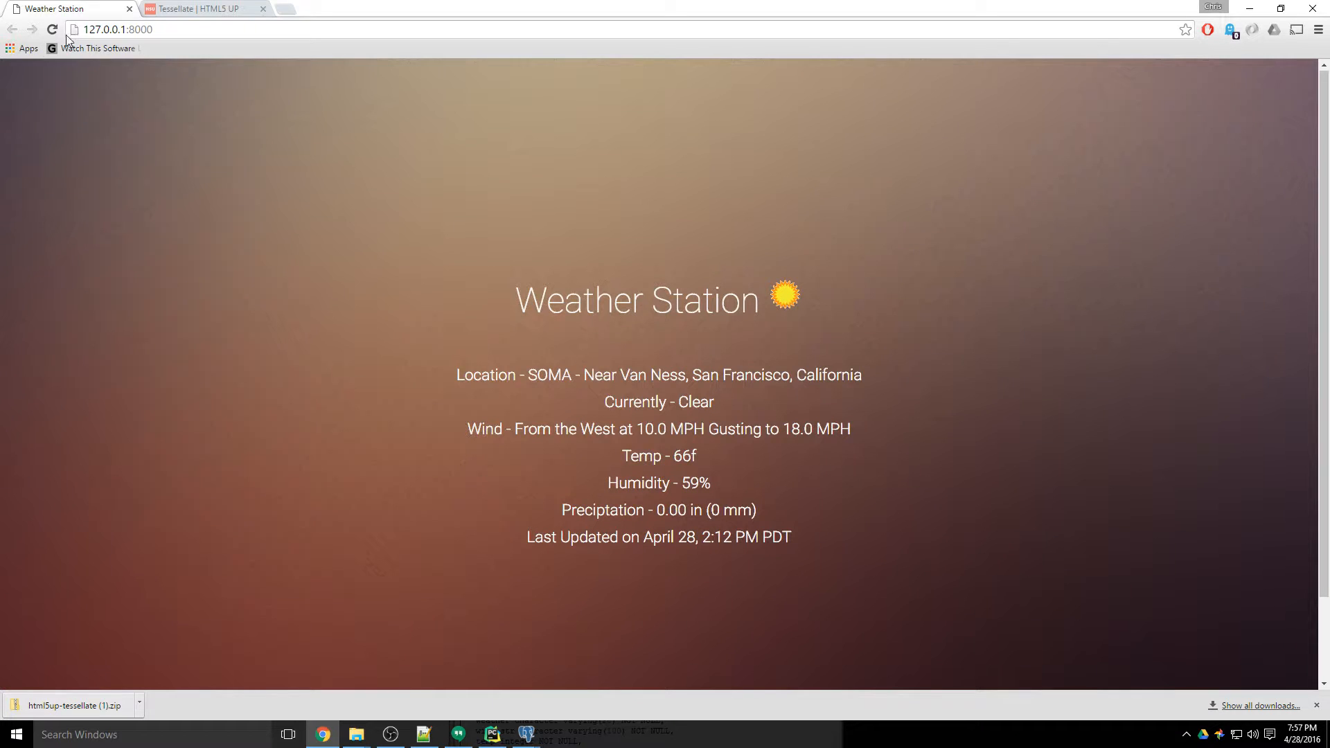
Step: Locate worker.py in the weatherapp project navigation and run it to fetch fresh weather data
left_click(490, 734)
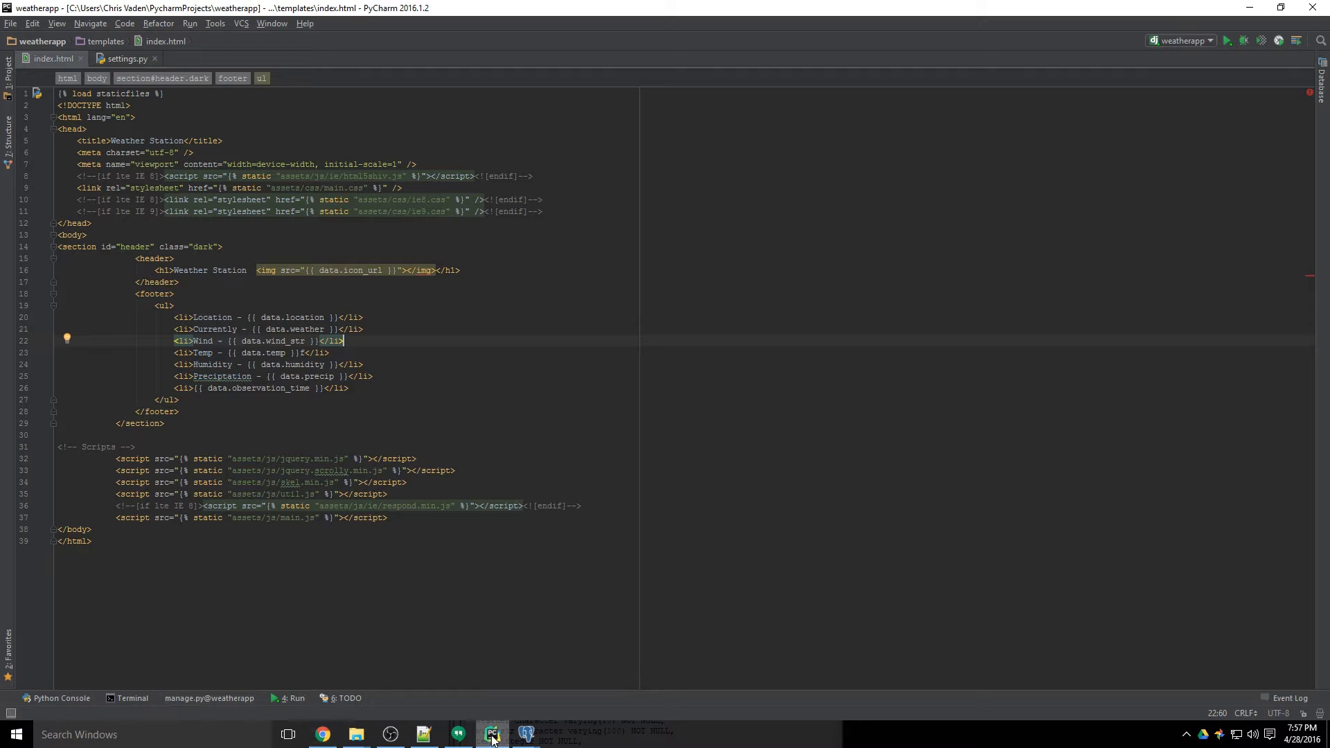
left_click(7, 64)
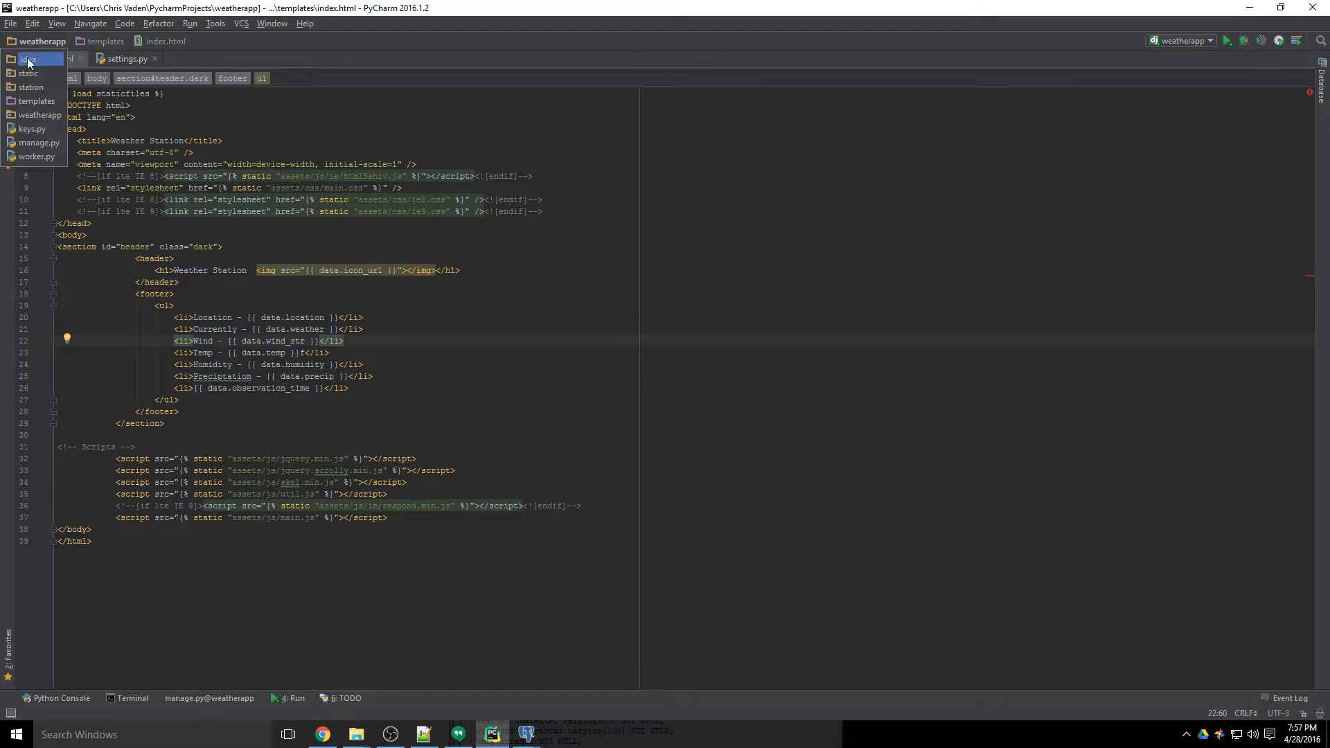
left_click(38, 157)
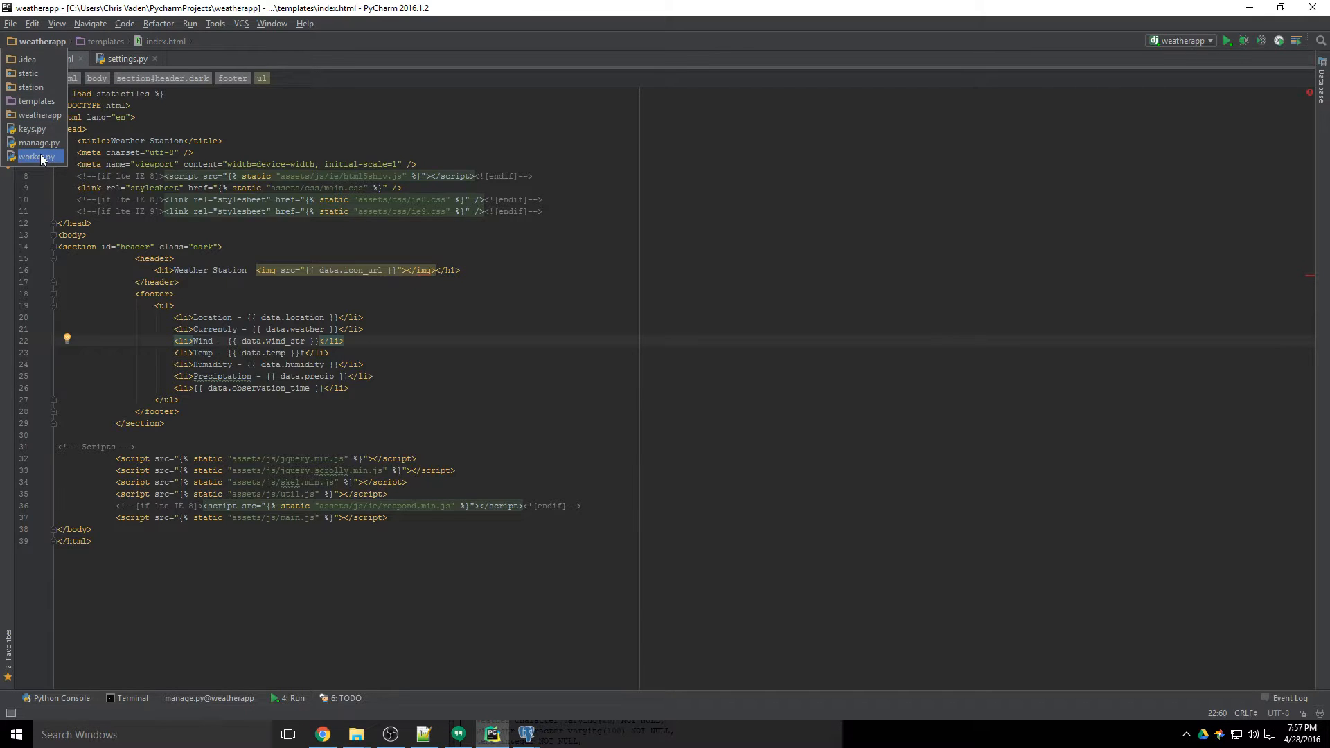
right_click(319, 395)
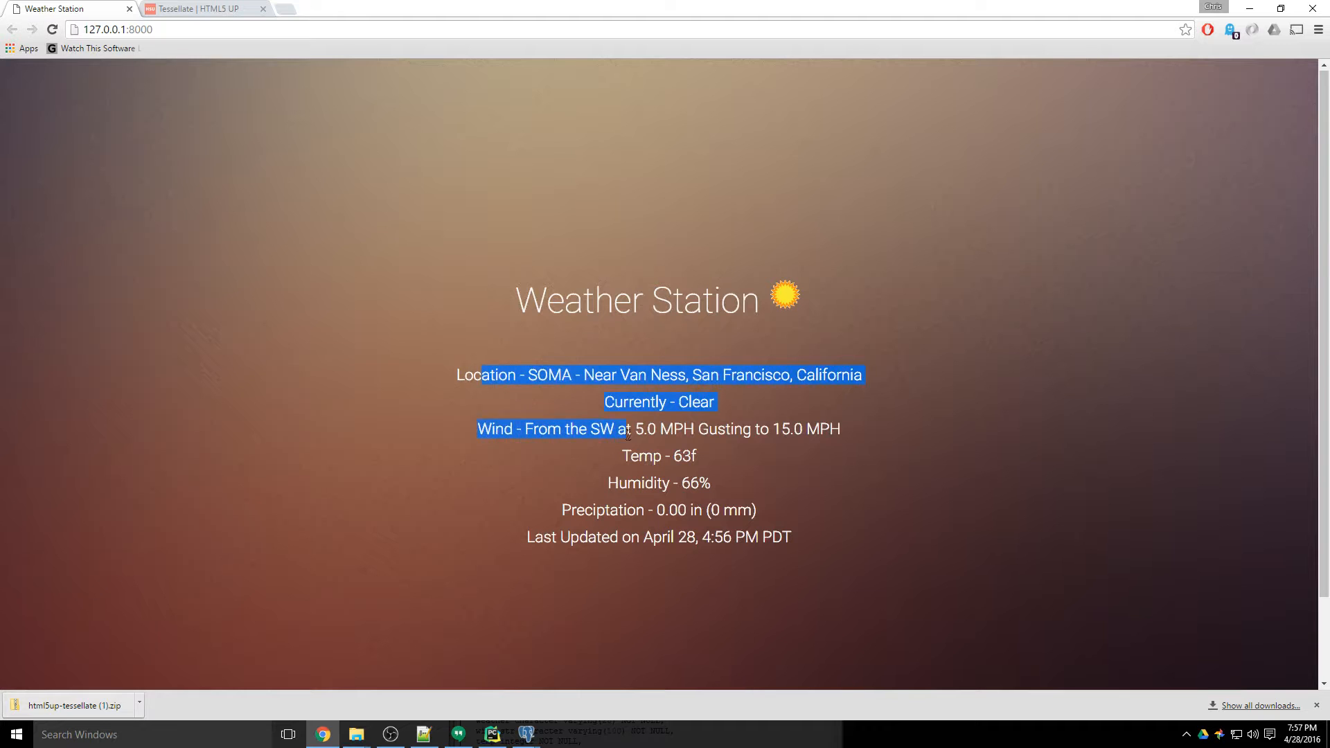
Step: Confirm the refreshed readings — SW wind 5.0 MPH, 63f, 66% humidity — and clear the text selection
left_click(712, 391)
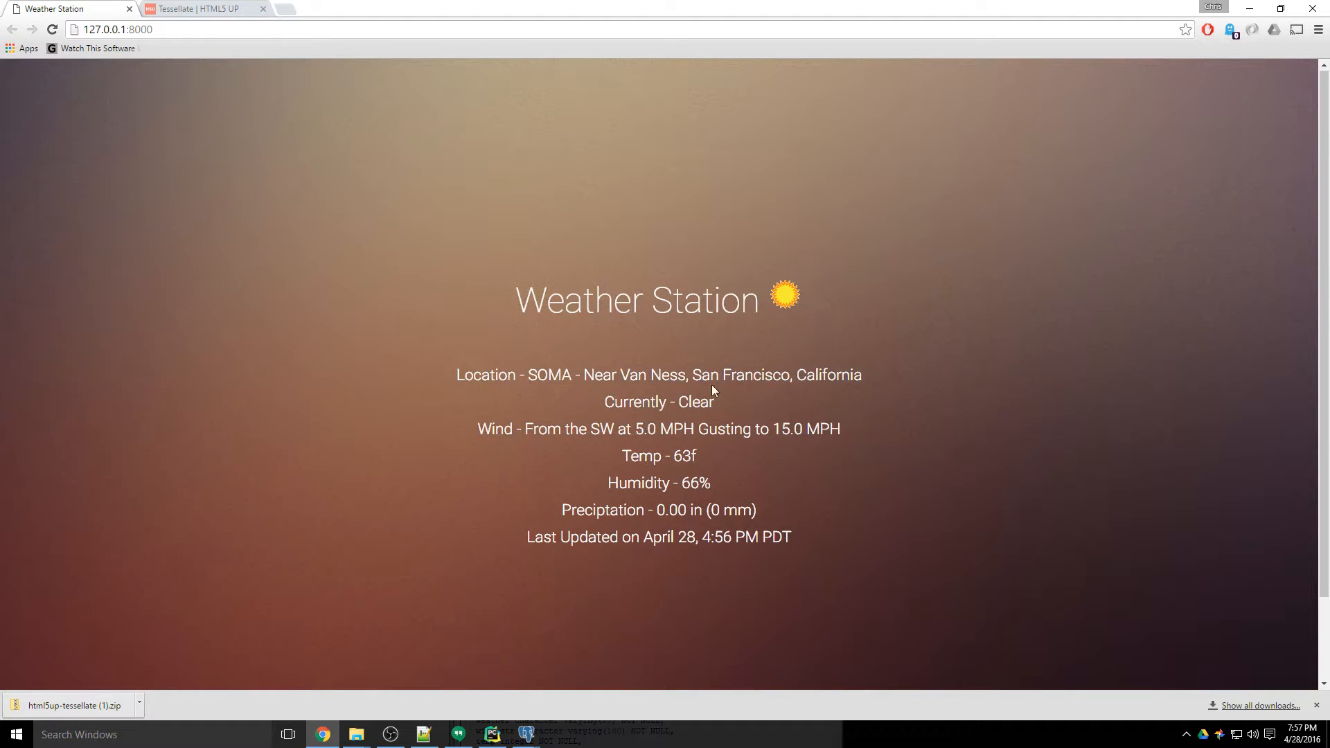
mouse_move(745, 372)
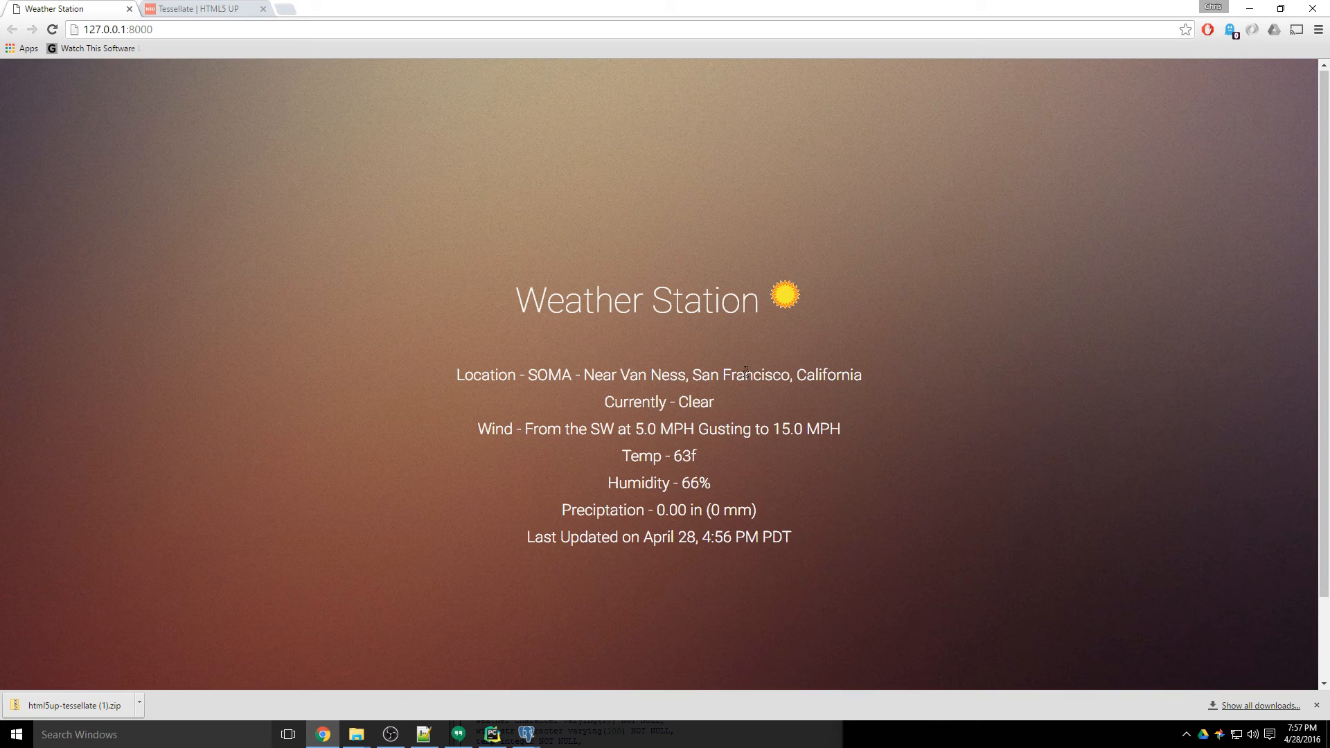
mouse_move(487, 536)
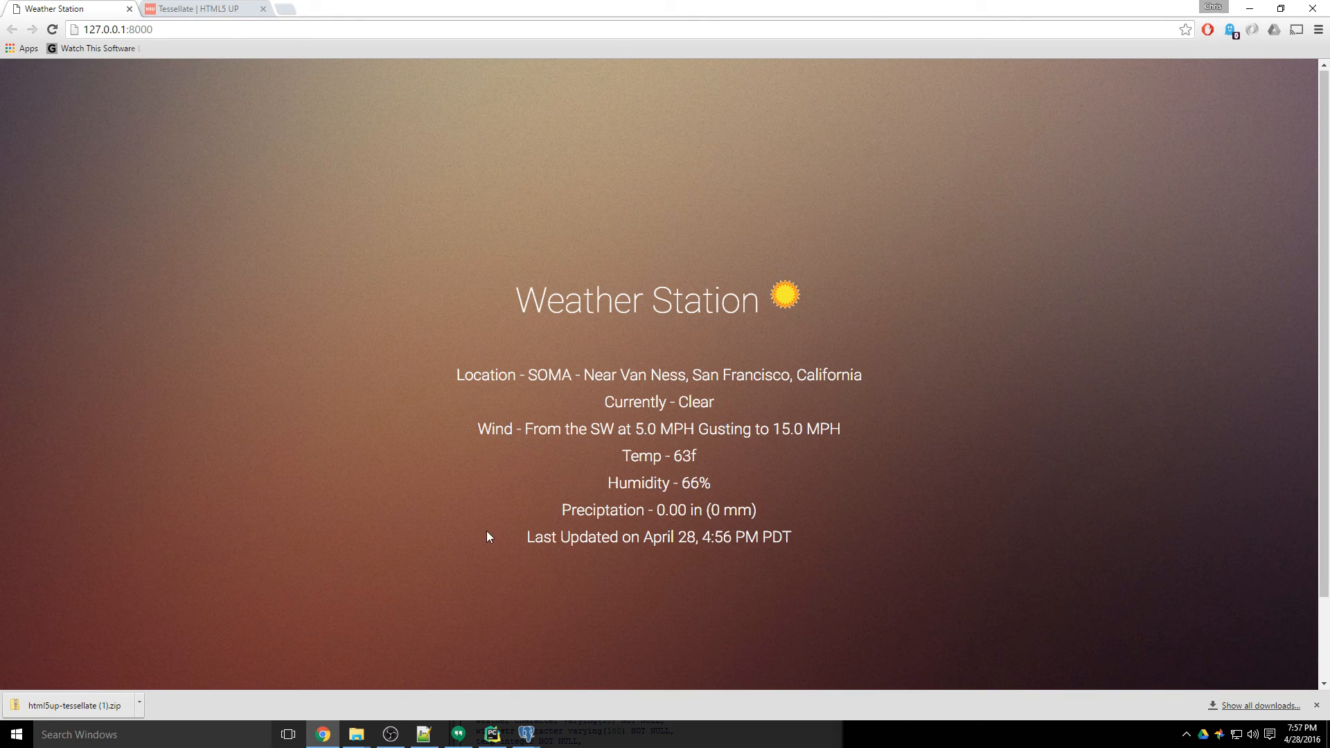